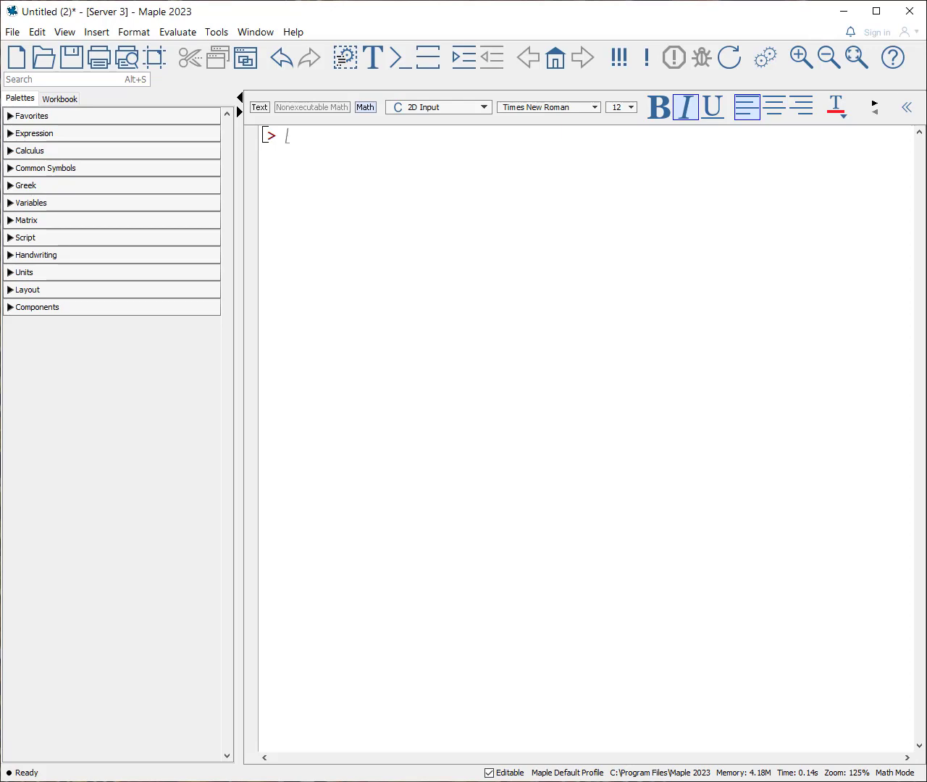
{"action": "mouse_move", "coordinate": [46, 340]}
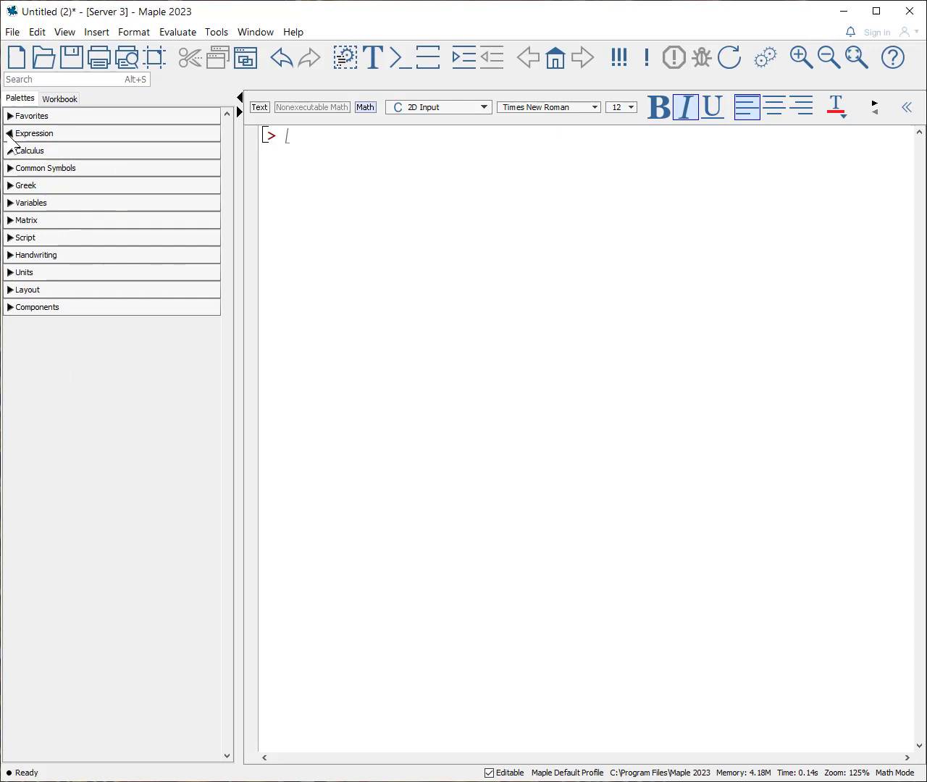
- Expand the Expression and Common Symbols palettes in the Palettes panel
{"action": "left_click", "coordinate": [35, 133]}
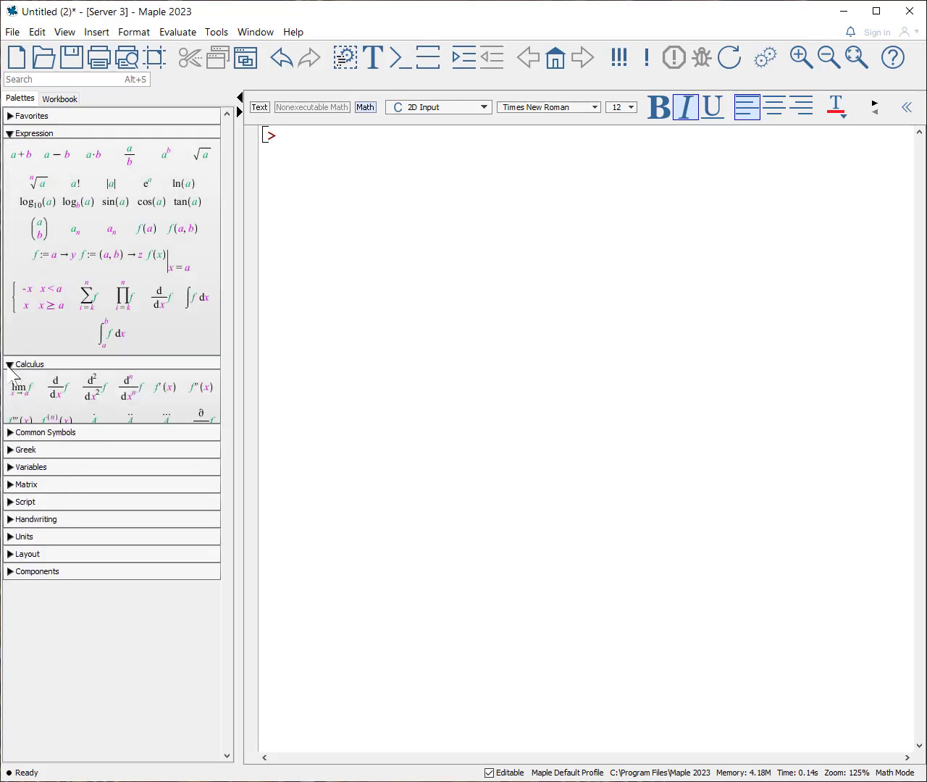
{"action": "left_click", "coordinate": [46, 432]}
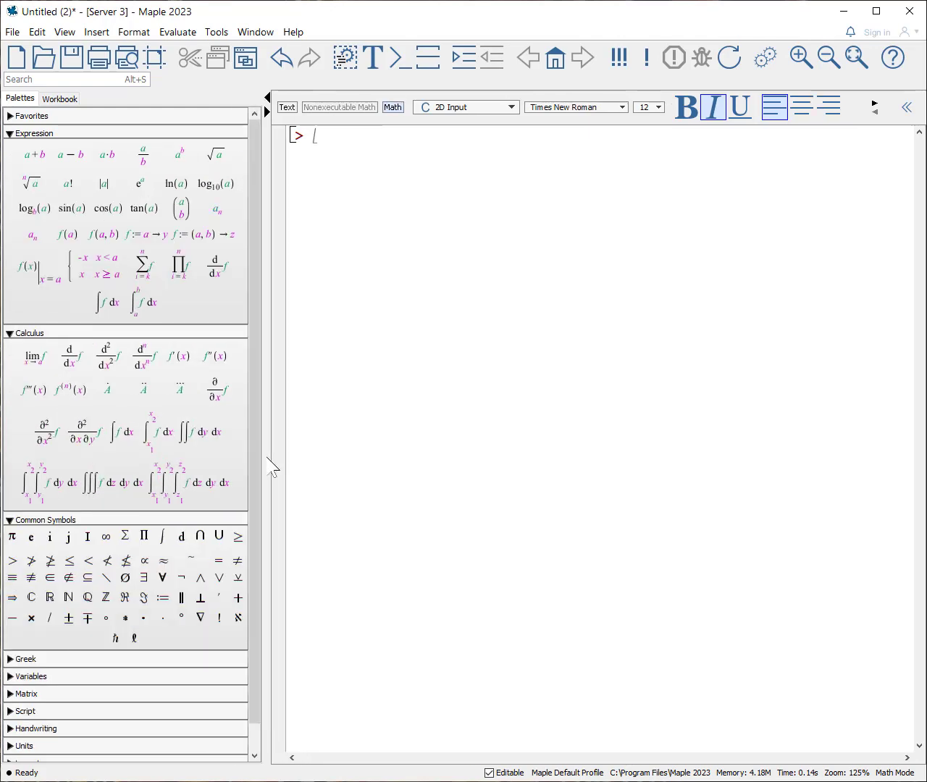
{"action": "mouse_move", "coordinate": [423, 400]}
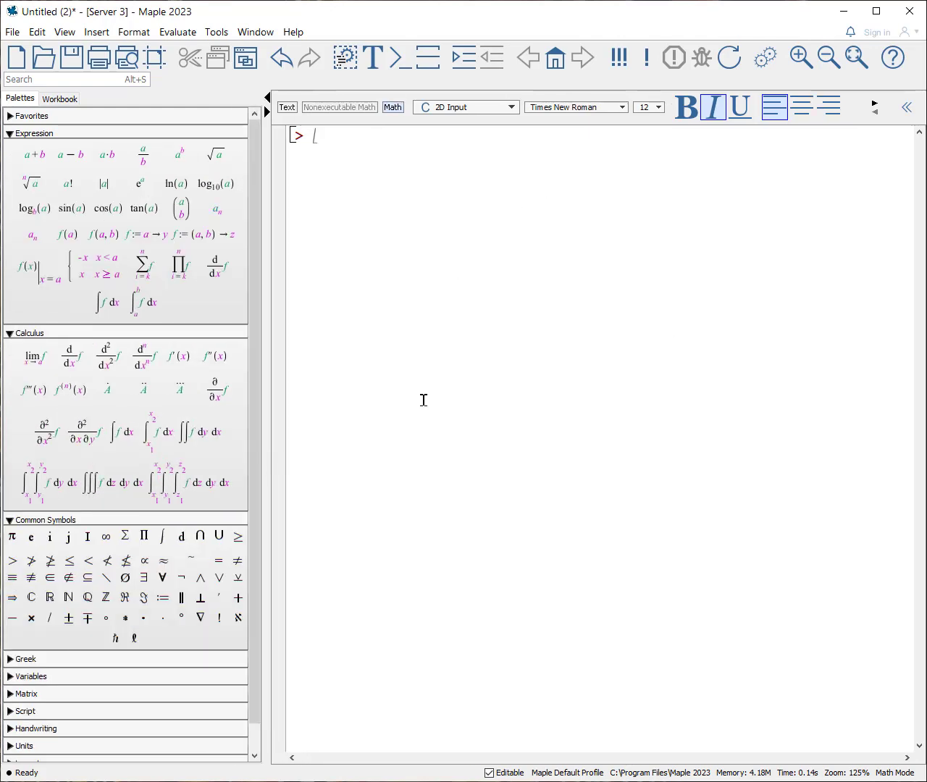
{"action": "mouse_move", "coordinate": [446, 364]}
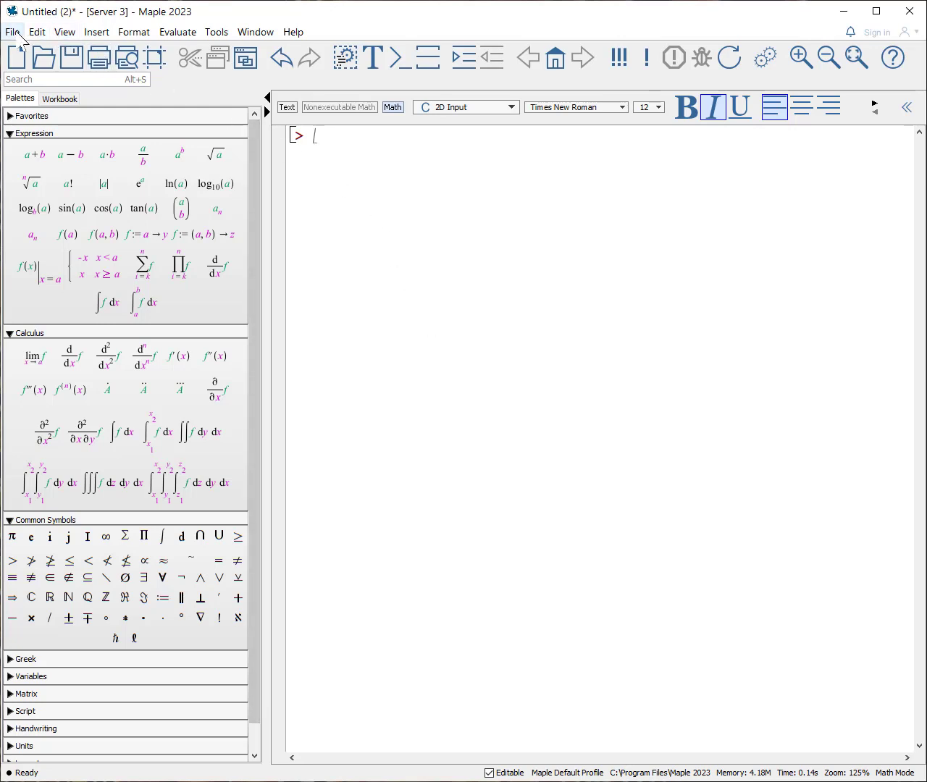
- Dismiss the File menu and zoom the worksheet in from 125% to 150%
{"action": "left_click", "coordinate": [11, 31]}
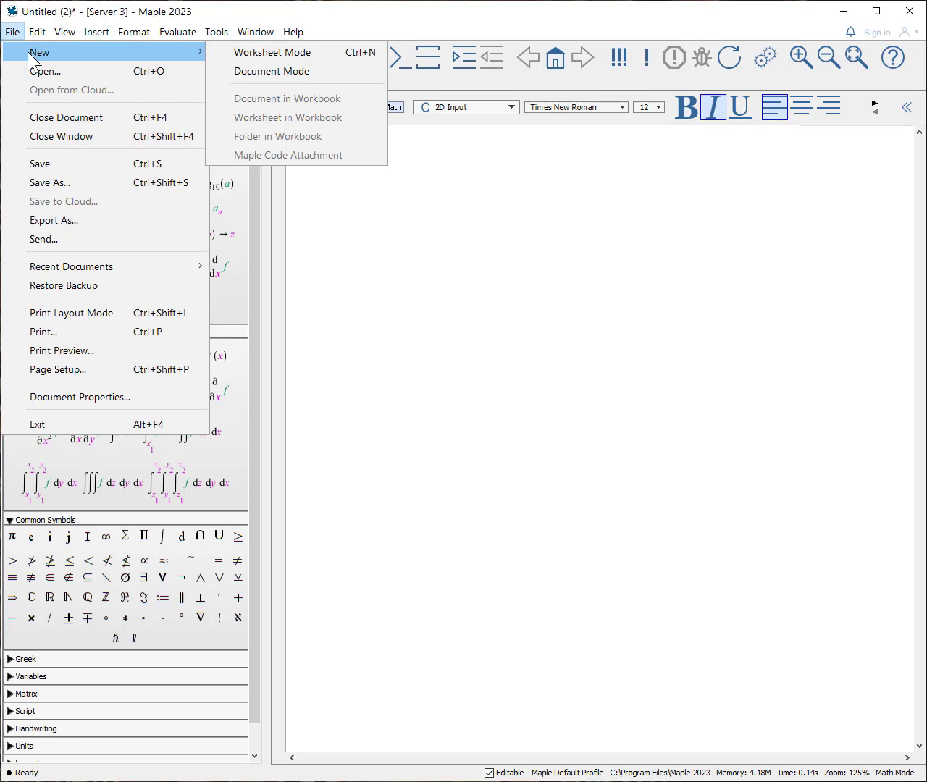
{"action": "left_click", "coordinate": [272, 52]}
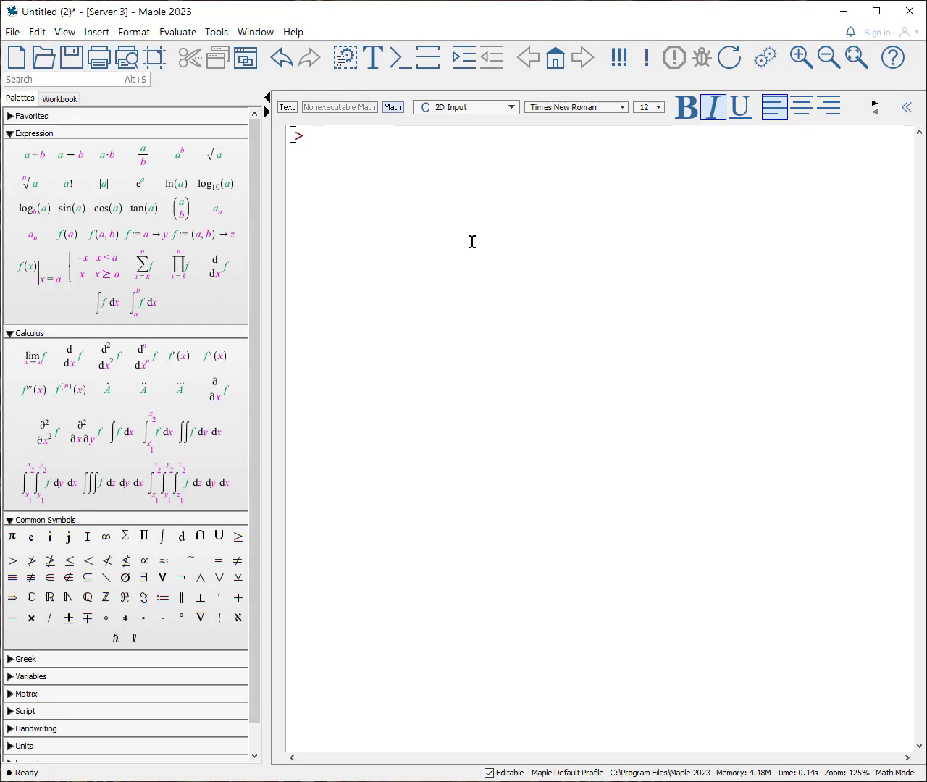
{"action": "mouse_move", "coordinate": [456, 218]}
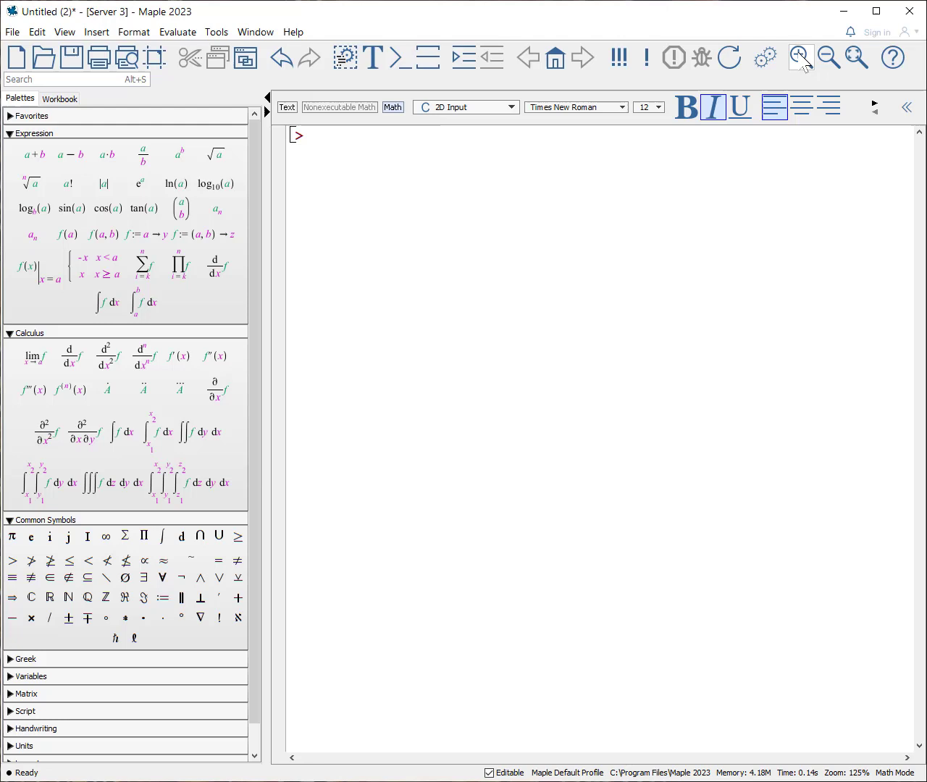
{"action": "mouse_move", "coordinate": [826, 58]}
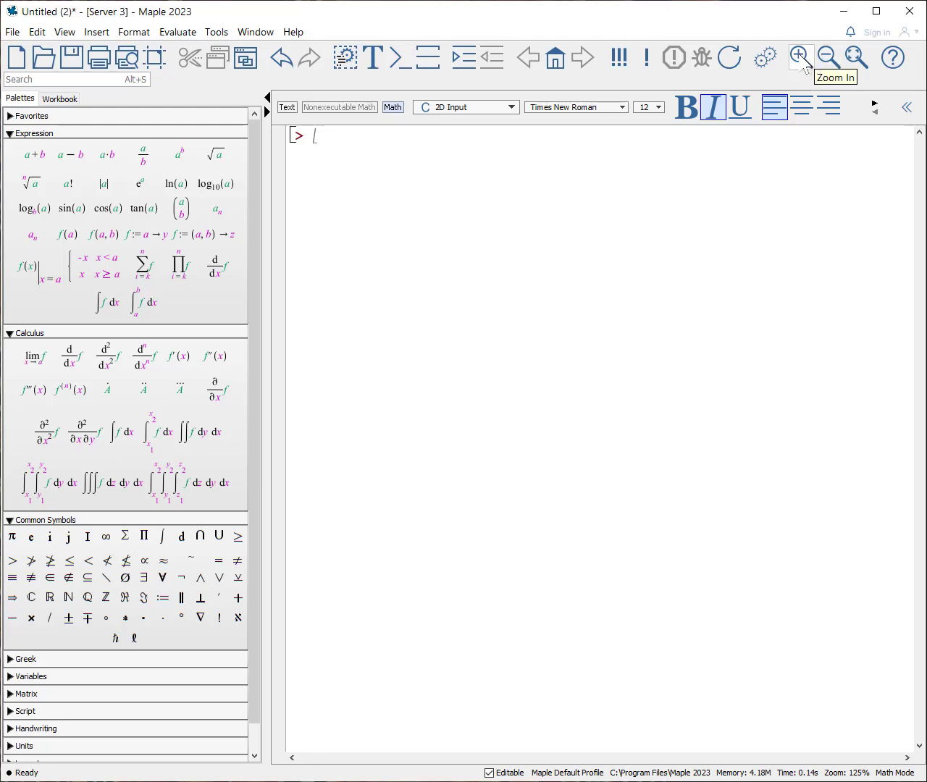
{"action": "left_click", "coordinate": [800, 58]}
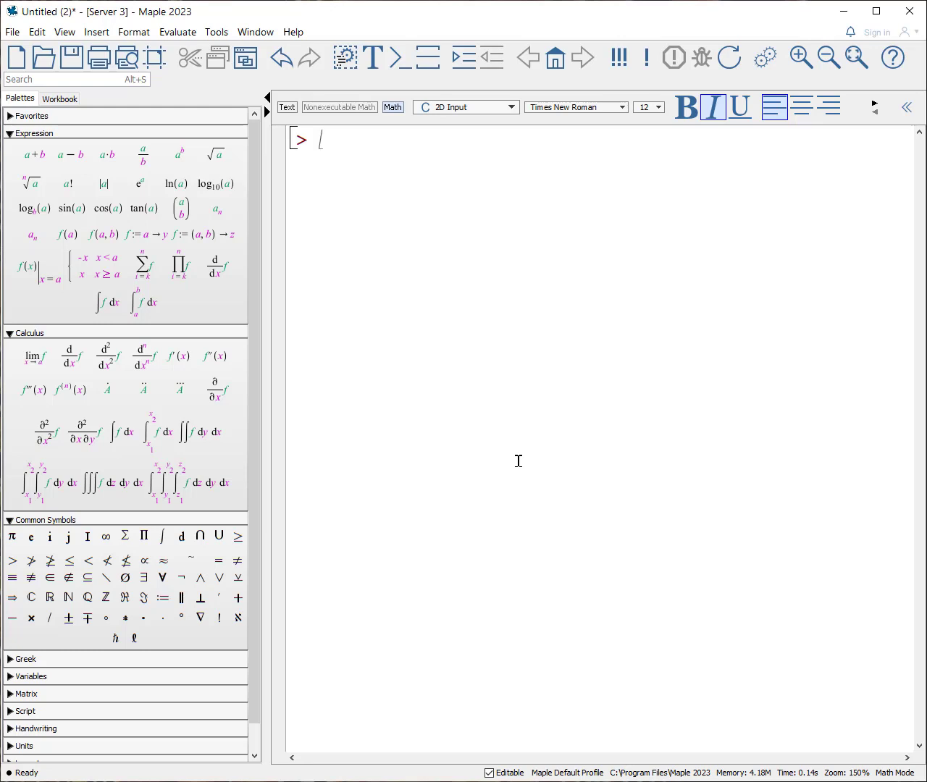
- Evaluate 3 + 2 to get 5, then 1 + 1/3 to get 4/3, and move to the next prompt
{"action": "type", "text": "3+"}
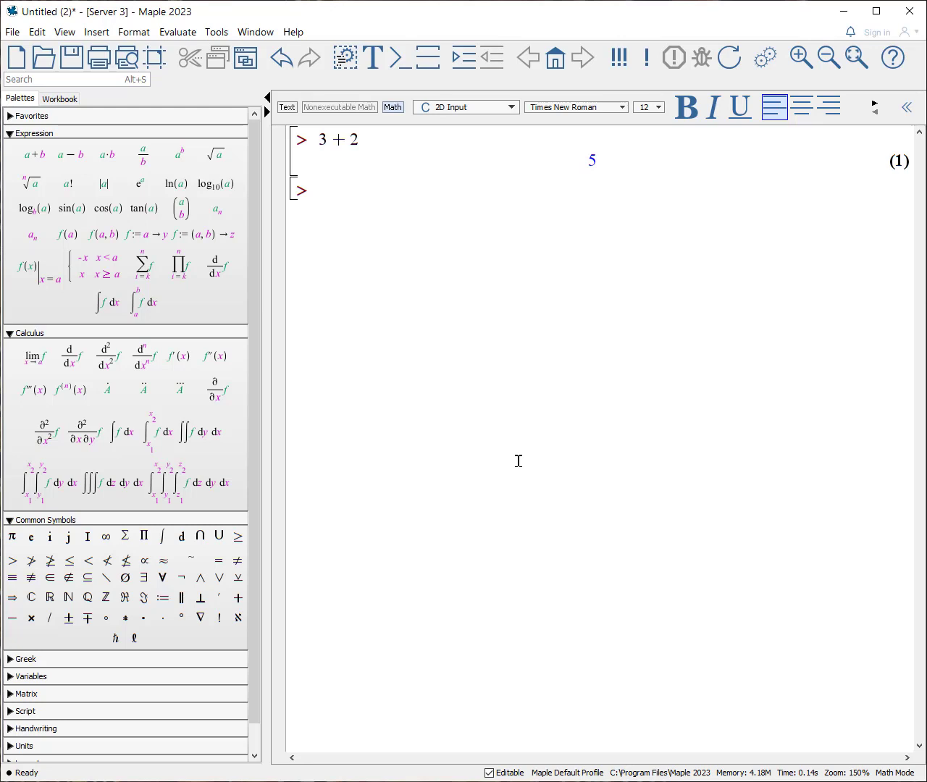
{"action": "left_click", "coordinate": [318, 192]}
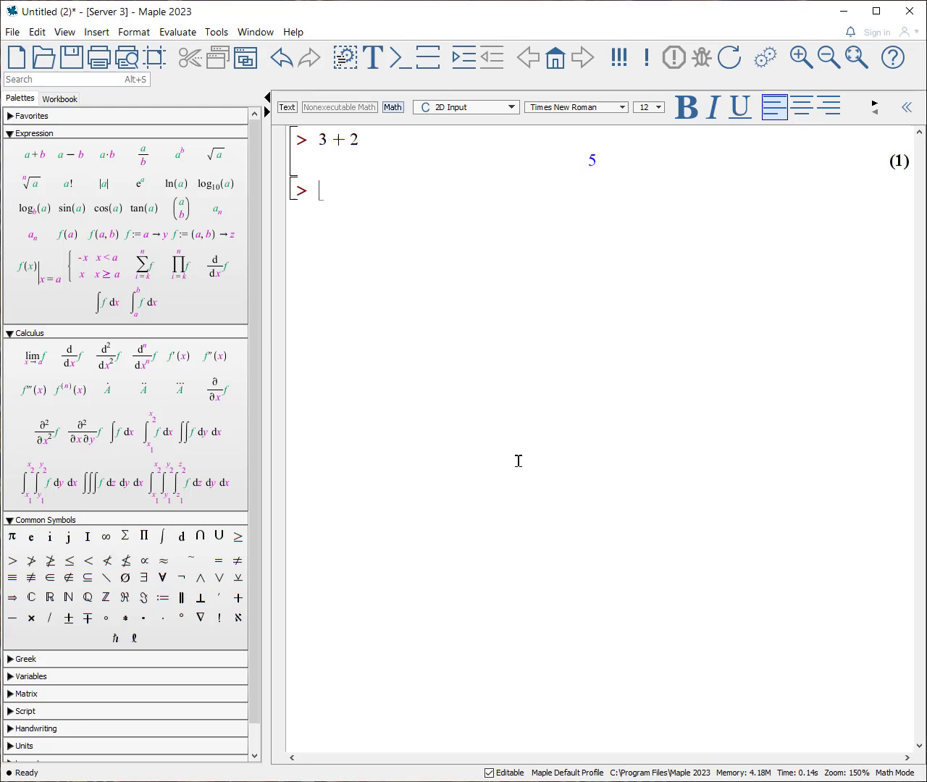
{"action": "type", "text": "1+"}
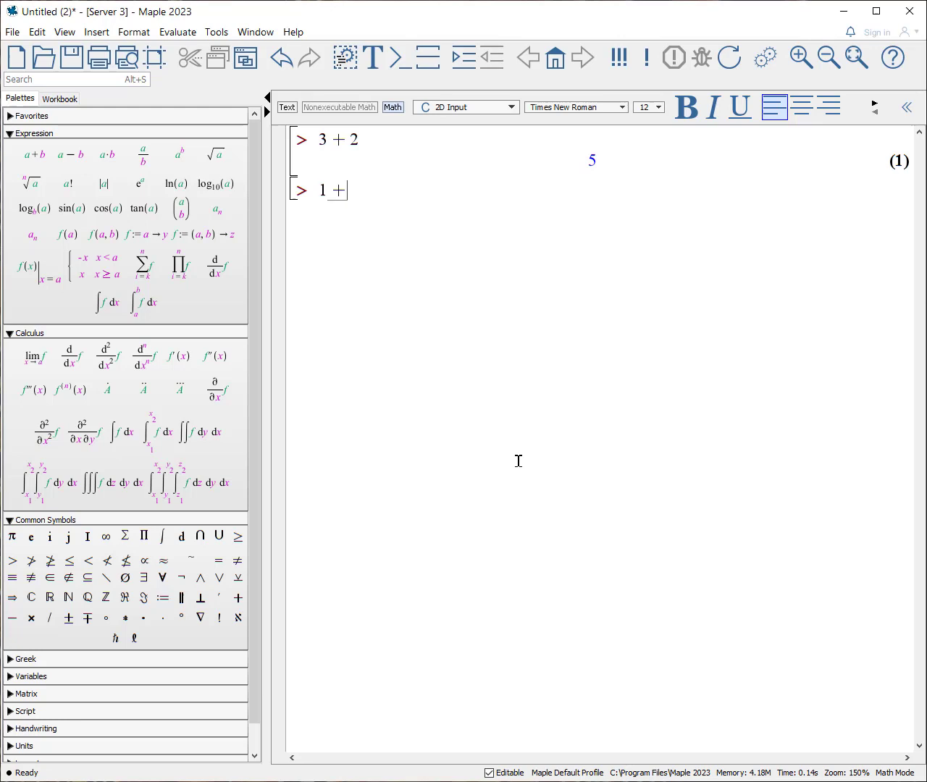
{"action": "type", "text": "1/"}
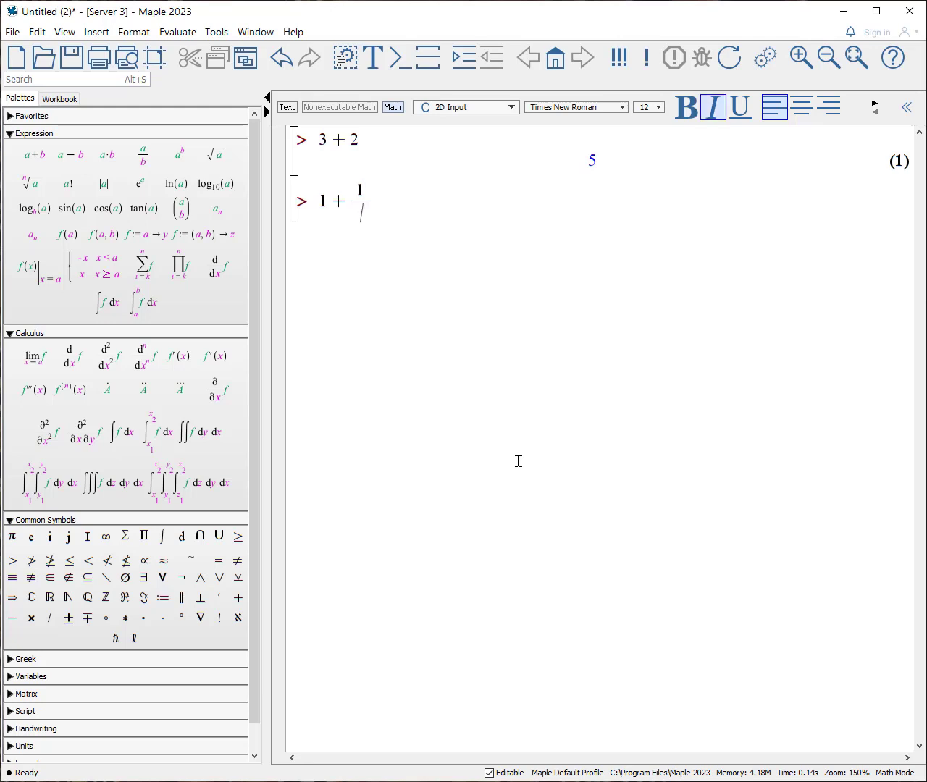
{"action": "type", "text": "3"}
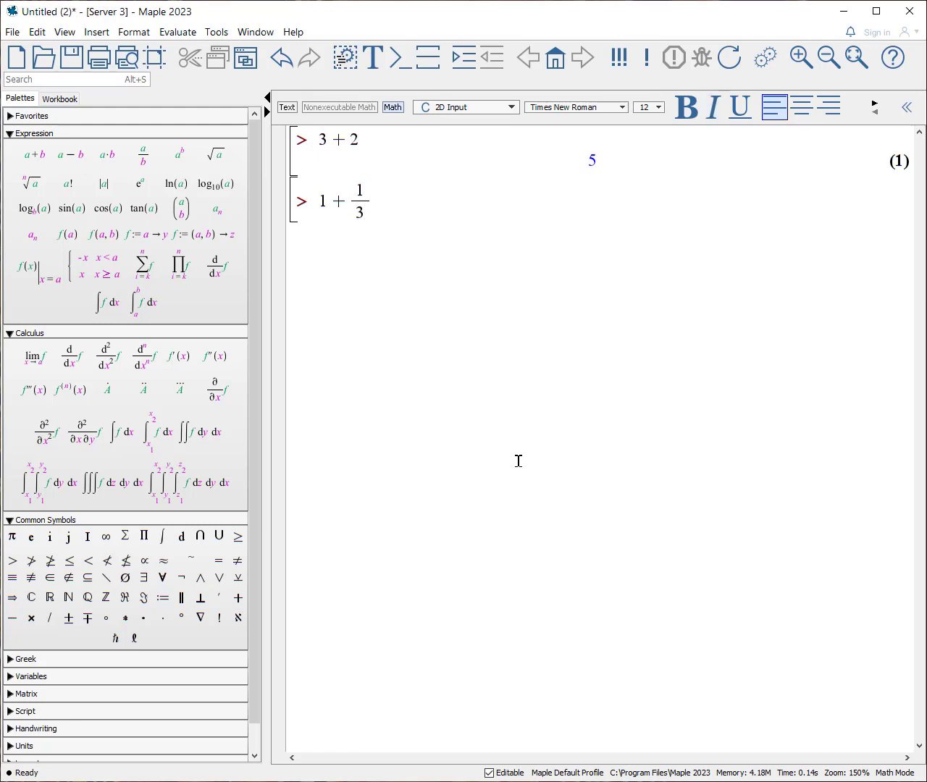
{"action": "key", "text": "Return"}
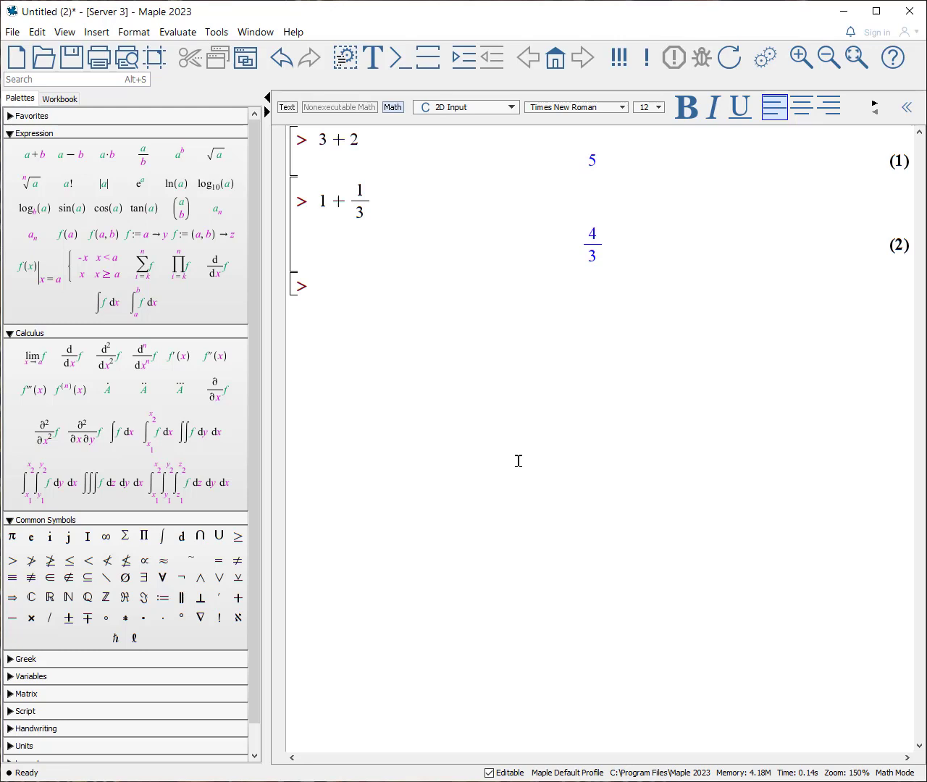
{"action": "left_click", "coordinate": [319, 286]}
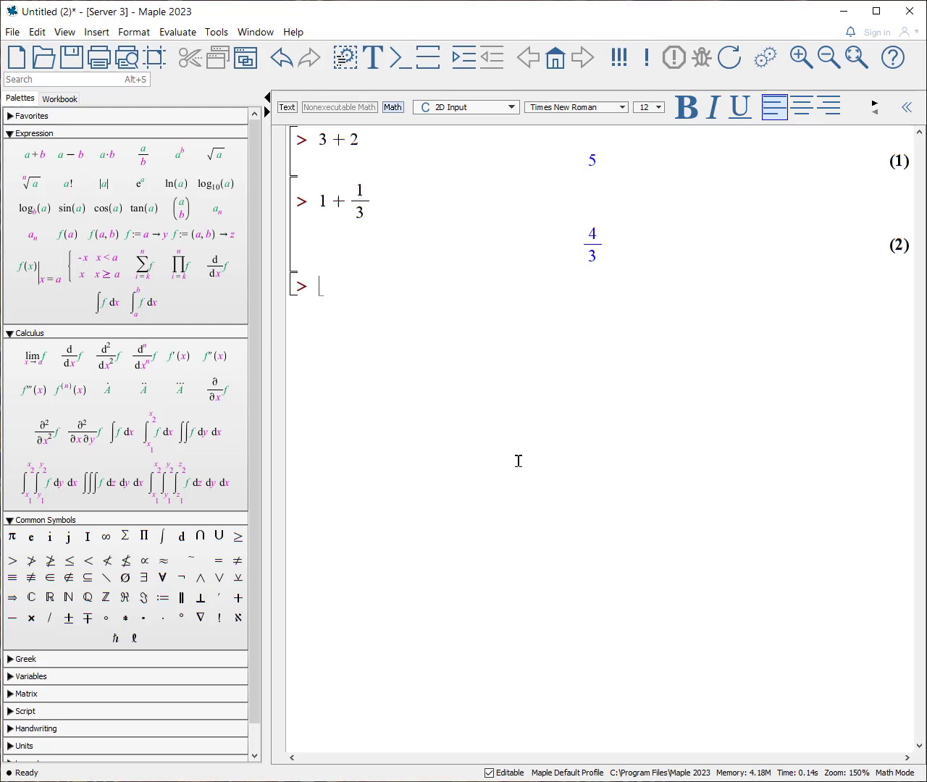
- Evaluate 2/(3+4) + 1 to get 9/7, then begin the next input with 3·
{"action": "type", "text": "2"}
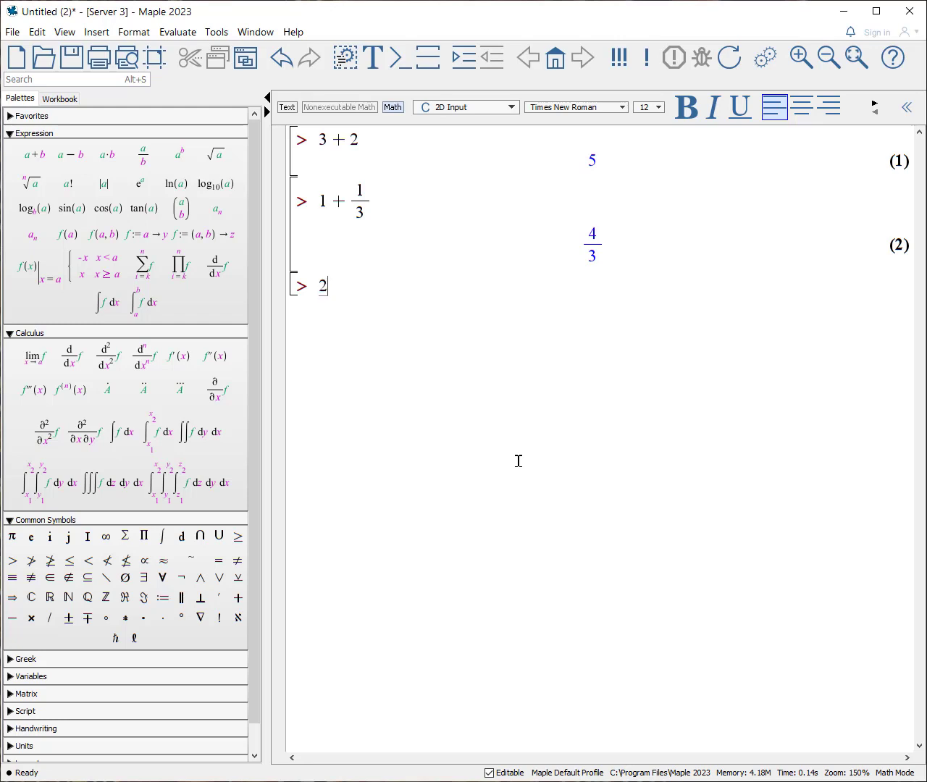
{"action": "type", "text": "/3"}
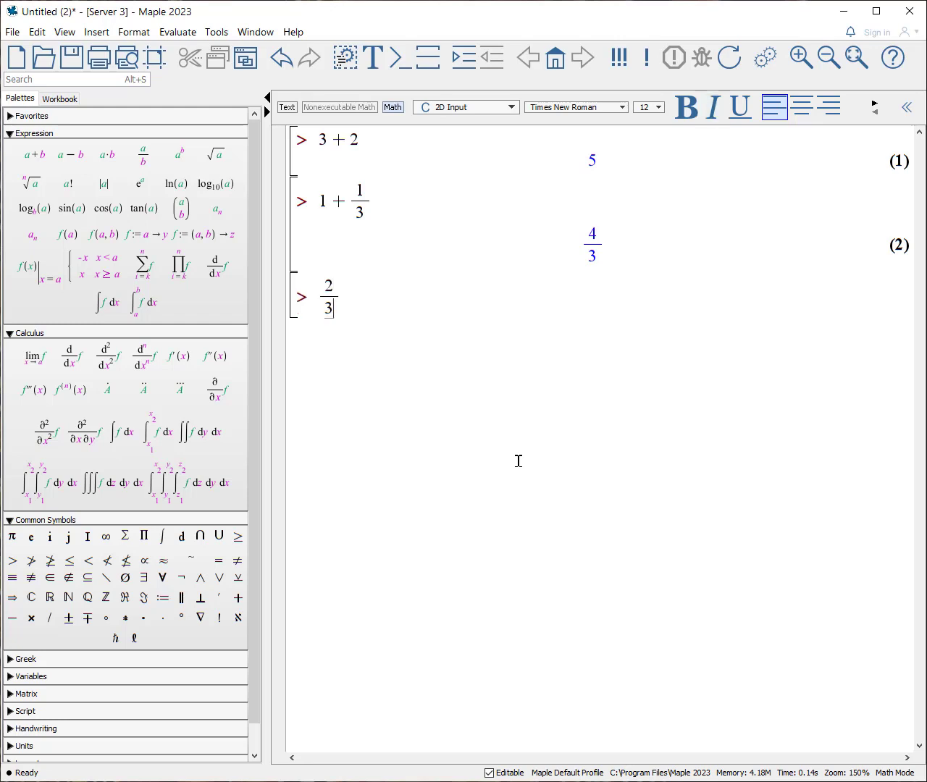
{"action": "type", "text": "+ 4"}
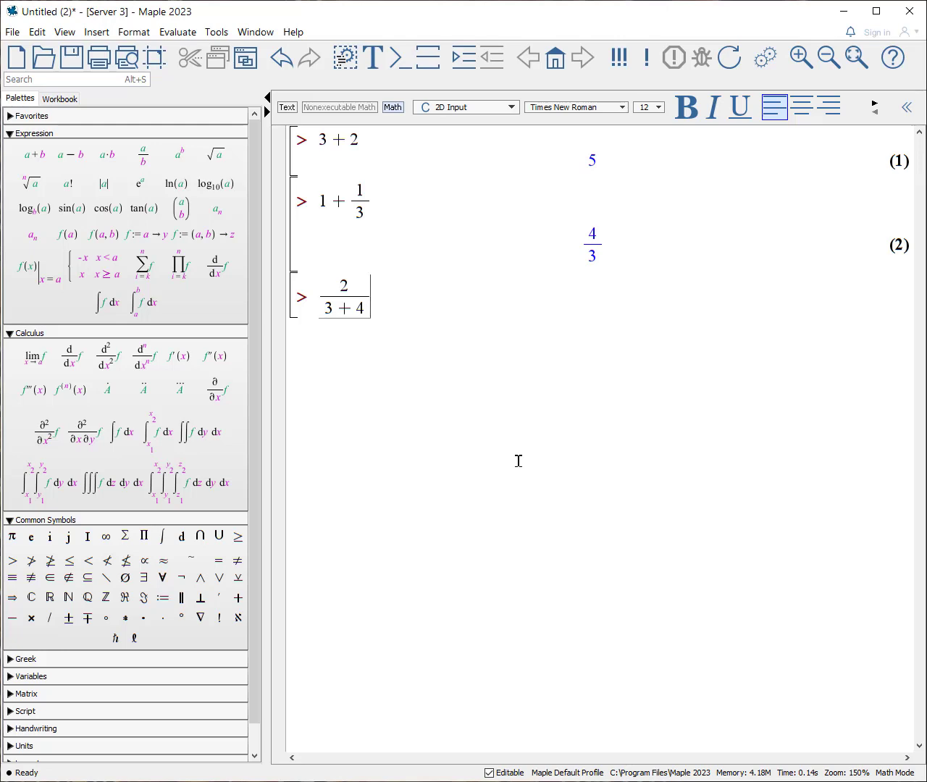
{"action": "type", "text": "+1"}
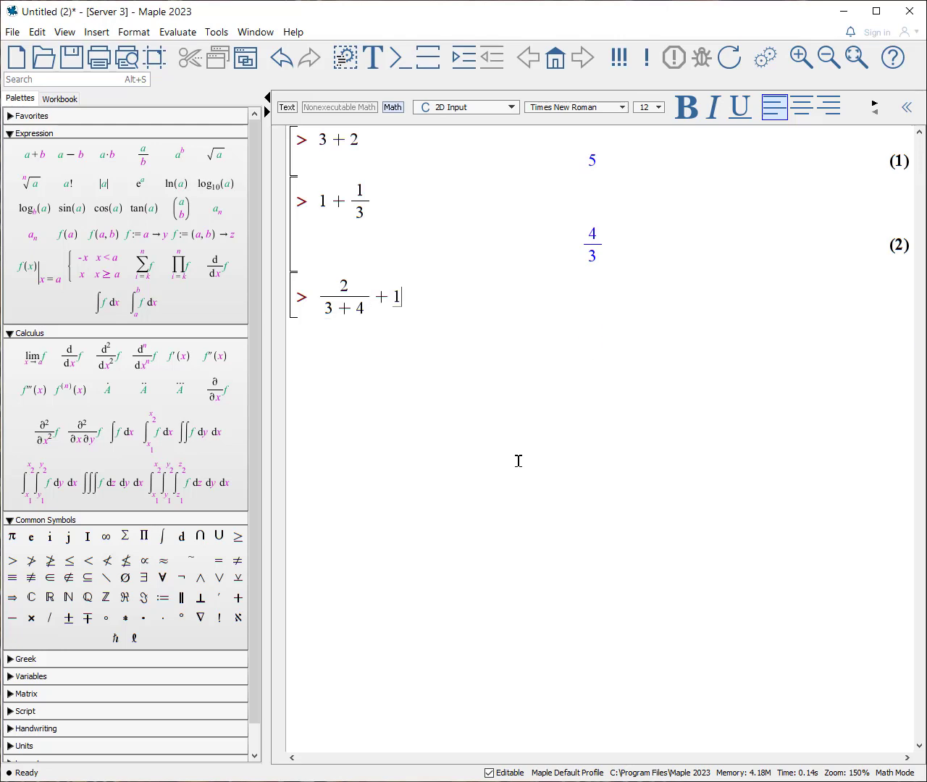
{"action": "key", "text": "Return"}
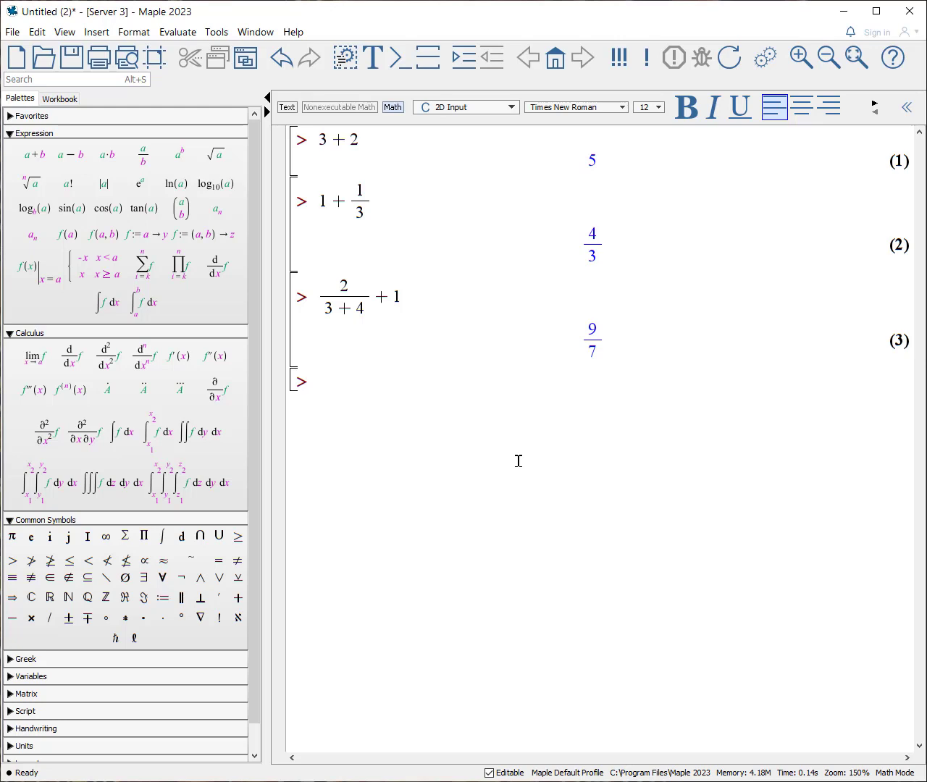
{"action": "type", "text": "3·"}
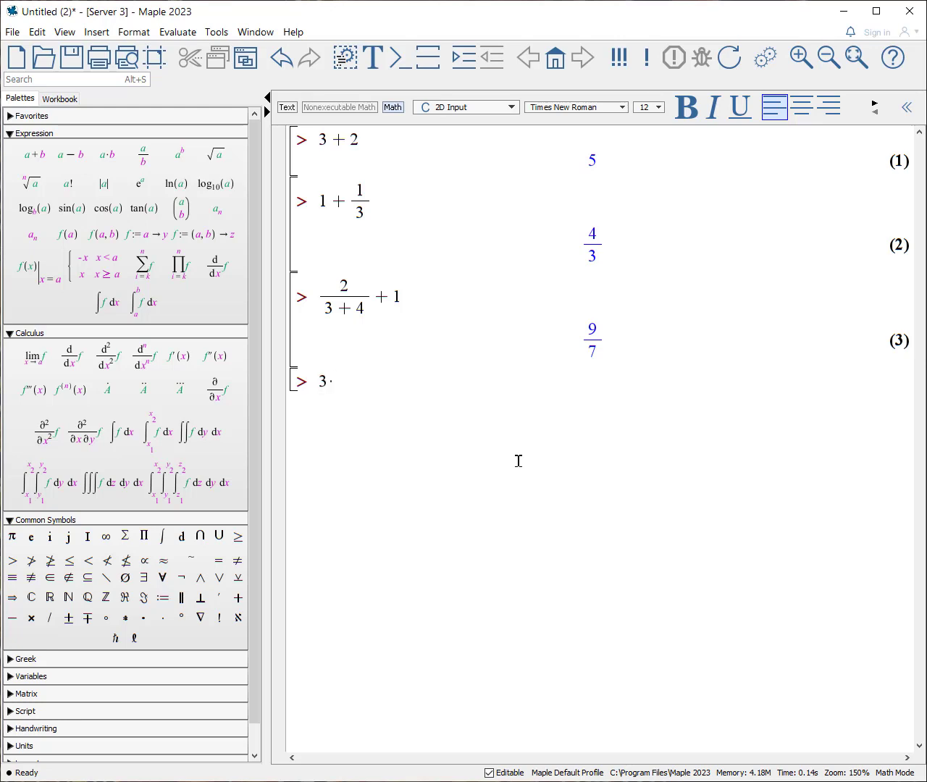
- Evaluate 3·(9−3)·(4+2) to get 108, then begin the next input with 2
{"action": "type", "text": "("}
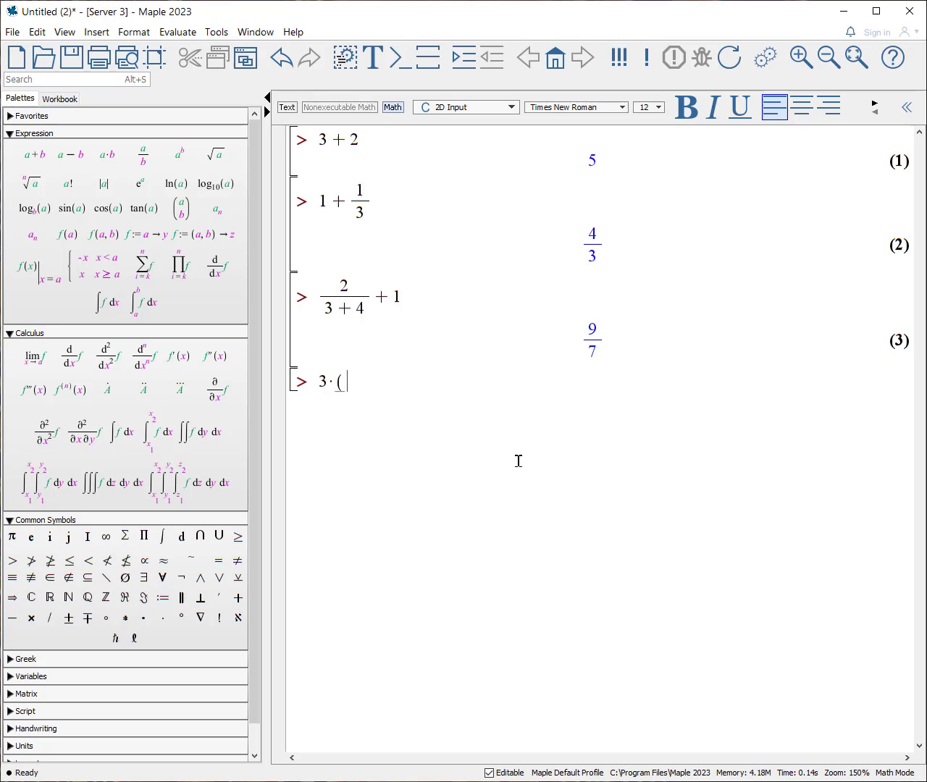
{"action": "type", "text": "9 - 3"}
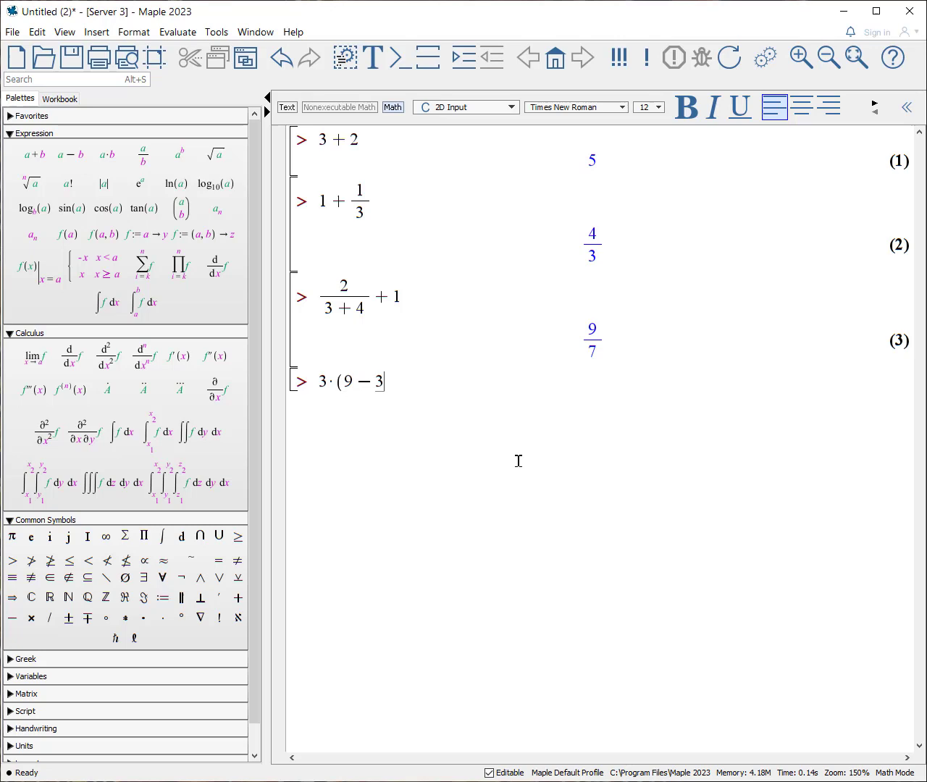
{"action": "type", "text": ")"}
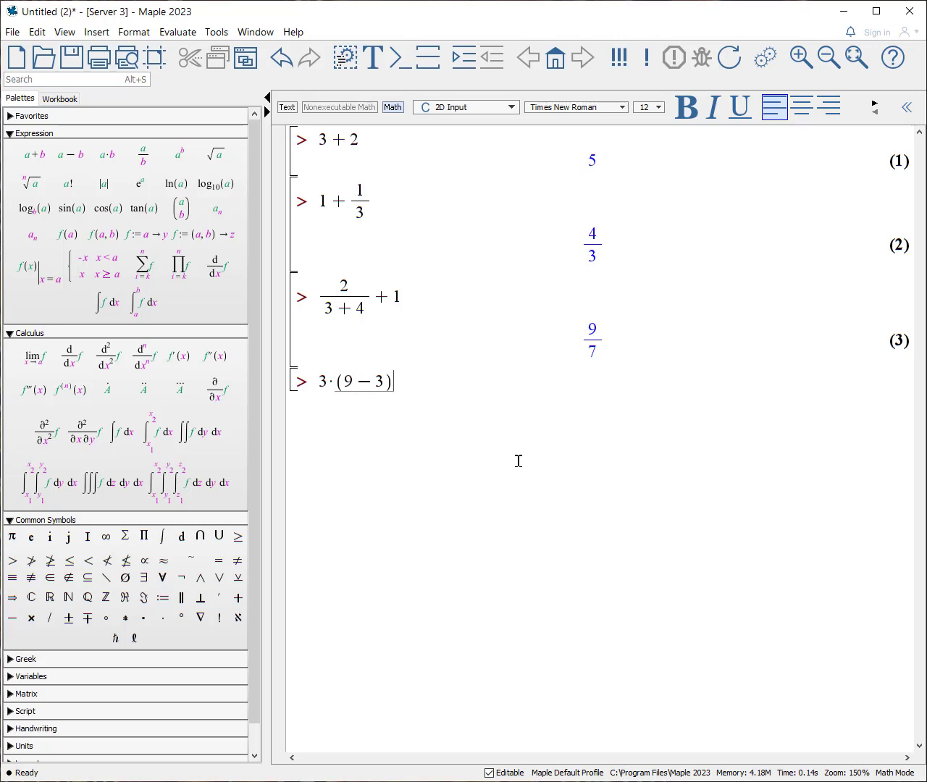
{"action": "type", "text": "·(4 + 2"}
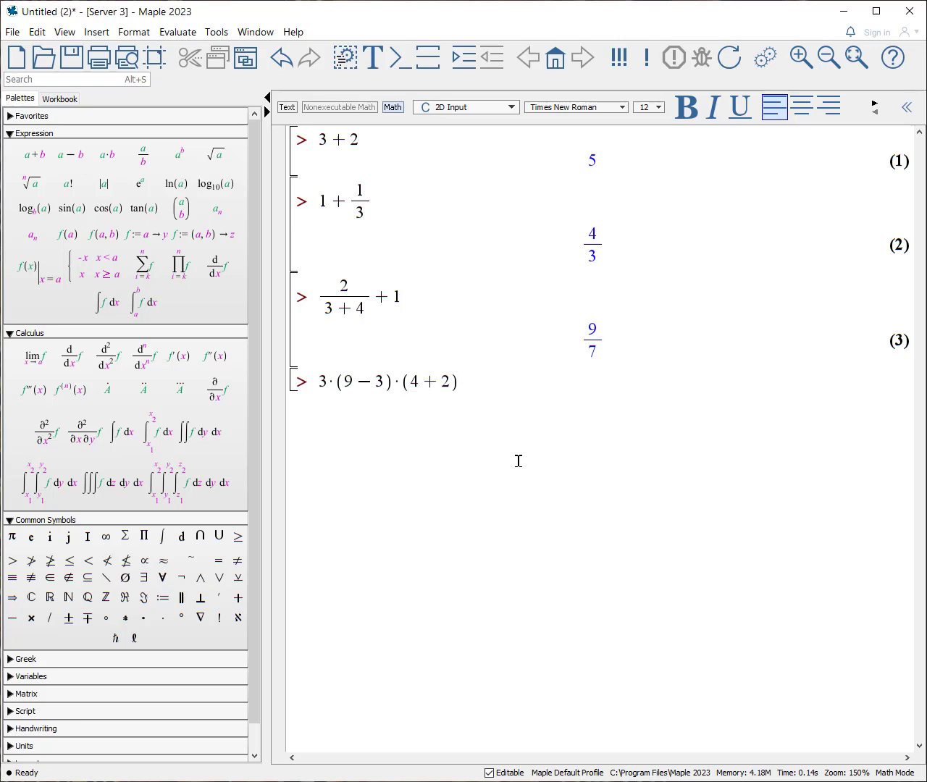
{"action": "key", "text": "Return"}
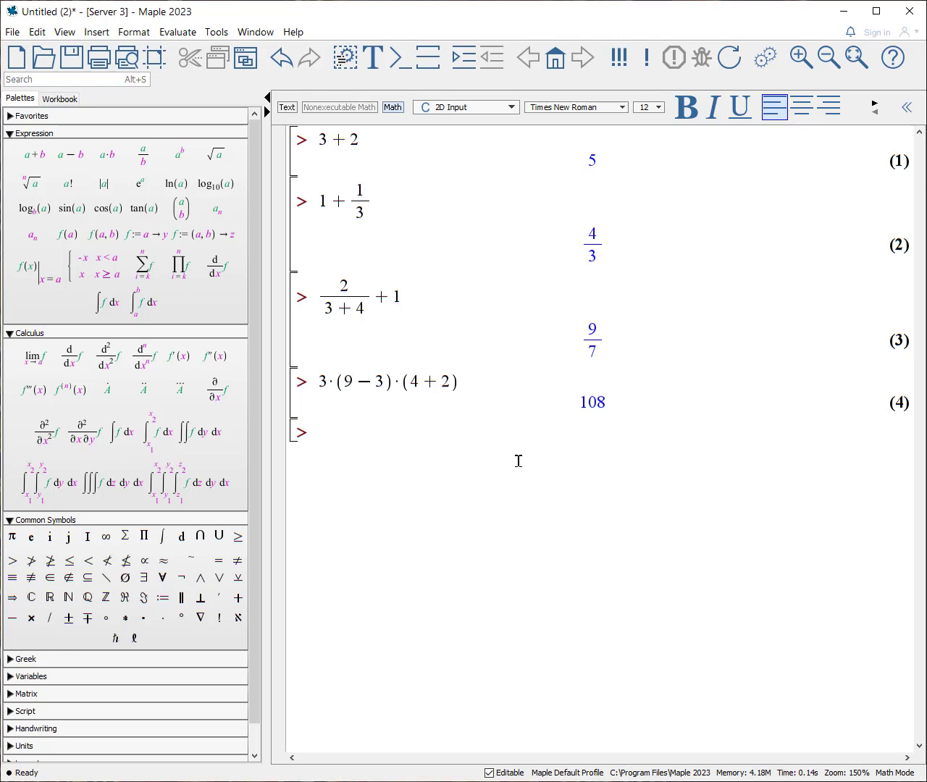
{"action": "type", "text": "2"}
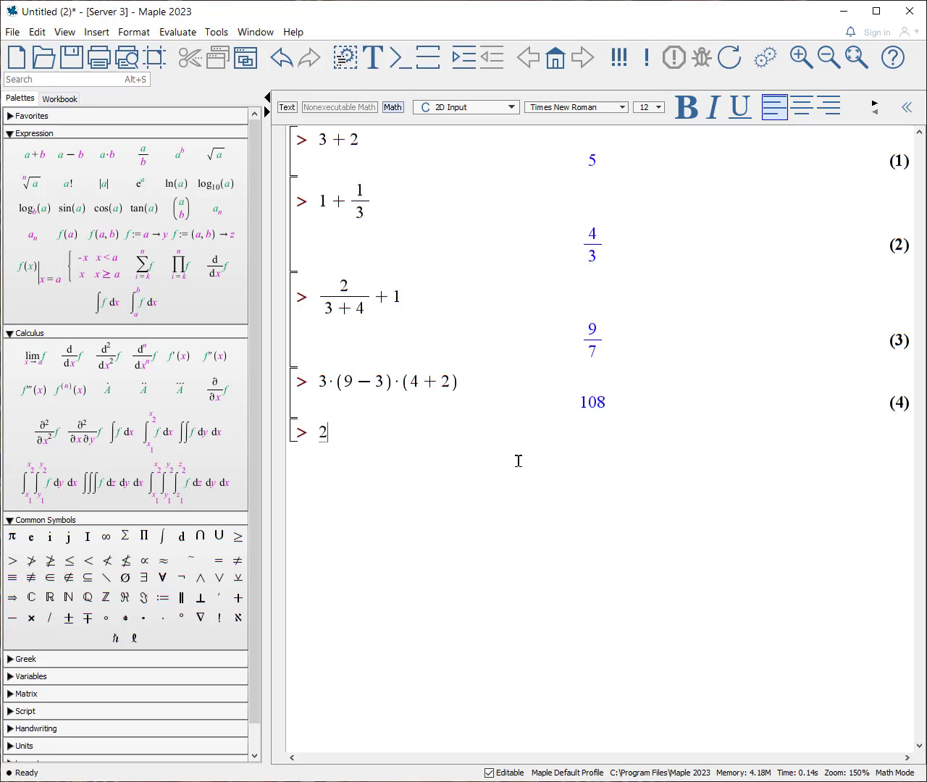
- Evaluate 2·(1.38E−23) to get 2.76000 × 10^−23
{"action": "type", "text": "·"}
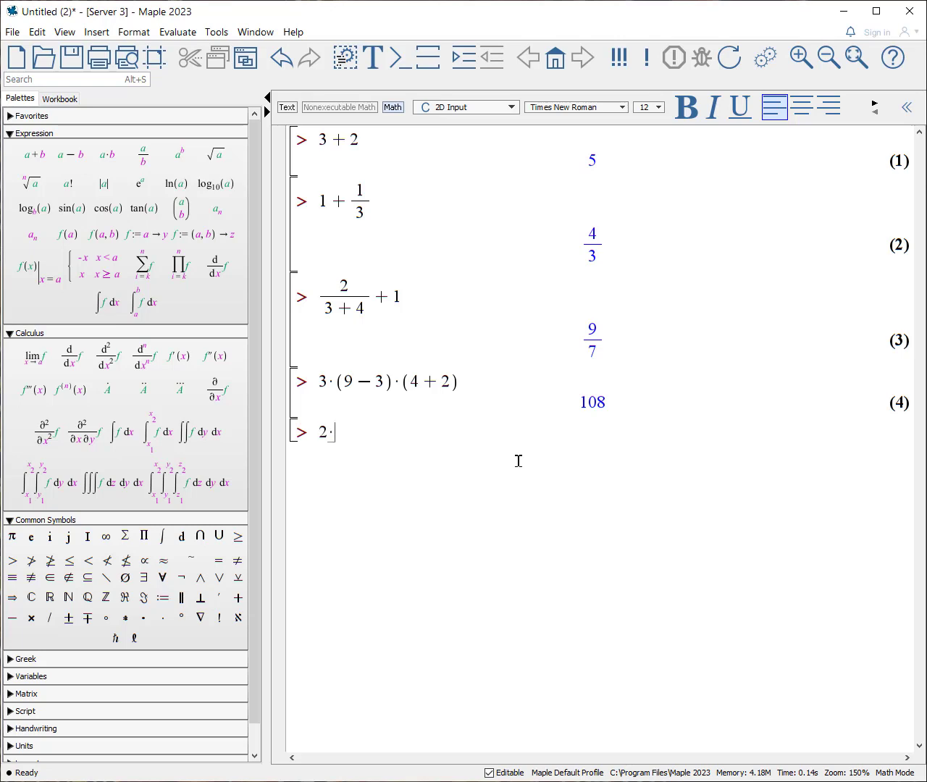
{"action": "type", "text": "("}
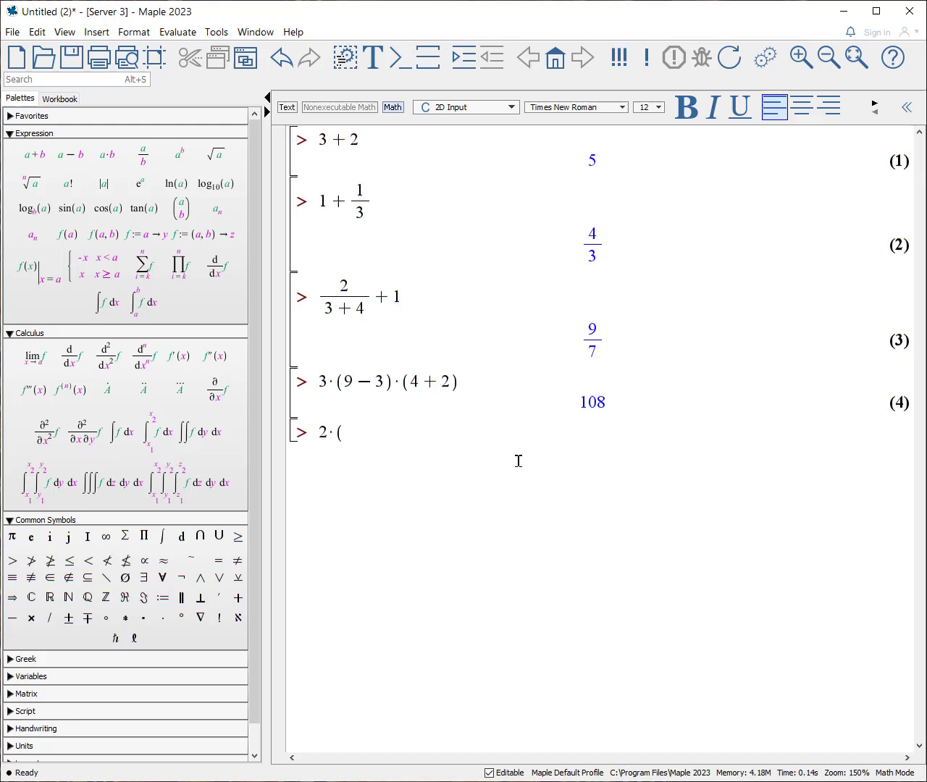
{"action": "type", "text": "1."}
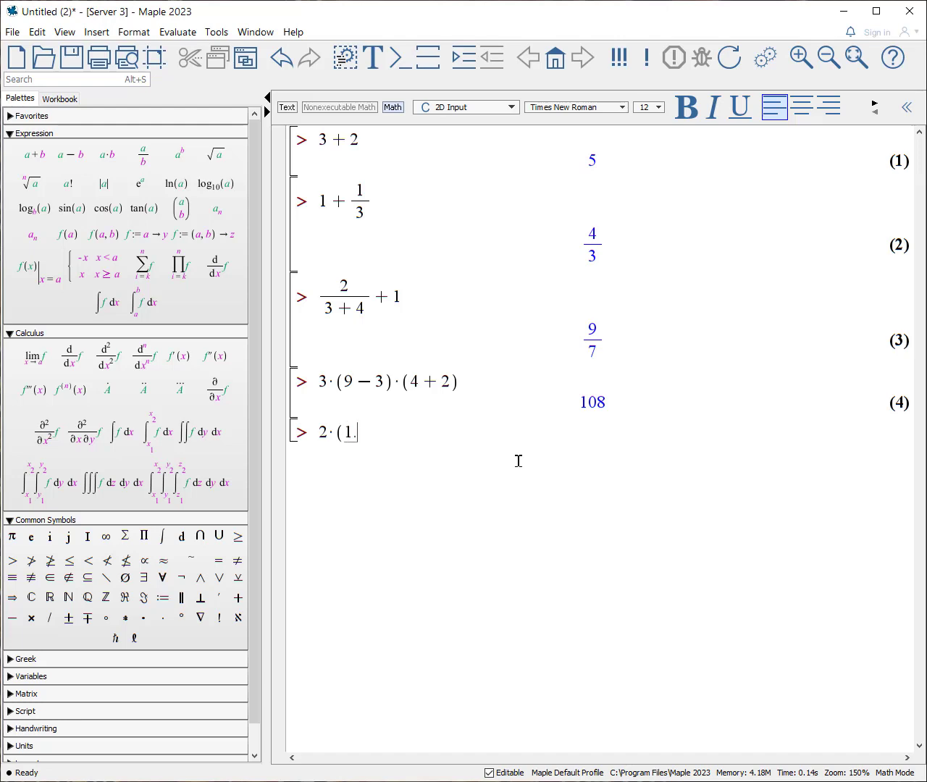
{"action": "type", "text": "38"}
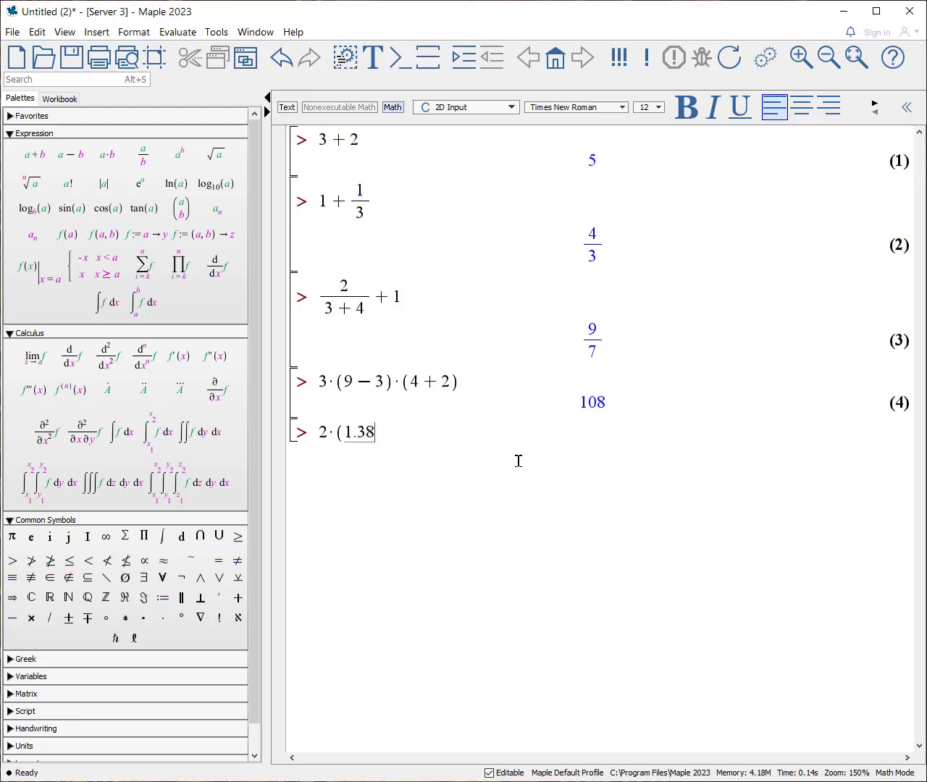
{"action": "type", "text": "E"}
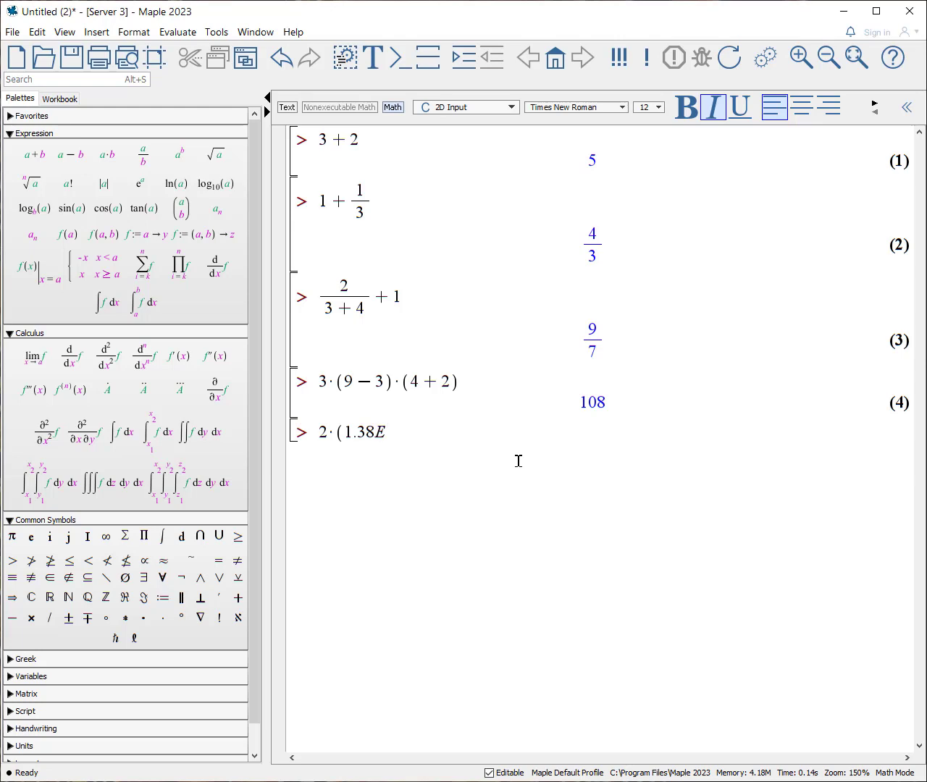
{"action": "type", "text": "-"}
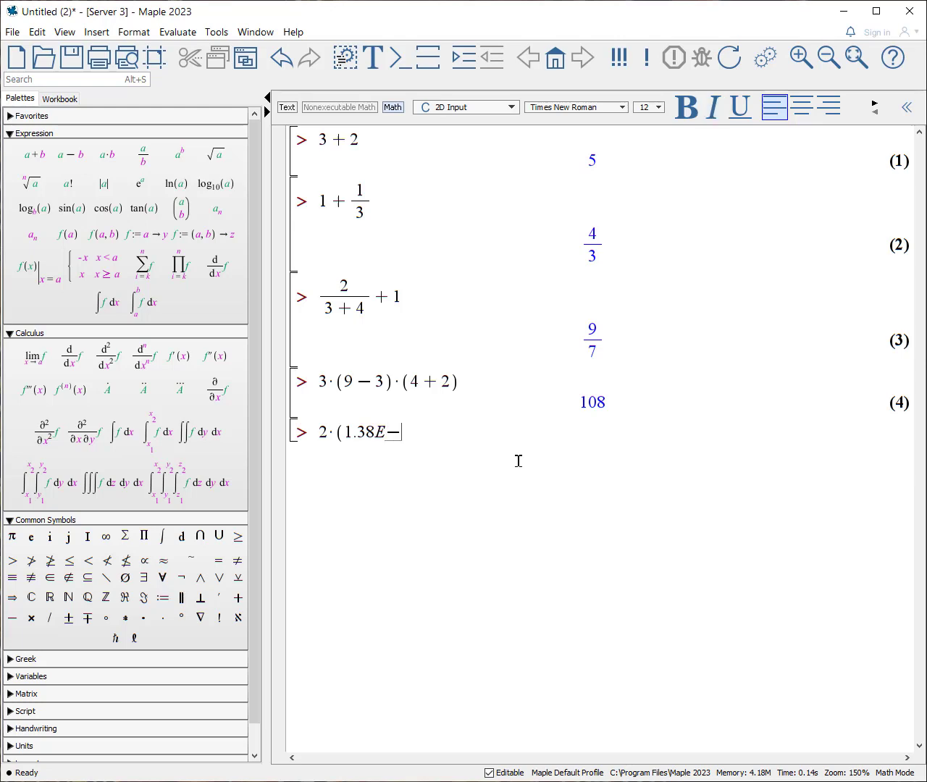
{"action": "type", "text": "23"}
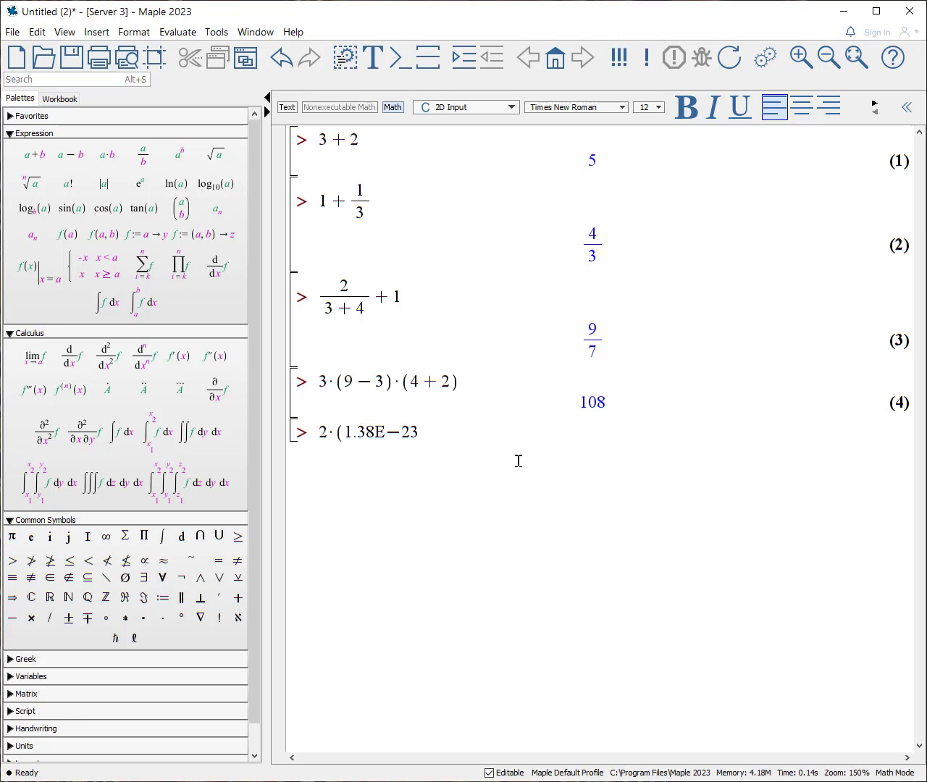
{"action": "type", "text": ")"}
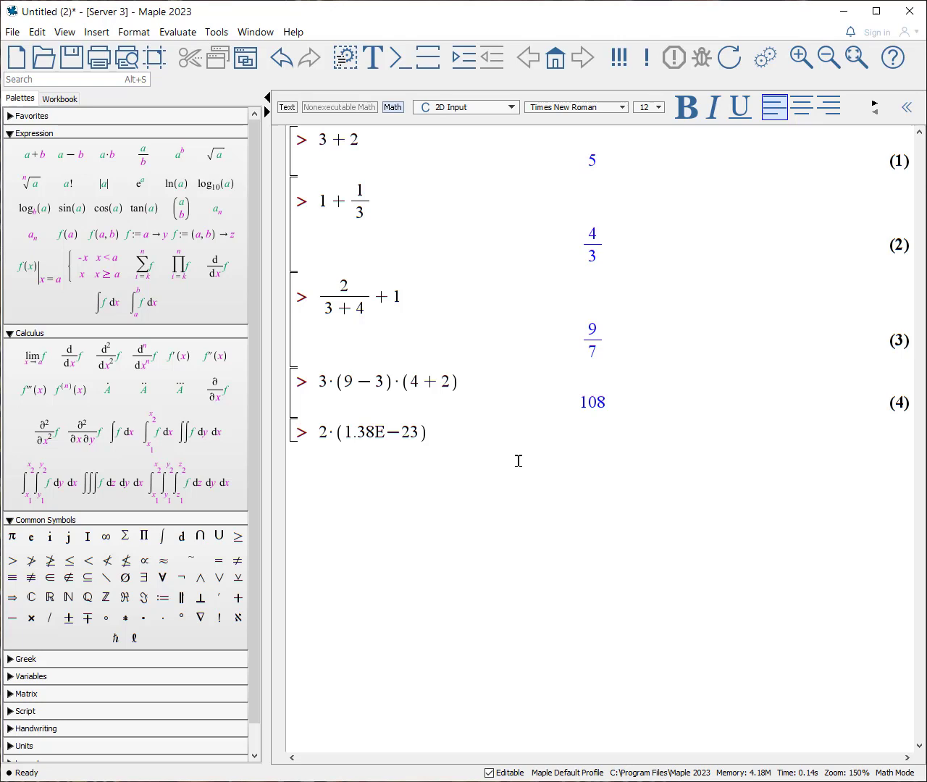
{"action": "key", "text": "Return"}
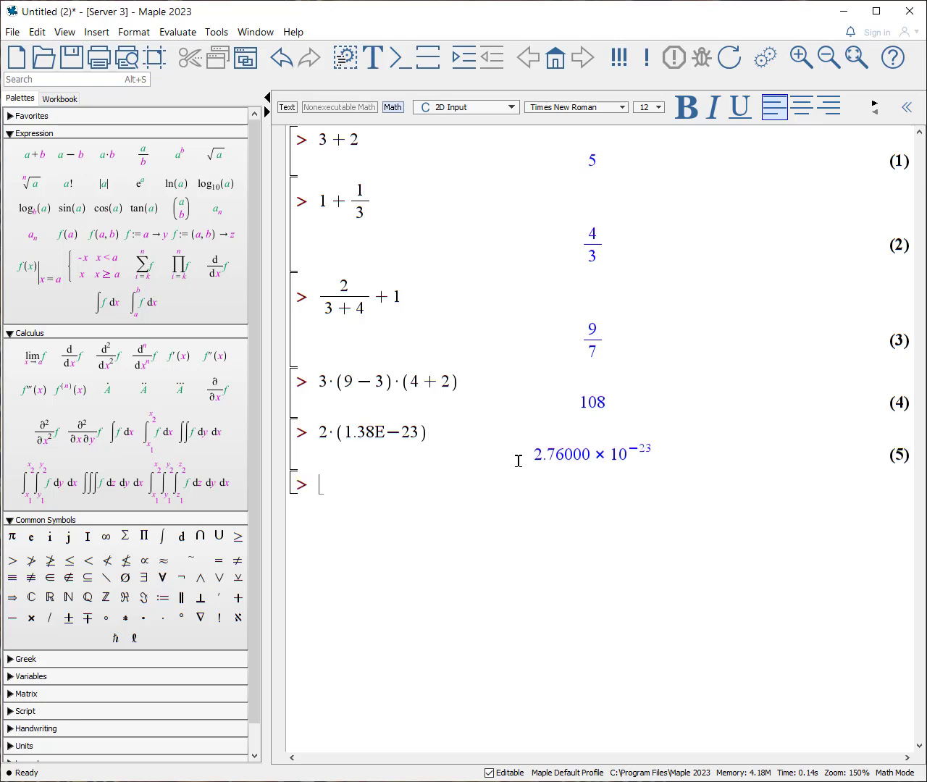
{"action": "mouse_move", "coordinate": [679, 504]}
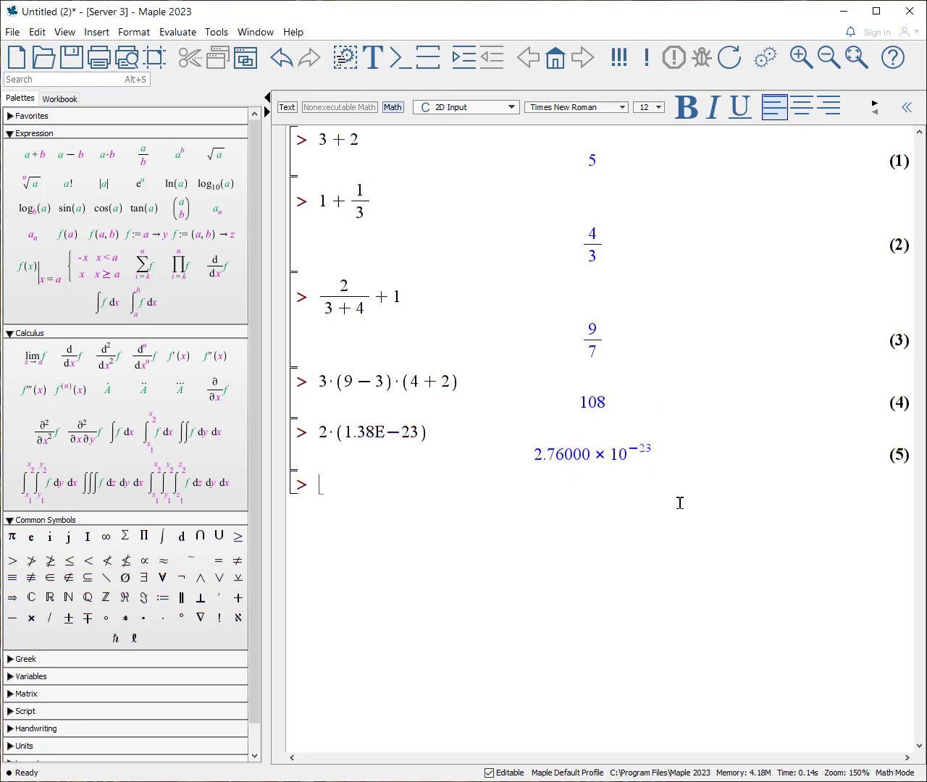
{"action": "mouse_move", "coordinate": [649, 486]}
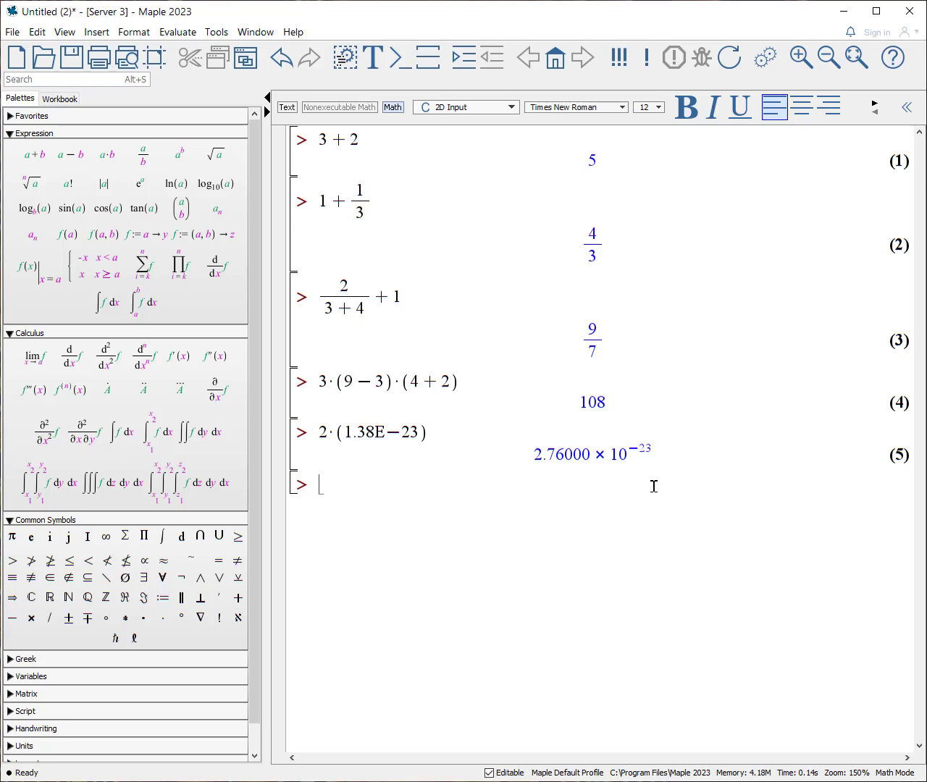
{"action": "mouse_move", "coordinate": [614, 615]}
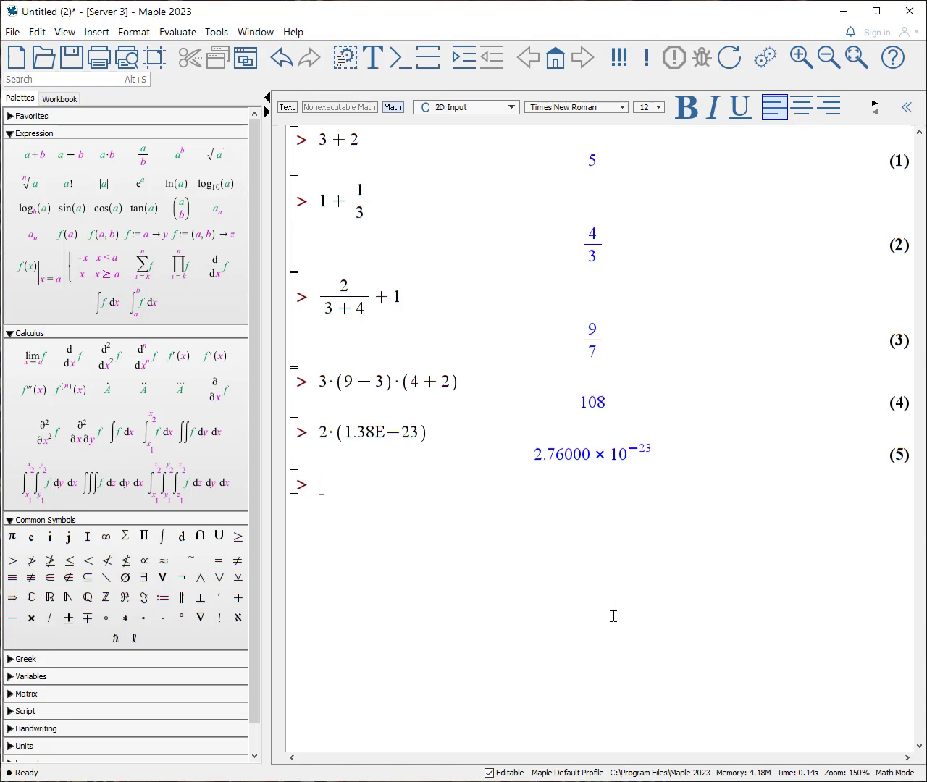
- Evaluate 1.38·10^−23·2 in power-of-ten form, again giving 2.76000 × 10^−23
{"action": "type", "text": "1"}
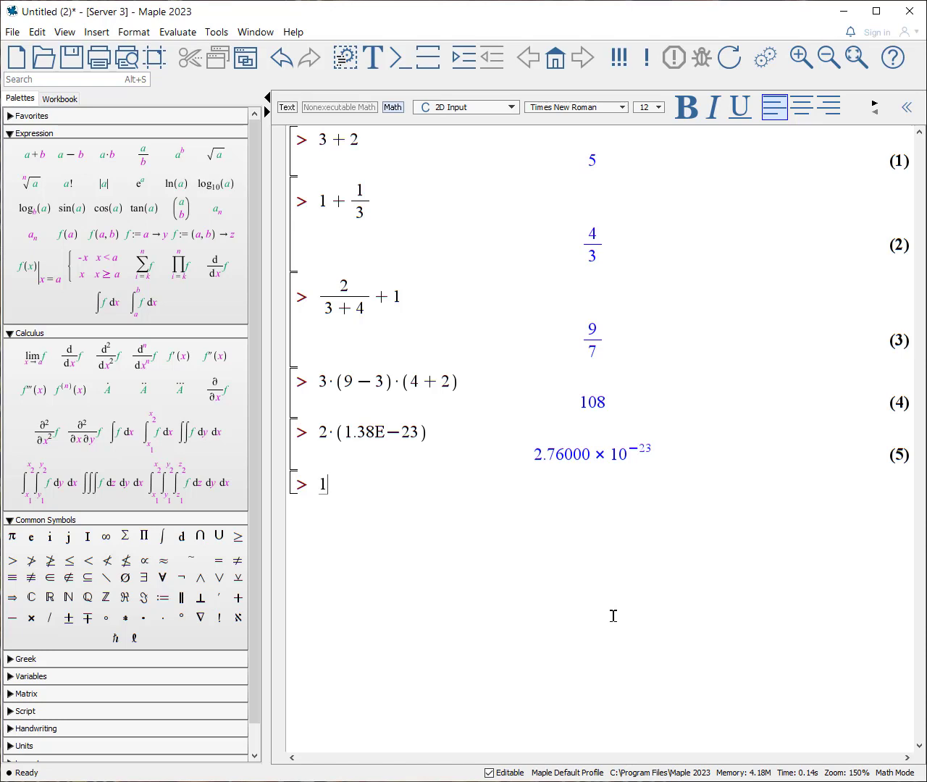
{"action": "type", "text": ".38·"}
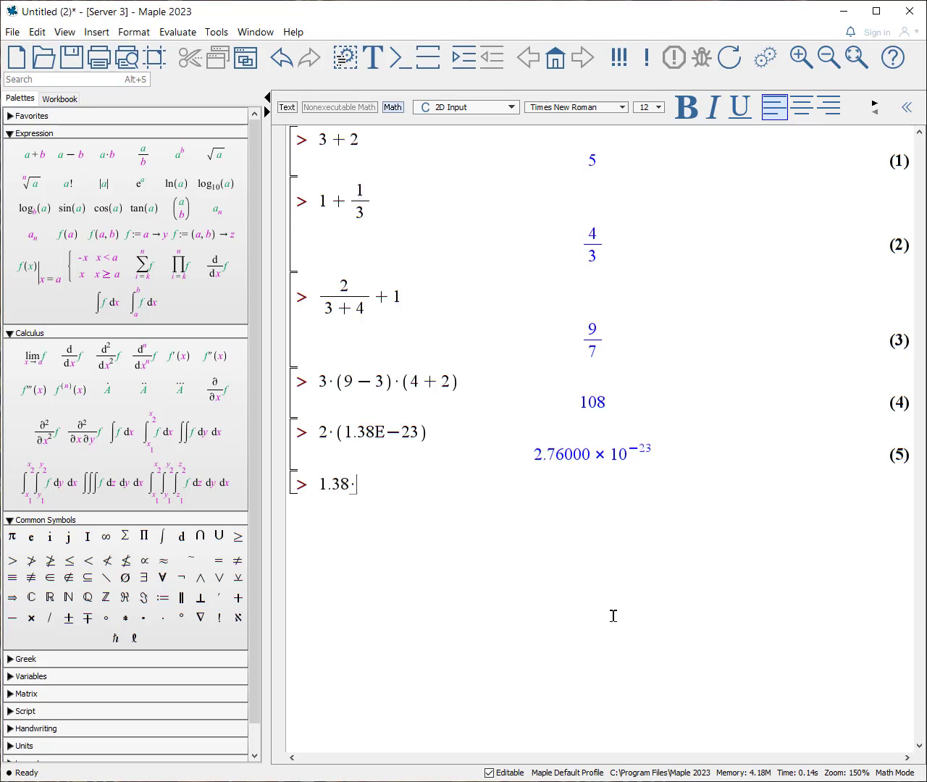
{"action": "type", "text": "10"}
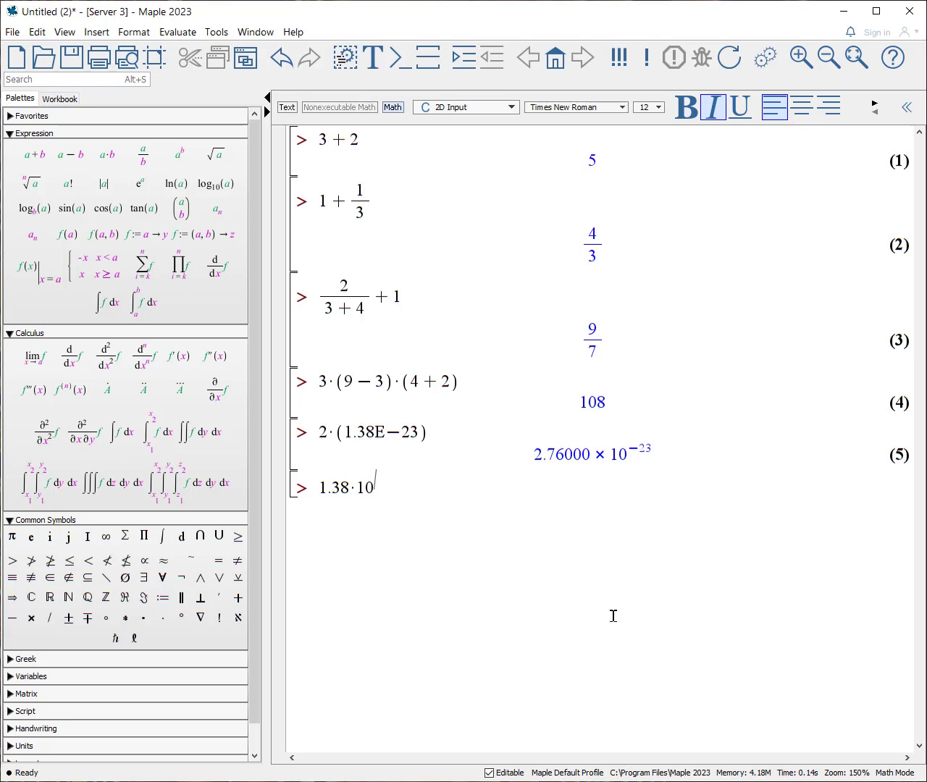
{"action": "type", "text": "-23"}
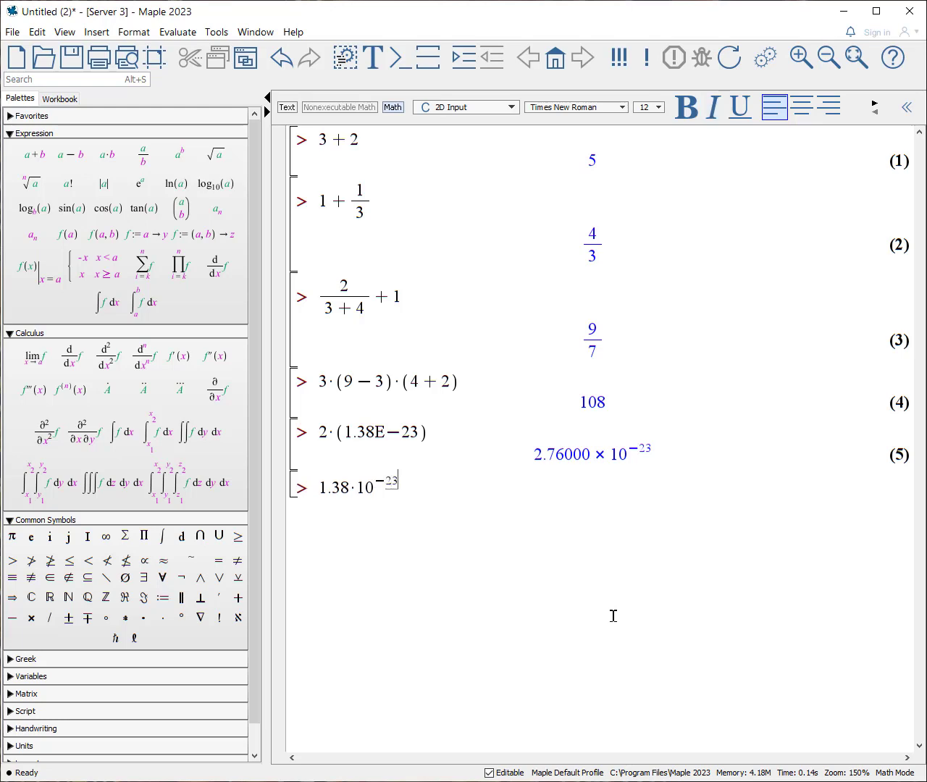
{"action": "type", "text": "·2"}
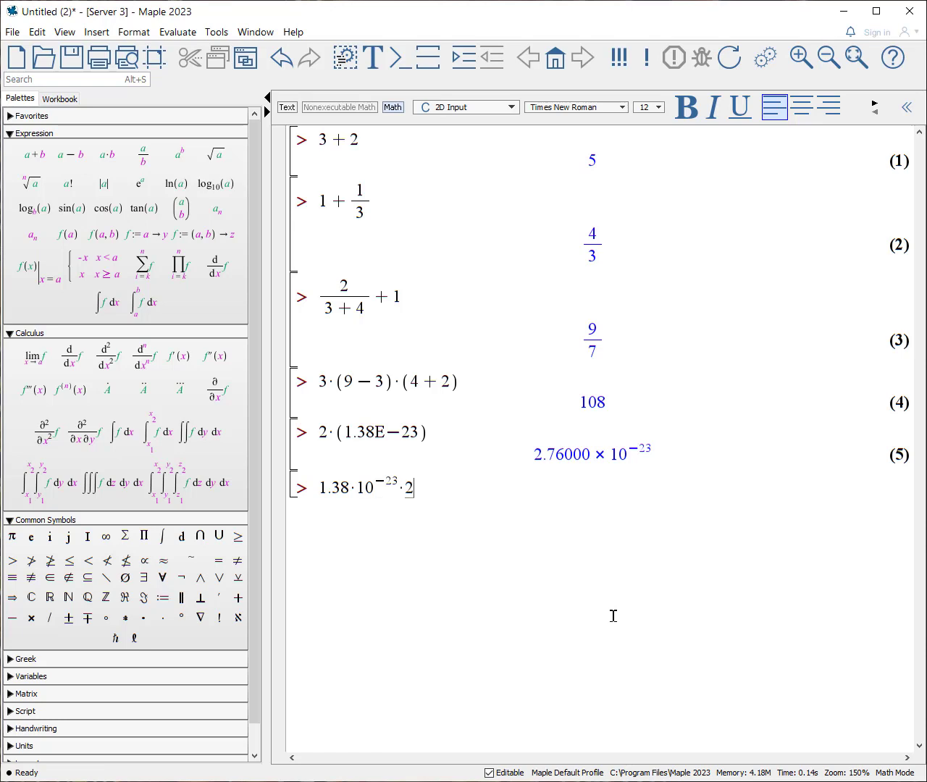
{"action": "key", "text": "Return"}
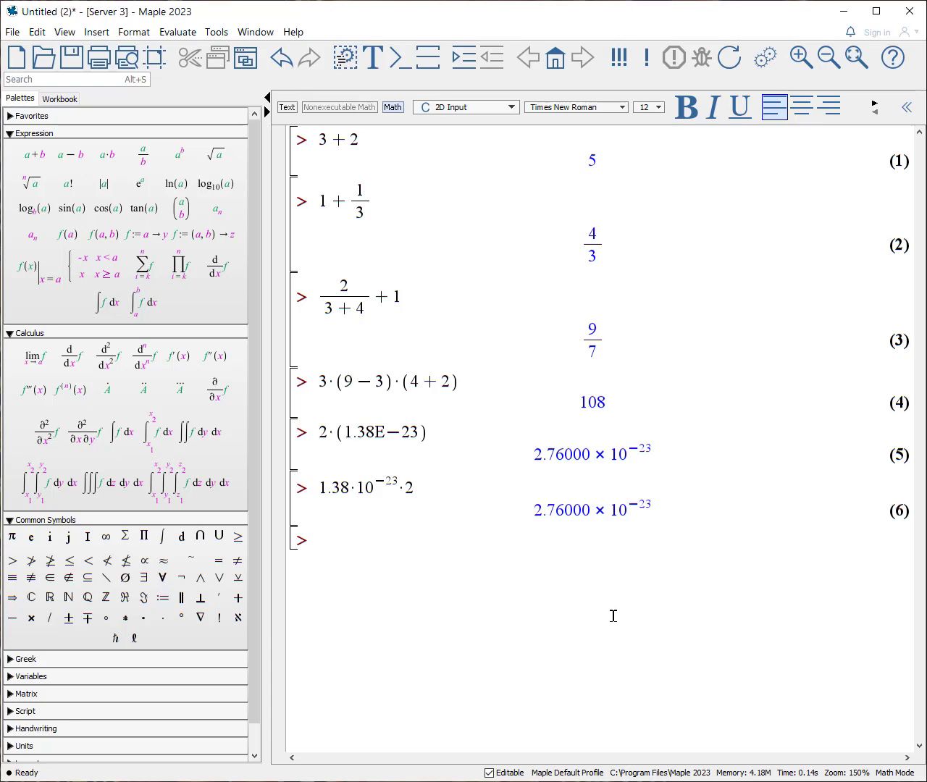
{"action": "left_click", "coordinate": [319, 541]}
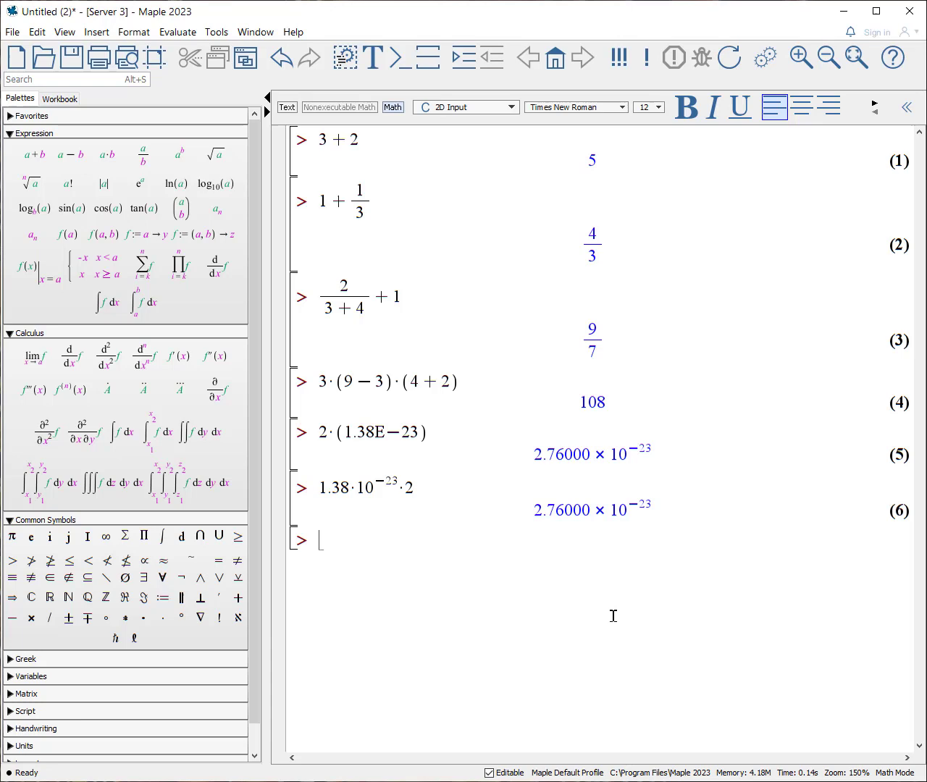
{"action": "type", "text": "("}
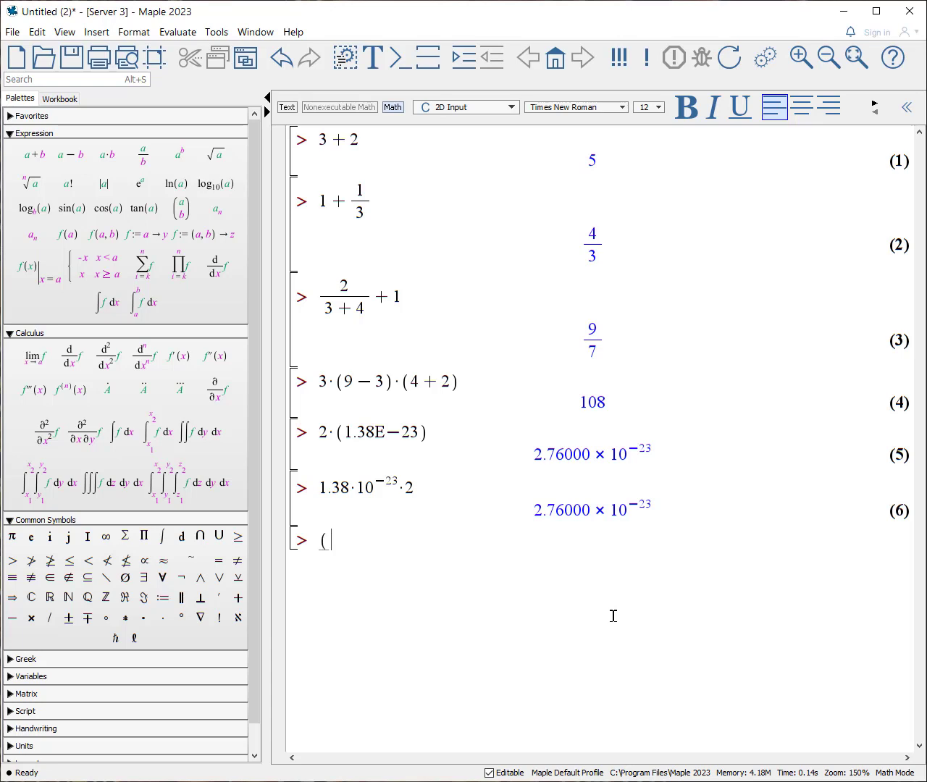
{"action": "type", "text": "1/2"}
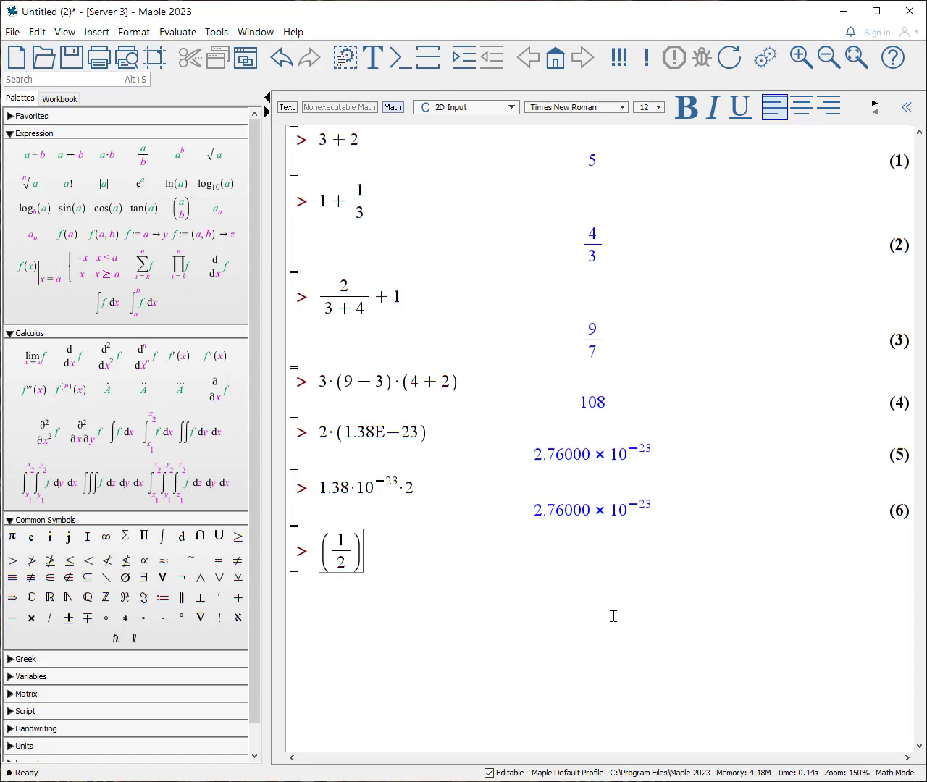
{"action": "type", "text": "-5"}
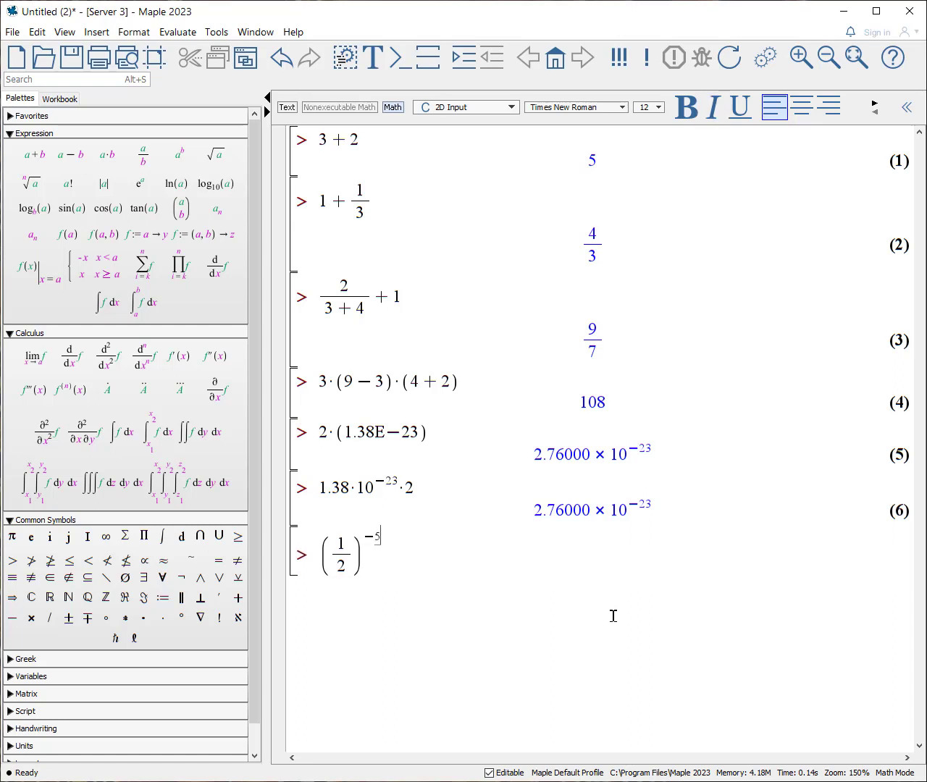
{"action": "key", "text": "Return"}
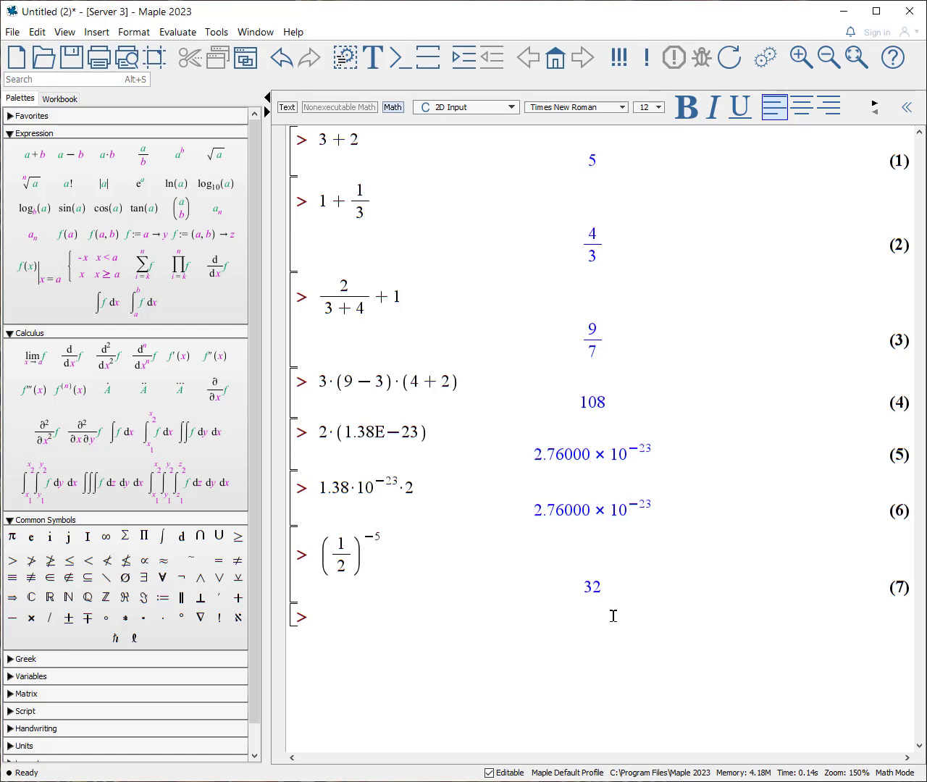
{"action": "mouse_move", "coordinate": [570, 489]}
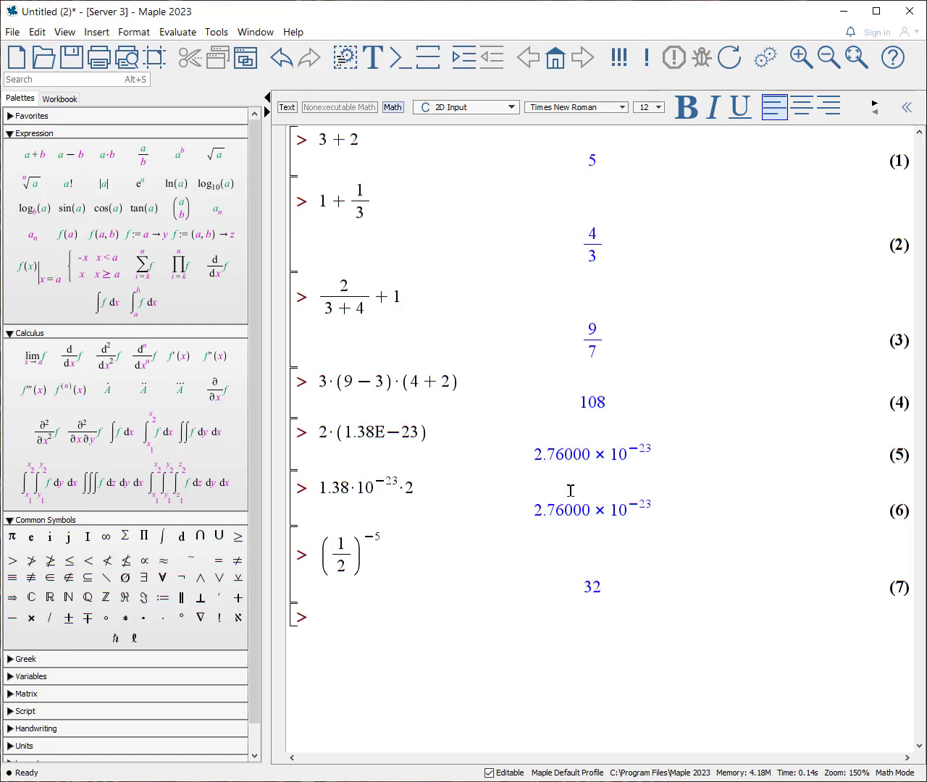
{"action": "mouse_move", "coordinate": [643, 455]}
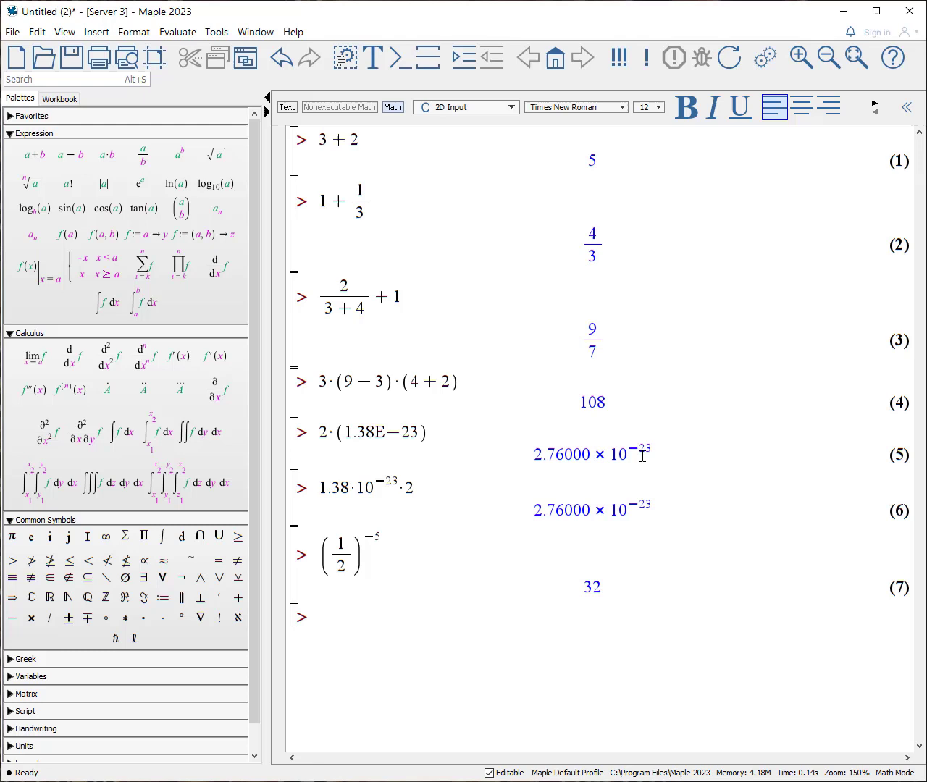
{"action": "mouse_move", "coordinate": [703, 501]}
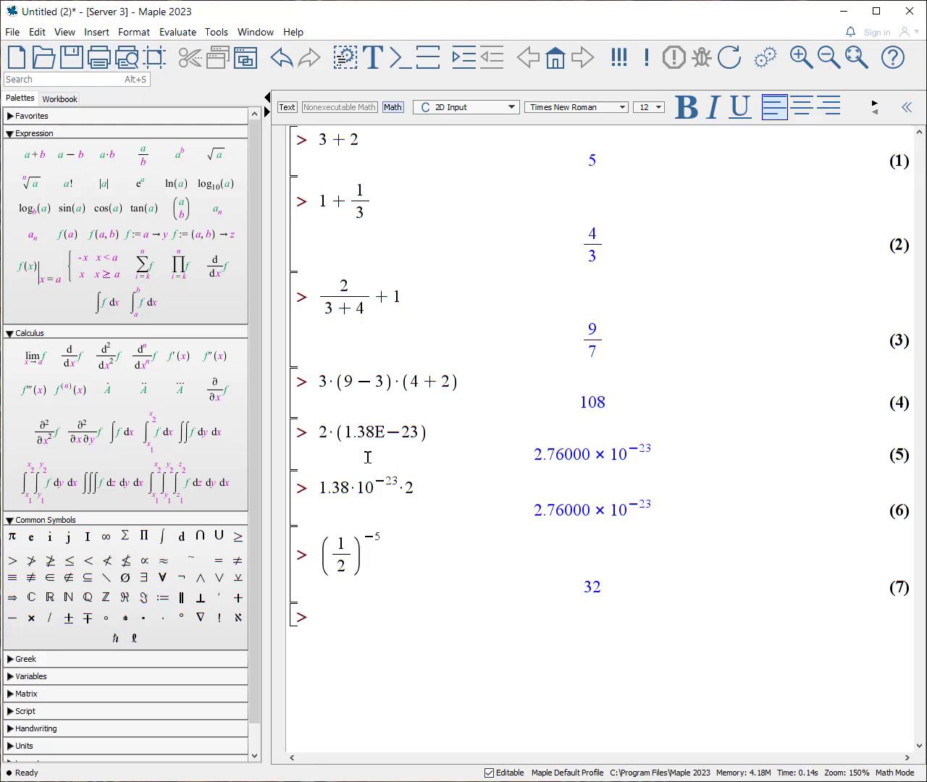
{"action": "mouse_move", "coordinate": [738, 567]}
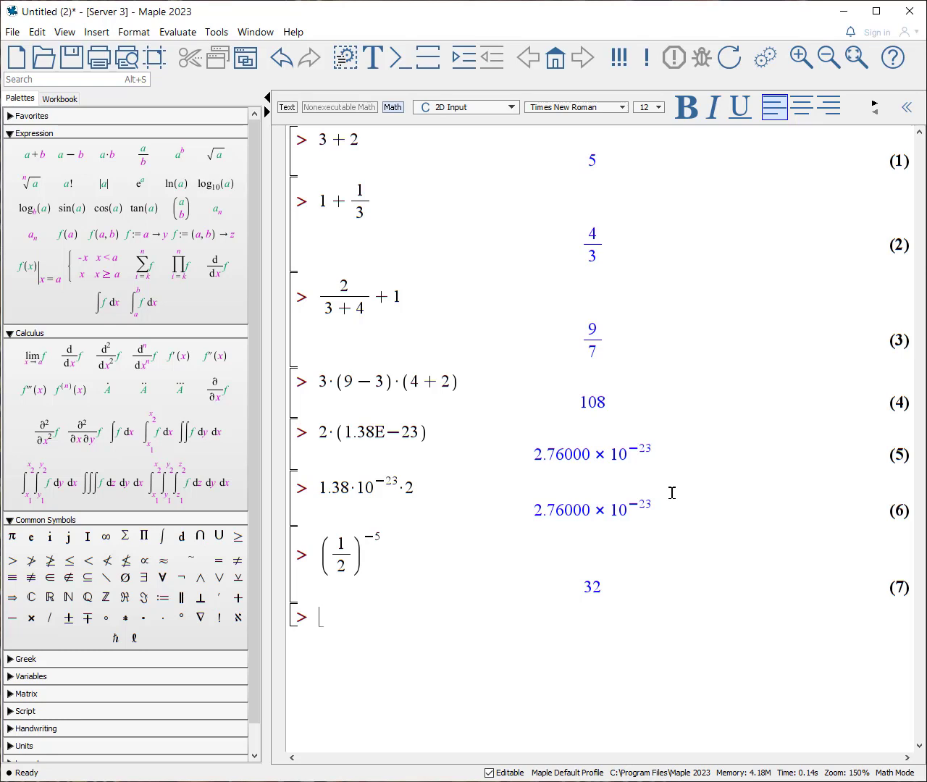
{"action": "mouse_move", "coordinate": [179, 356]}
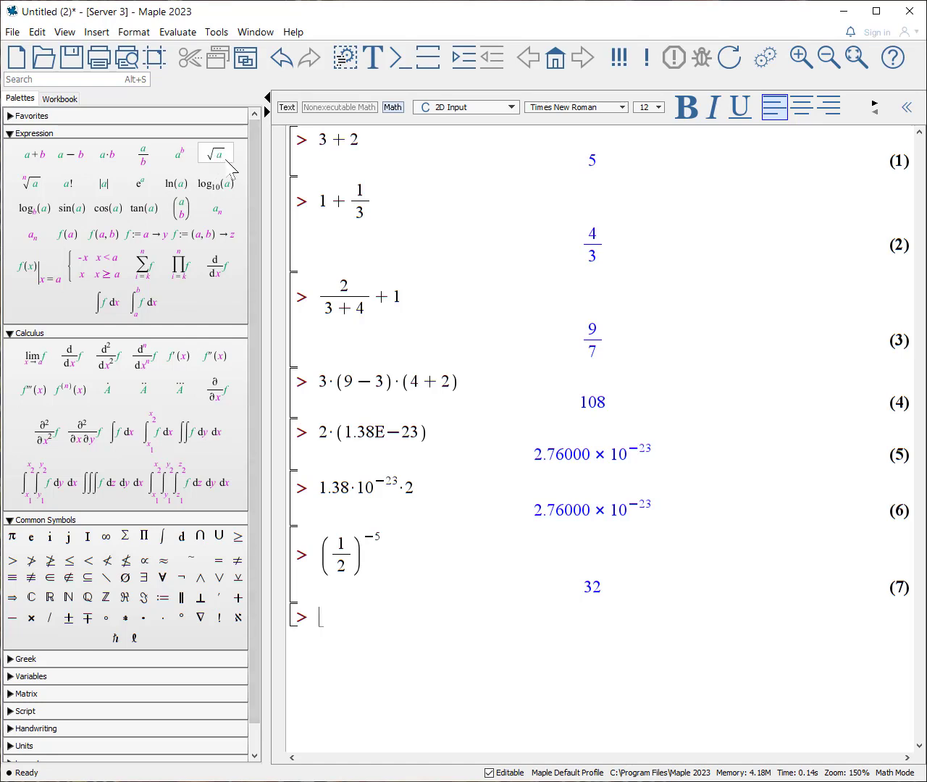
{"action": "mouse_move", "coordinate": [215, 153]}
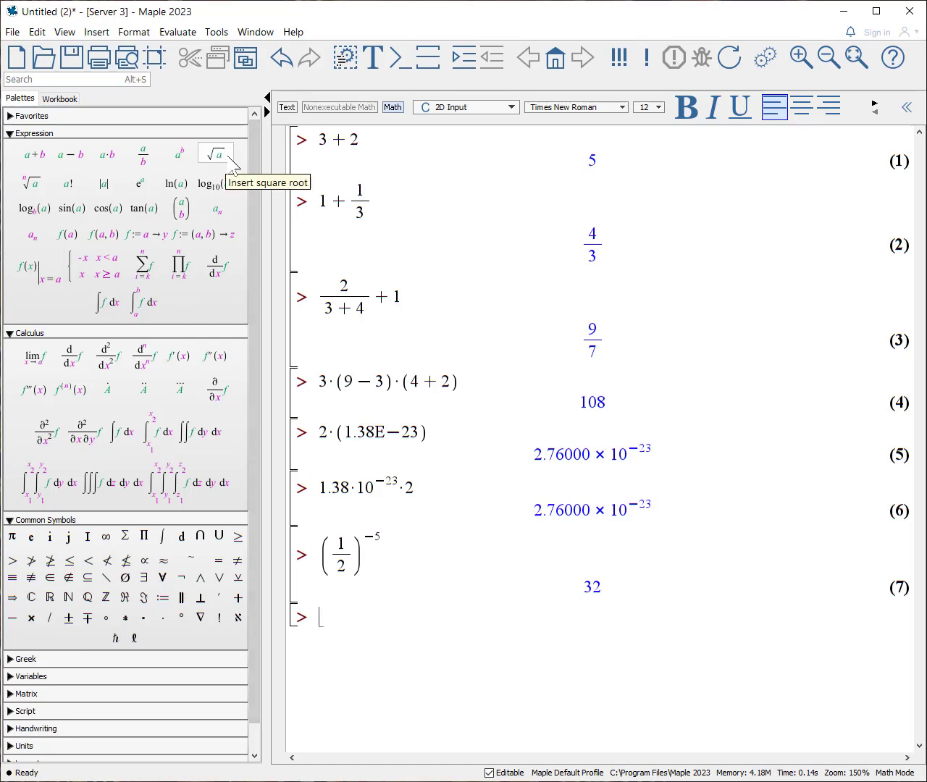
- Insert a square root from the Expression palette with 4 inside and evaluate it to 2
{"action": "left_click", "coordinate": [214, 154]}
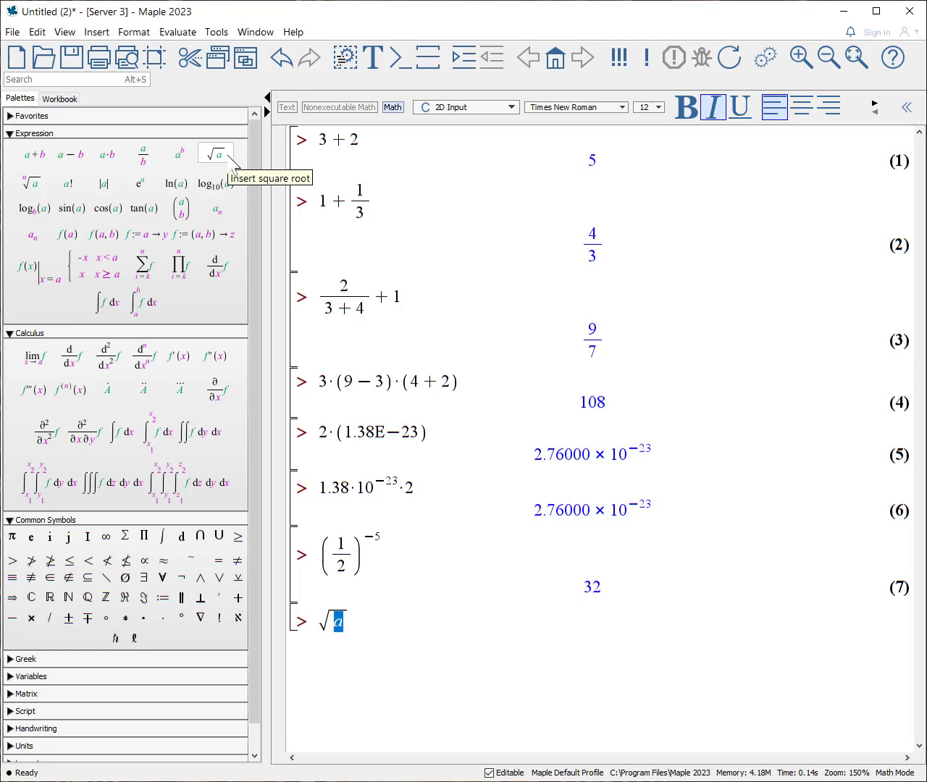
{"action": "type", "text": "4"}
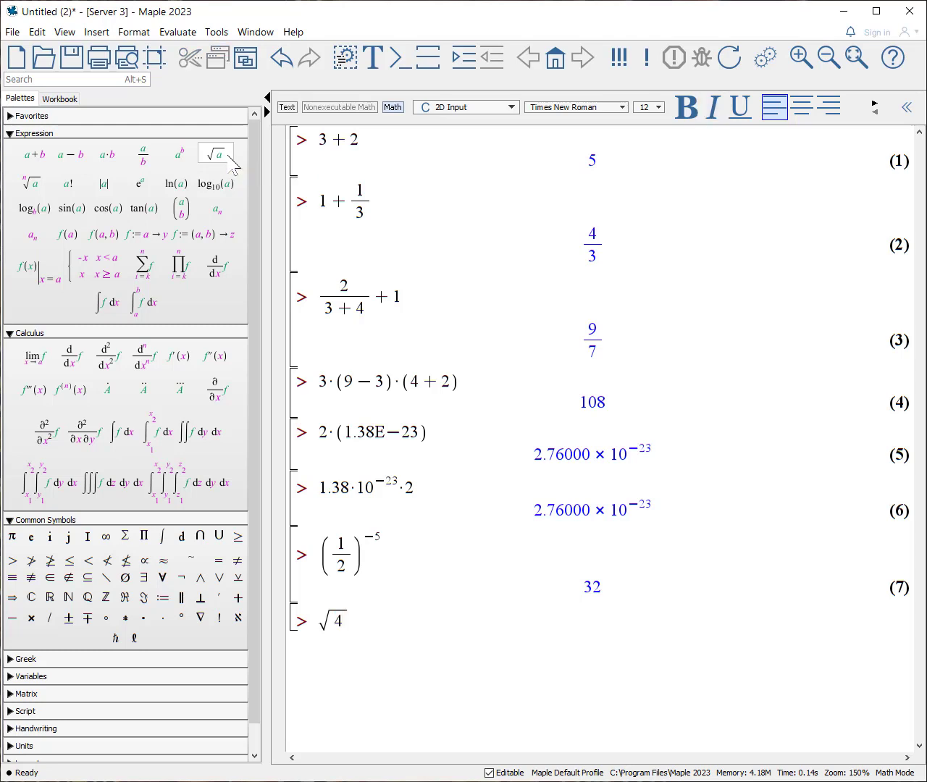
{"action": "key", "text": "Return"}
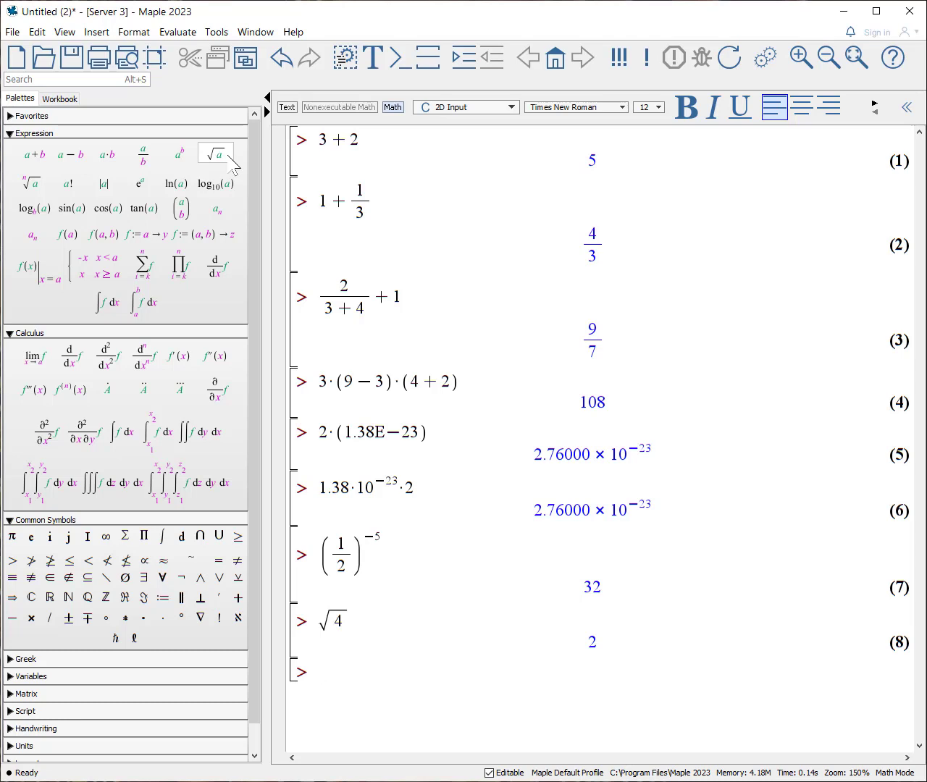
{"action": "left_click", "coordinate": [319, 672]}
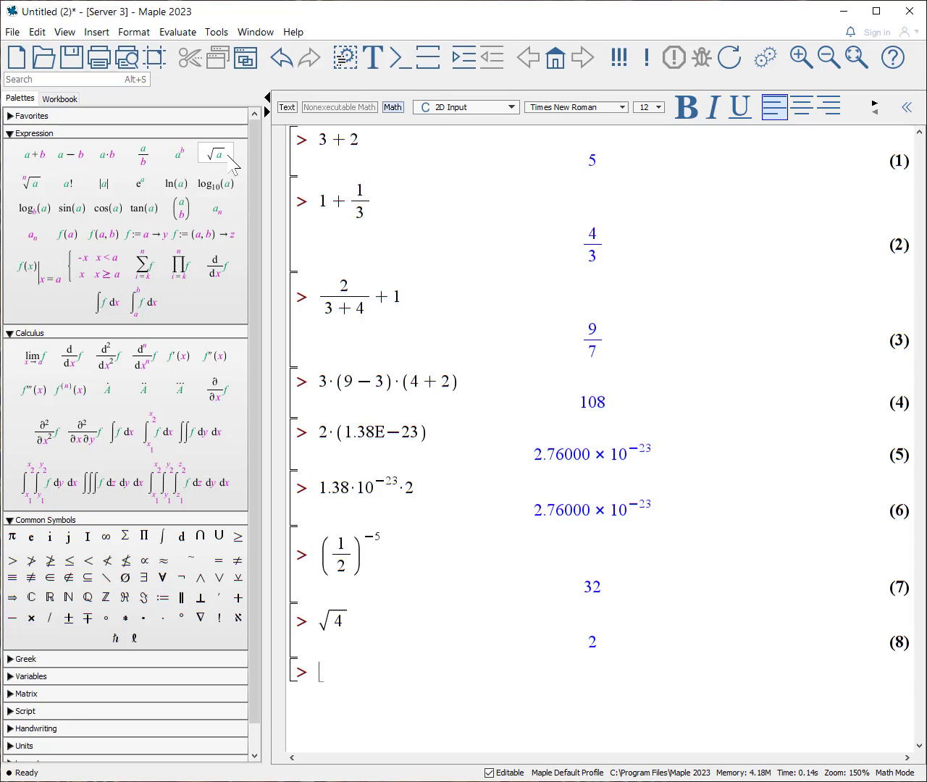
- Evaluate √(5+8) + 4 using the square root template, giving √13 + 4
{"action": "left_click", "coordinate": [215, 154]}
{"action": "type", "text": "√5"}
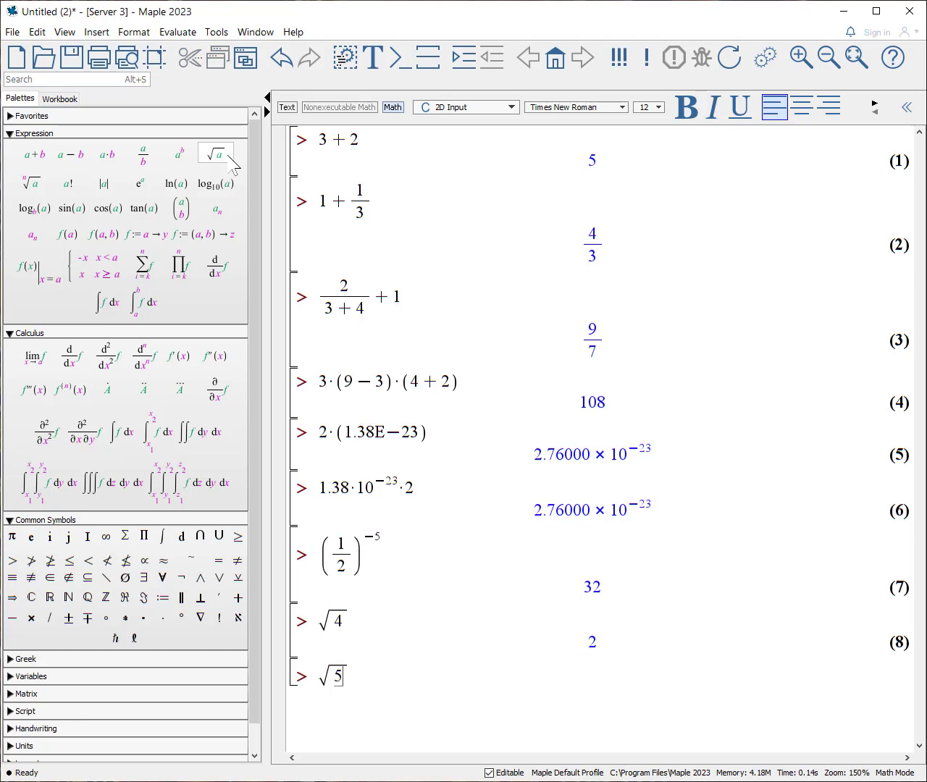
{"action": "type", "text": "+8"}
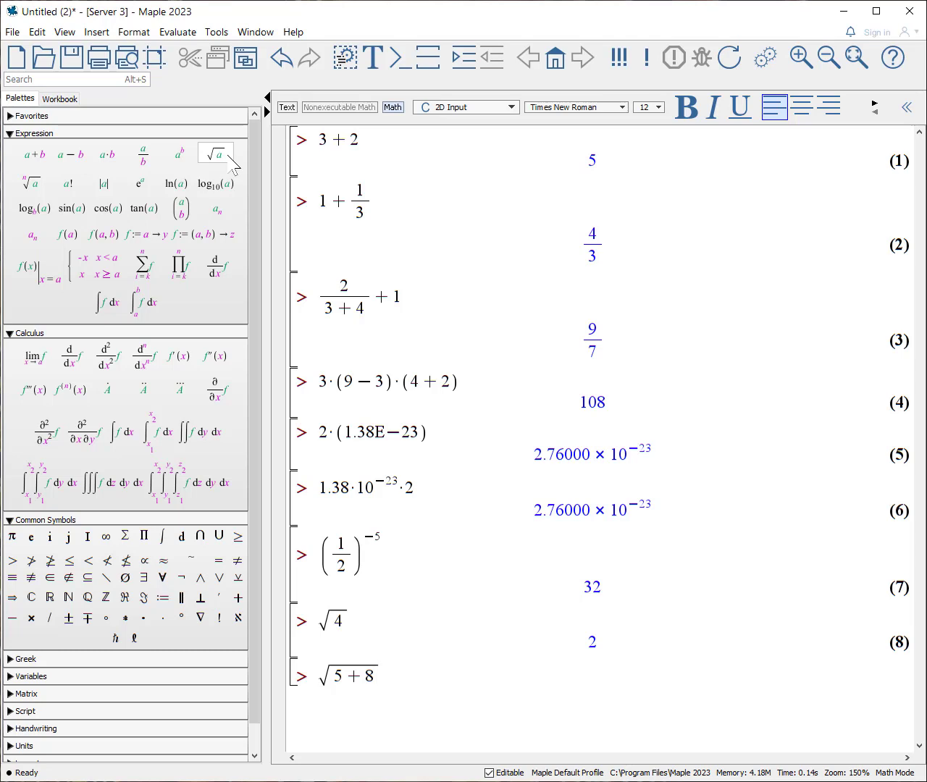
{"action": "type", "text": "+ 4"}
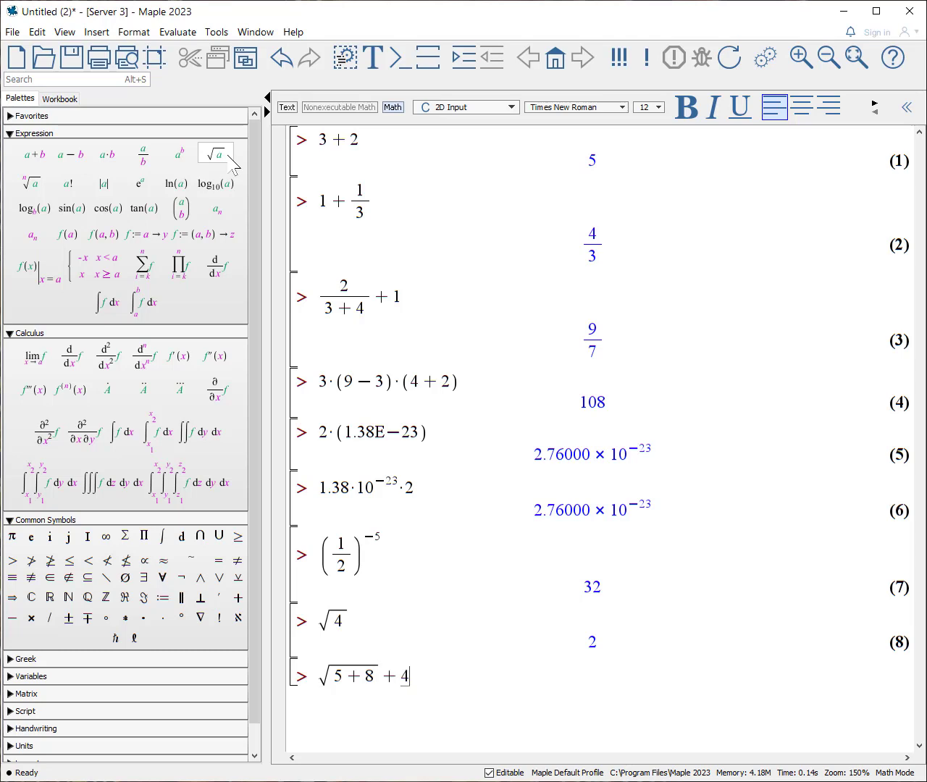
{"action": "key", "text": "Return"}
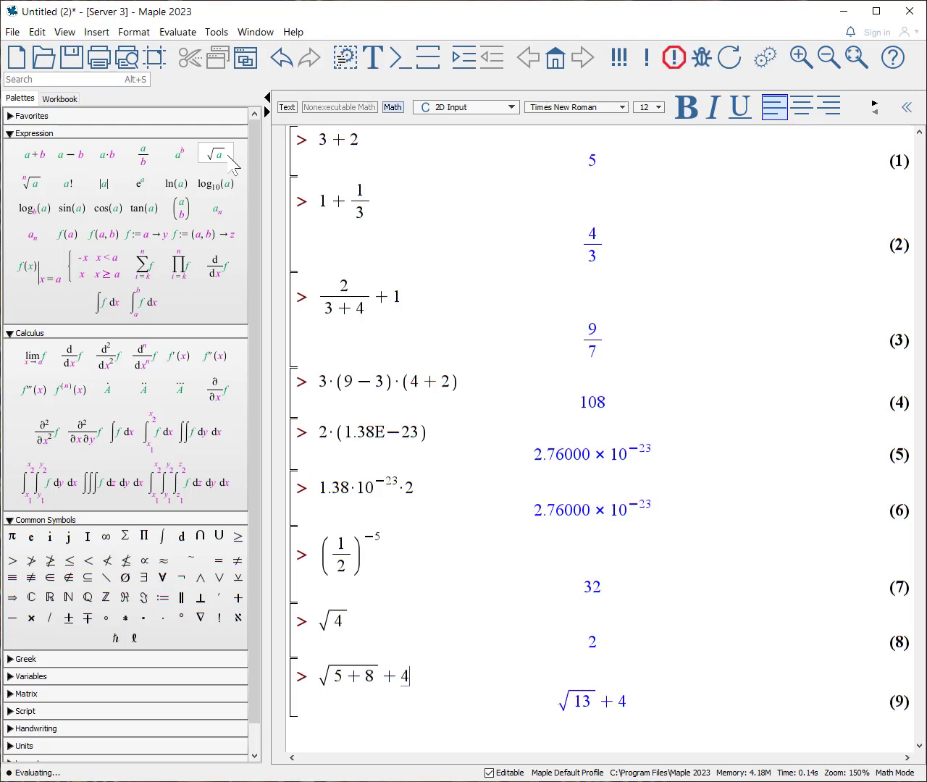
{"action": "key", "text": "Return"}
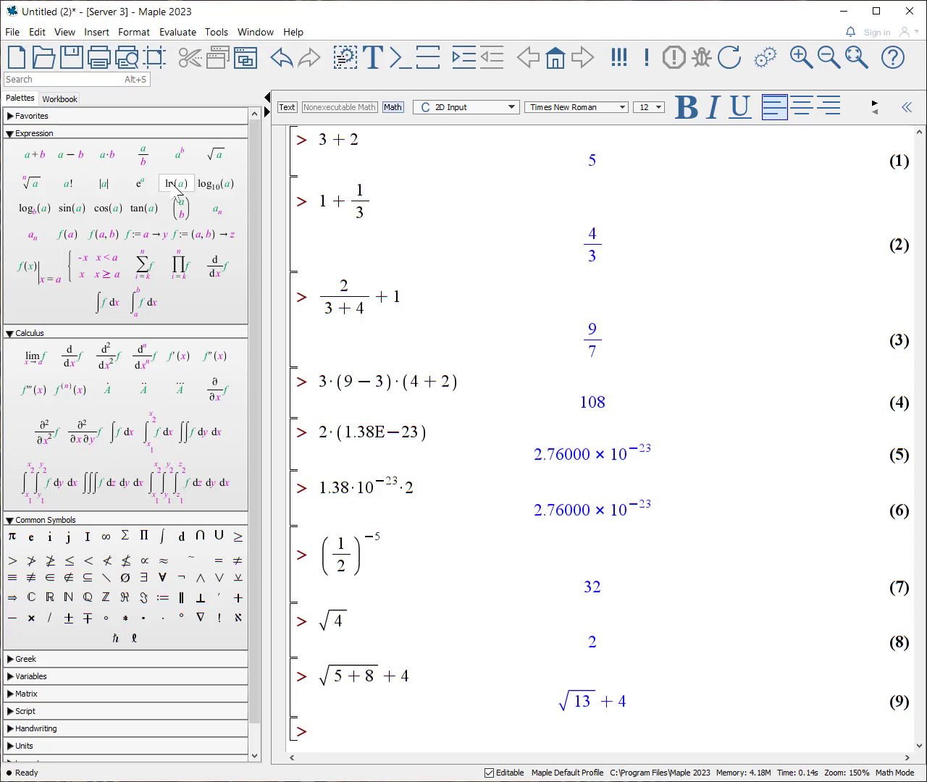
{"action": "mouse_move", "coordinate": [35, 209]}
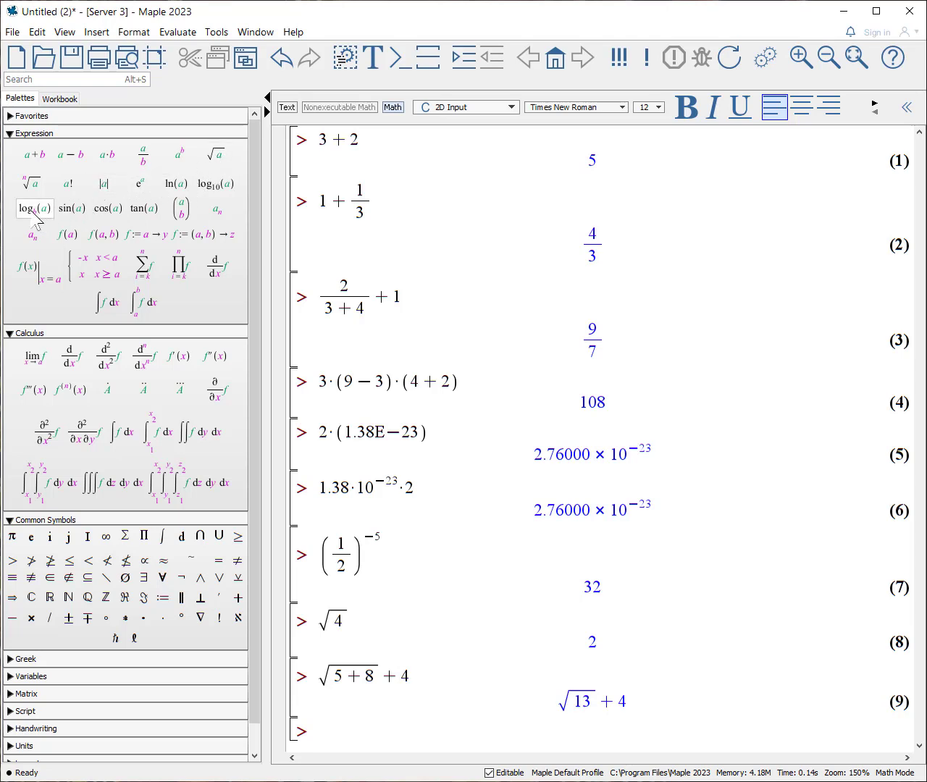
{"action": "mouse_move", "coordinate": [34, 208]}
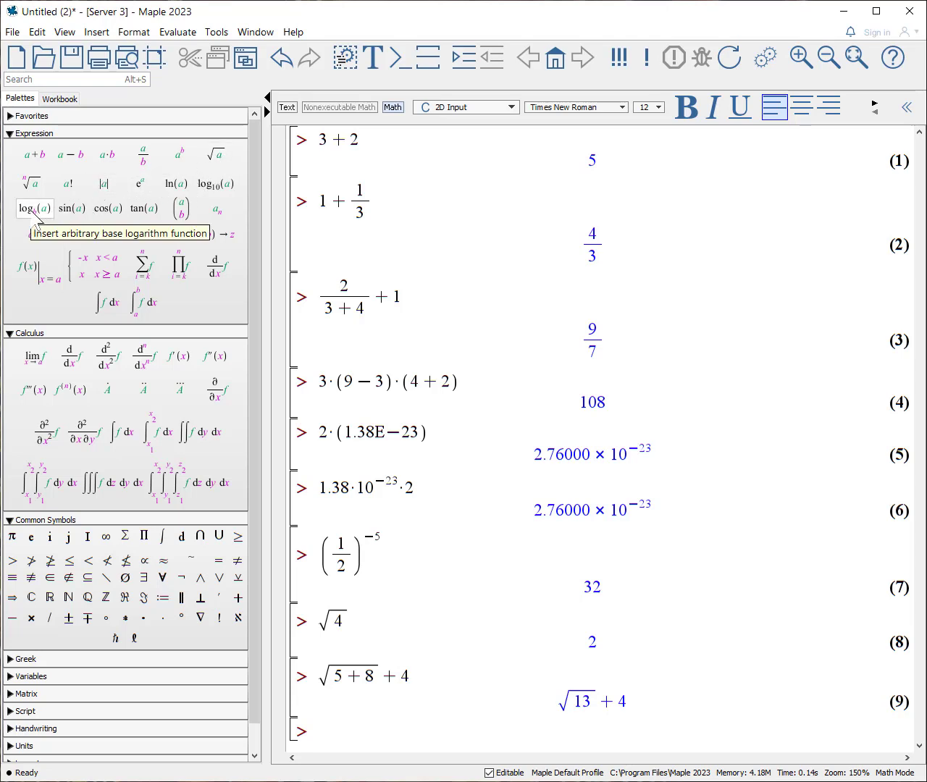
{"action": "mouse_move", "coordinate": [210, 210]}
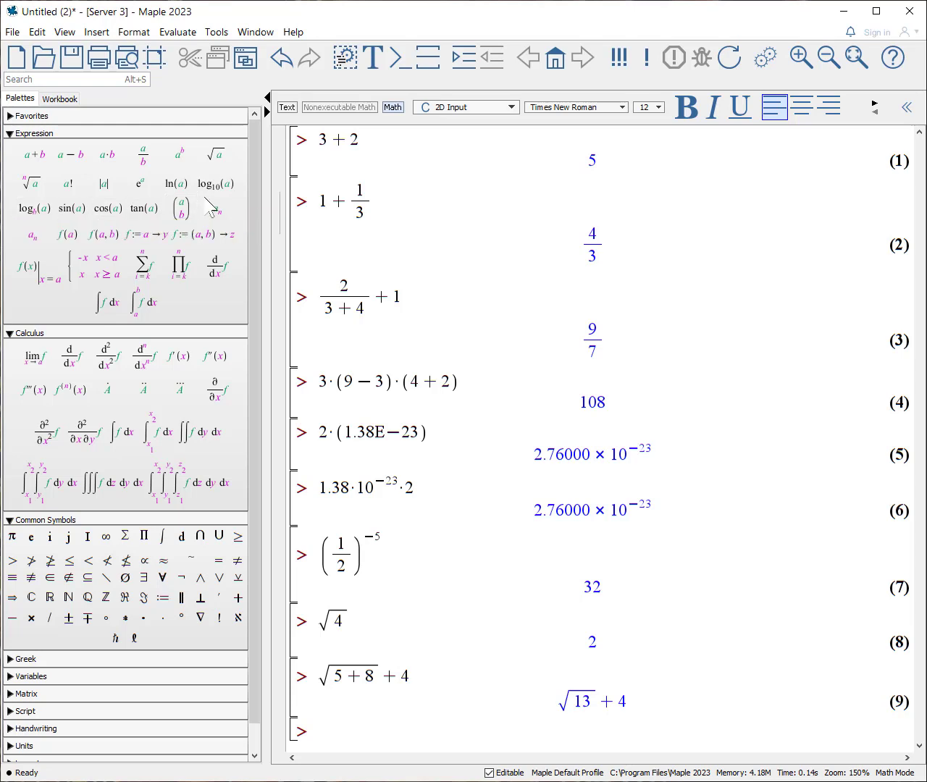
- Insert log10(a) from the Expression palette and enter 10^8 as its argument
{"action": "left_click", "coordinate": [214, 183]}
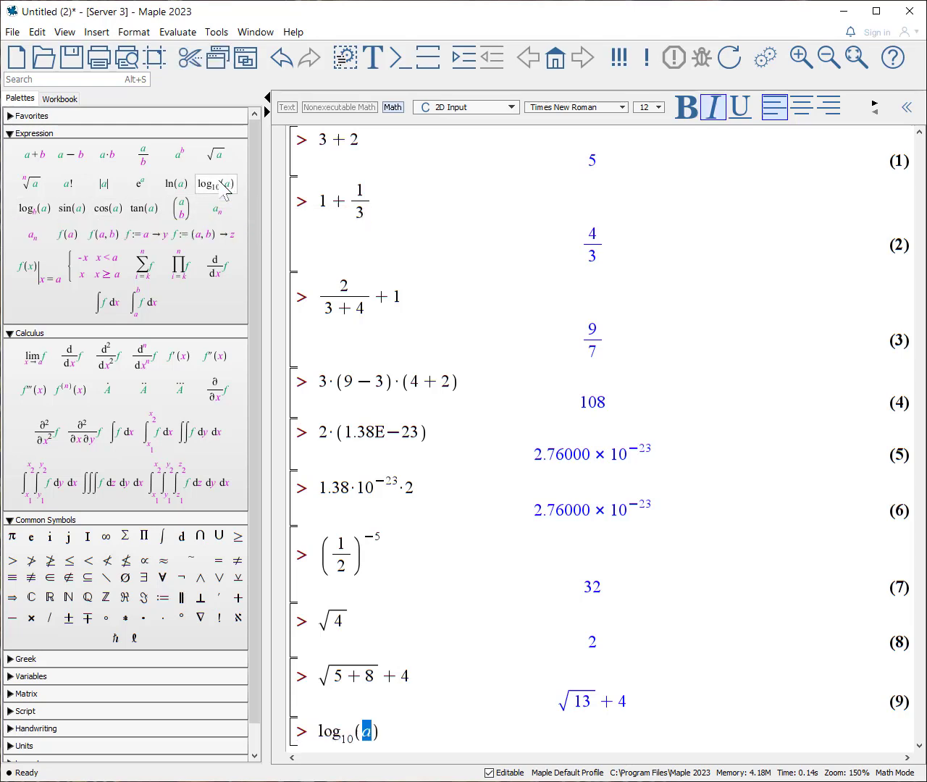
{"action": "type", "text": "10"}
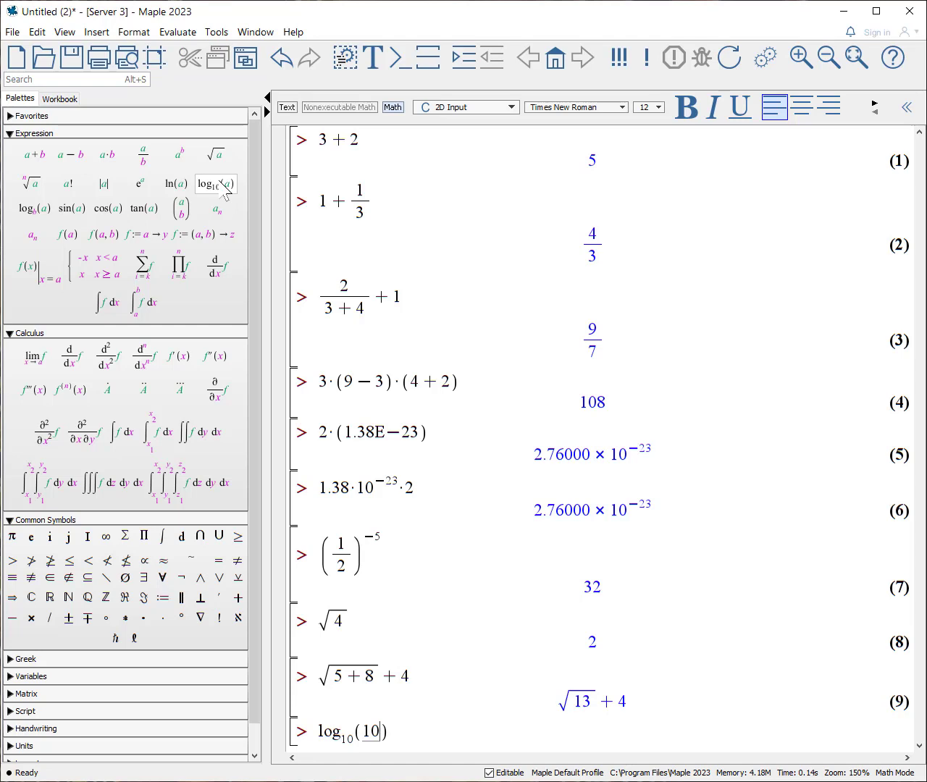
{"action": "type", "text": "^8"}
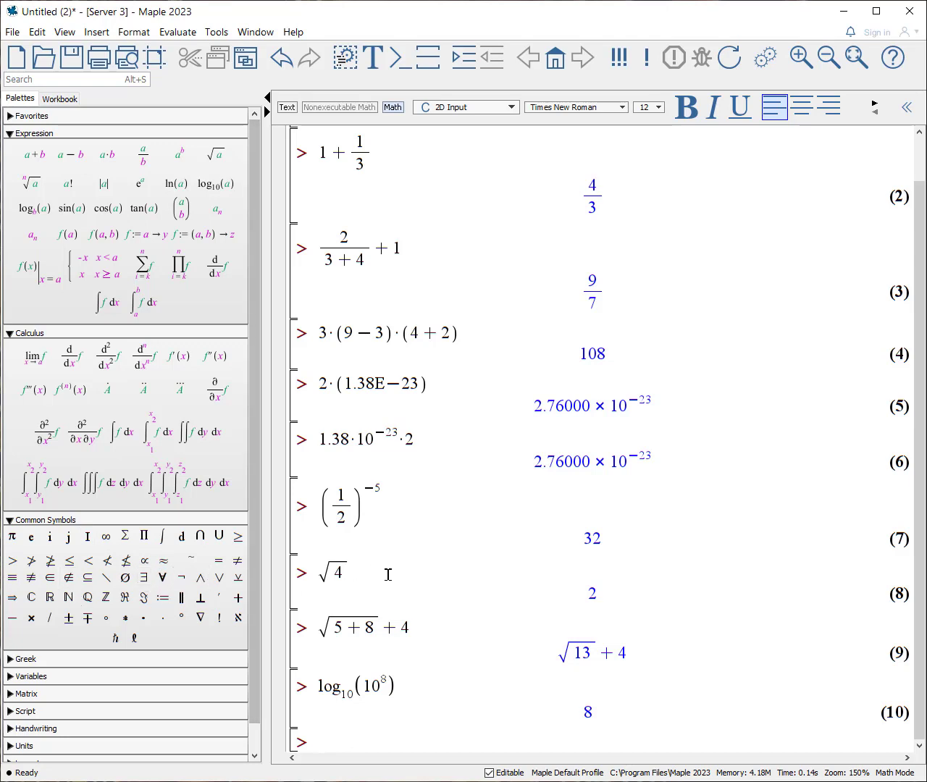
{"action": "mouse_move", "coordinate": [87, 559]}
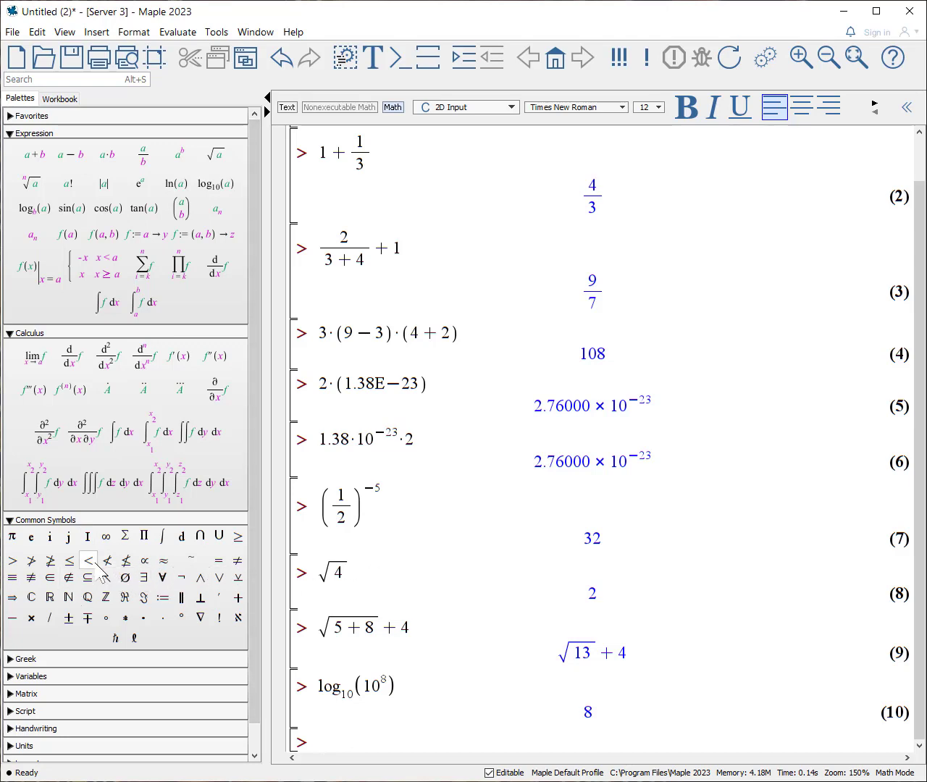
{"action": "mouse_move", "coordinate": [143, 576]}
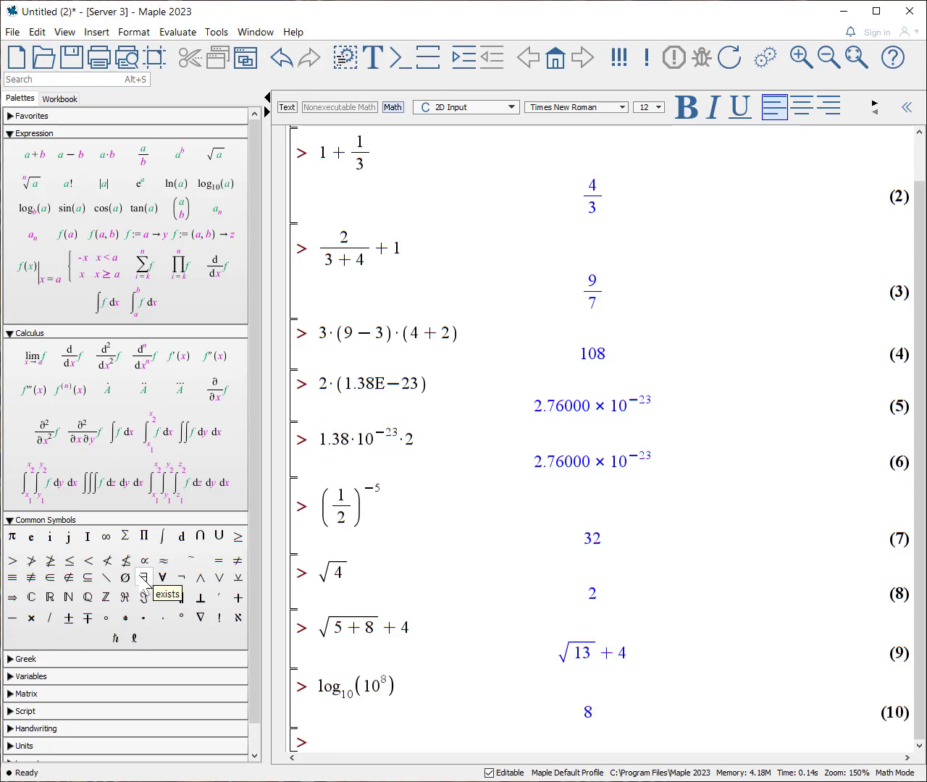
{"action": "mouse_move", "coordinate": [12, 536]}
{"action": "type", "text": "π^3"}
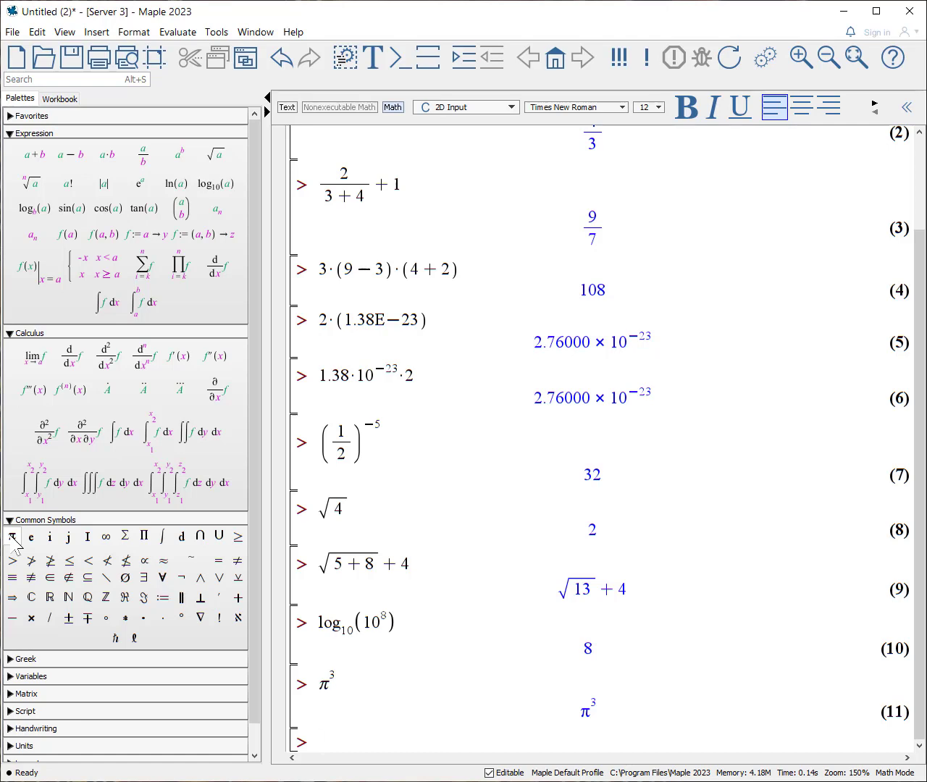
- Evaluate 1 + e^3 with the palette constant e, which Maple leaves as 1 + e³
{"action": "type", "text": "1 +"}
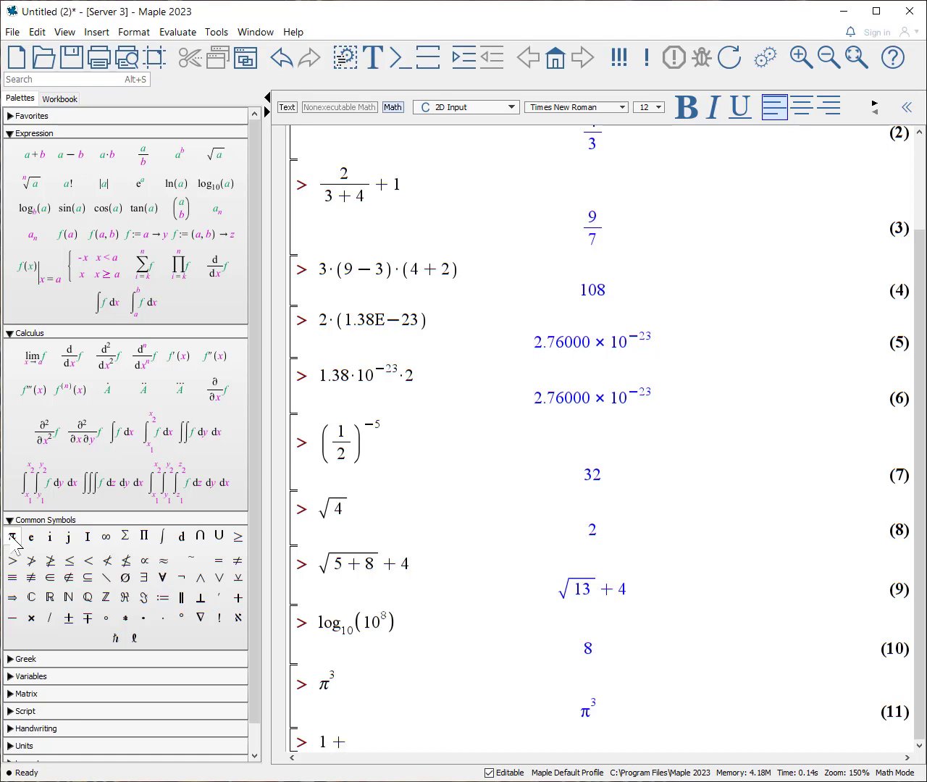
{"action": "left_click", "coordinate": [340, 742]}
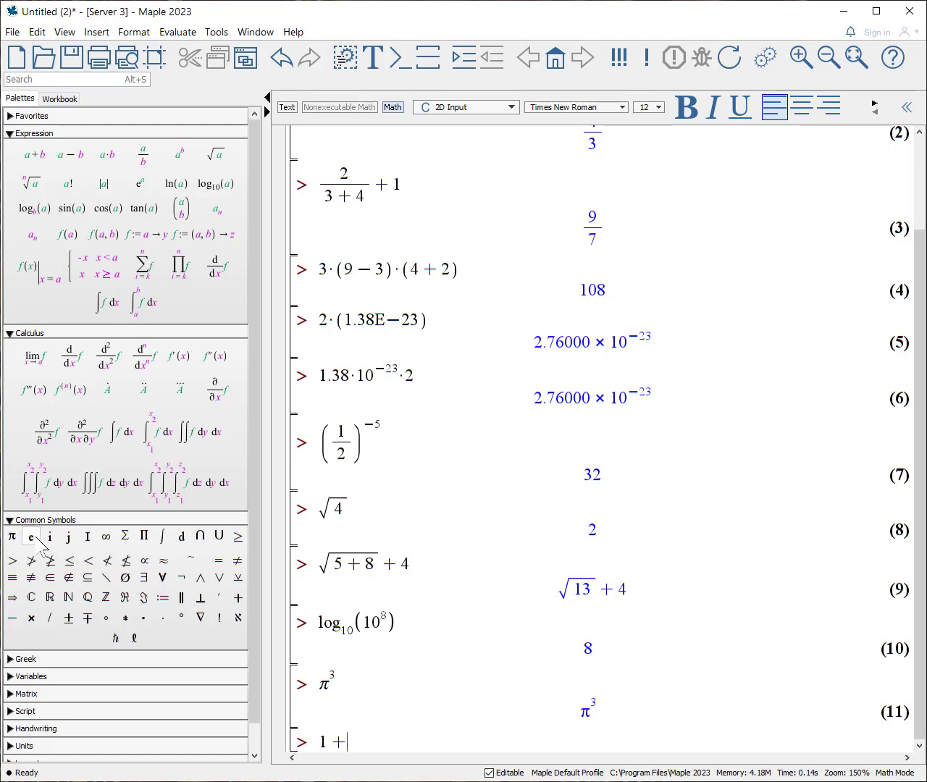
{"action": "mouse_move", "coordinate": [32, 539]}
{"action": "type", "text": " e^3"}
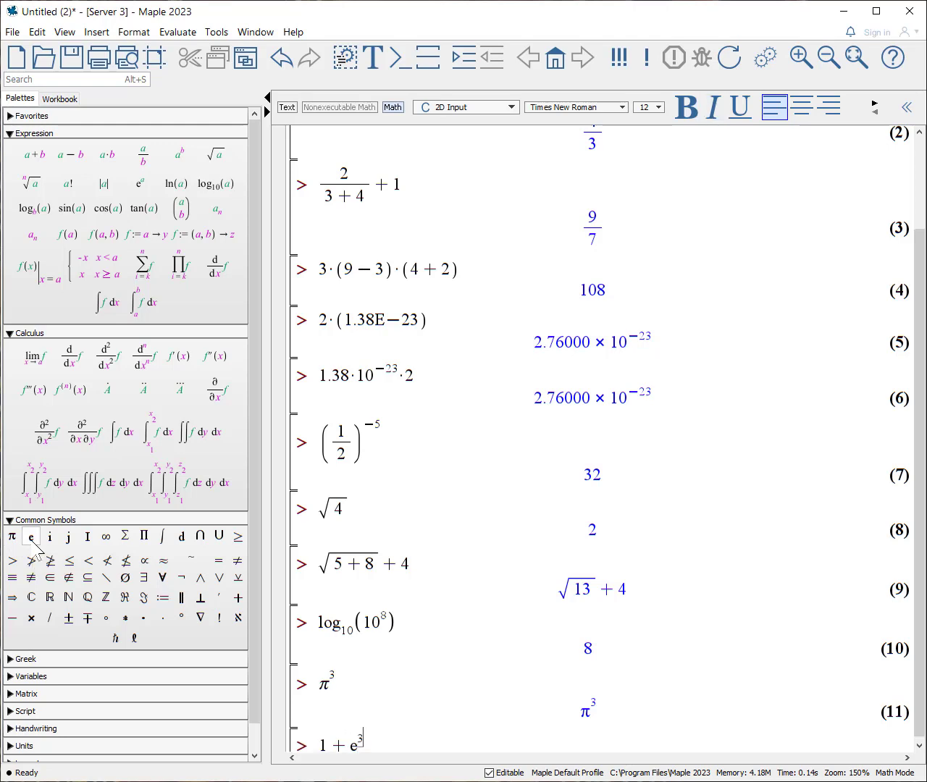
{"action": "scroll", "scroll_direction": "down", "scroll_amount": 3}
{"action": "type", "text": "1 + e"}
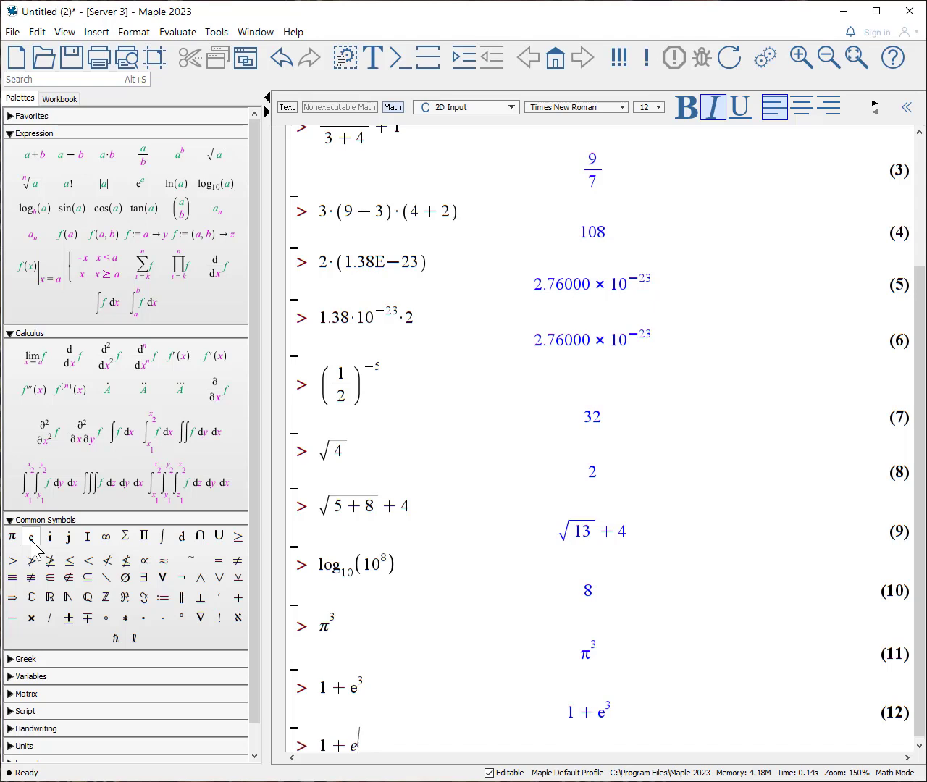
{"action": "type", "text": "3"}
{"action": "key", "text": "Return"}
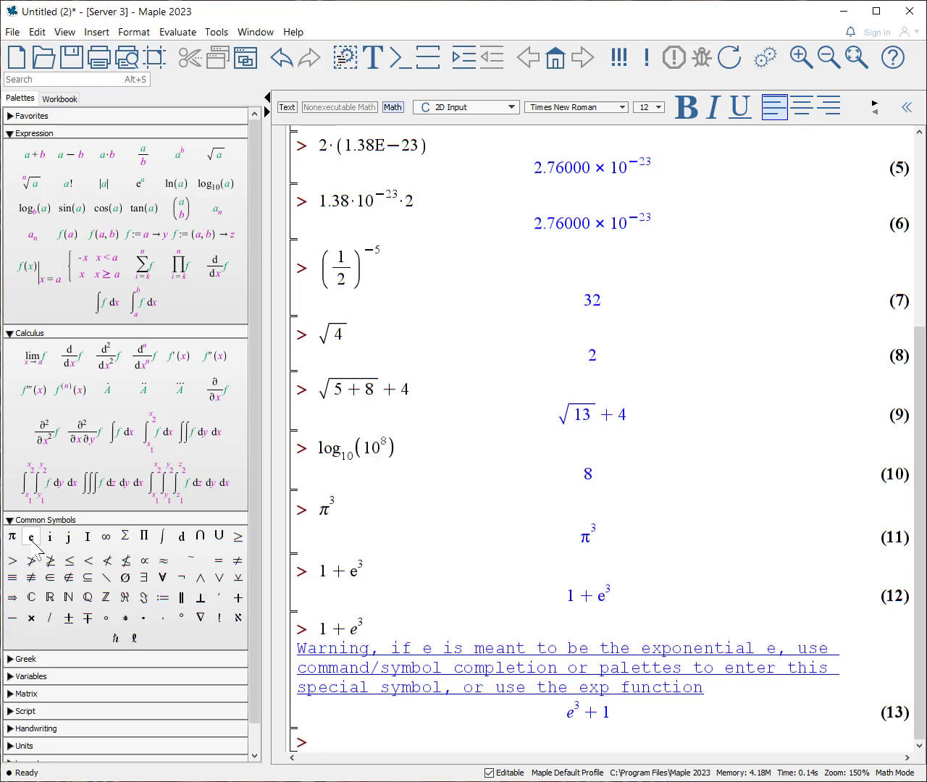
{"action": "mouse_move", "coordinate": [216, 153]}
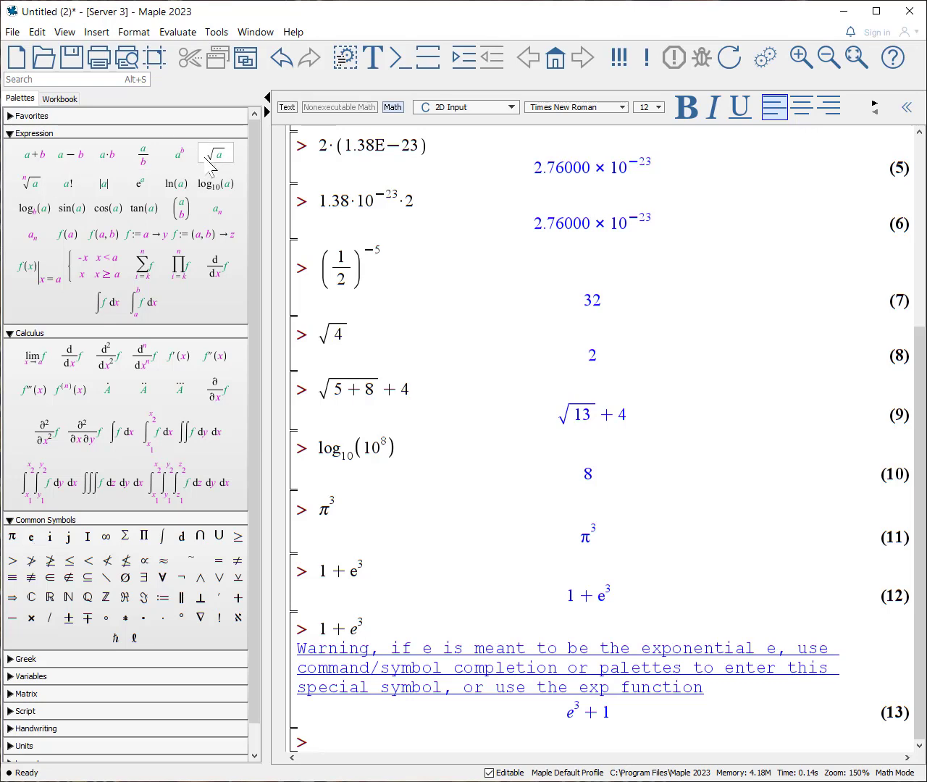
- Evaluate sqrt(64) to 8 as result (14), then begin typing exp(2)
{"action": "type", "text": "sqr"}
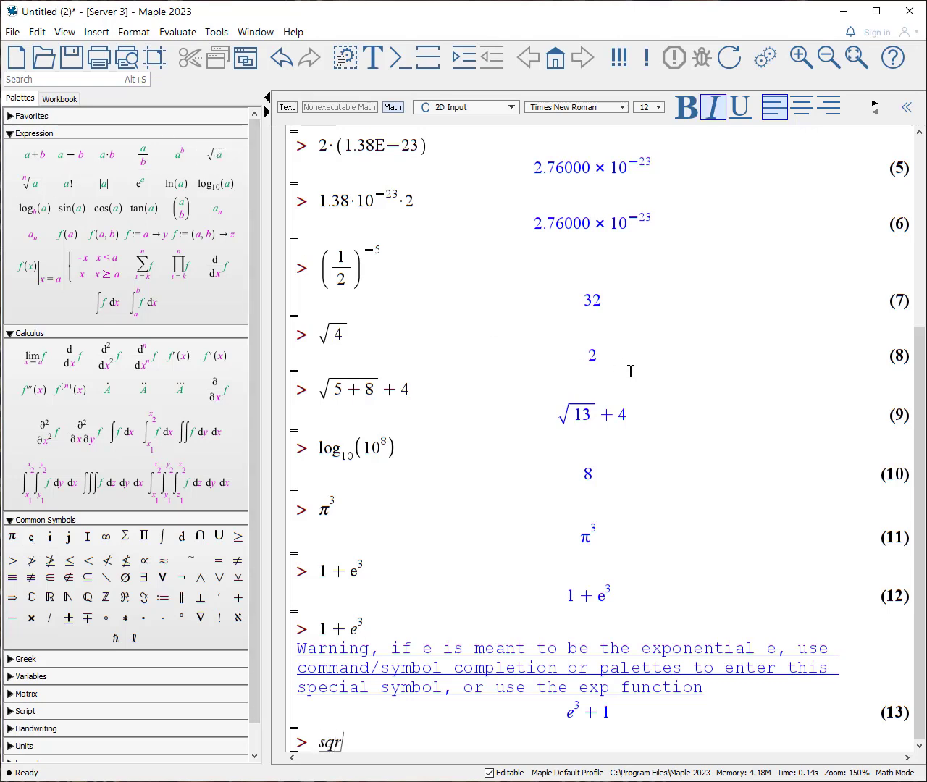
{"action": "type", "text": "("}
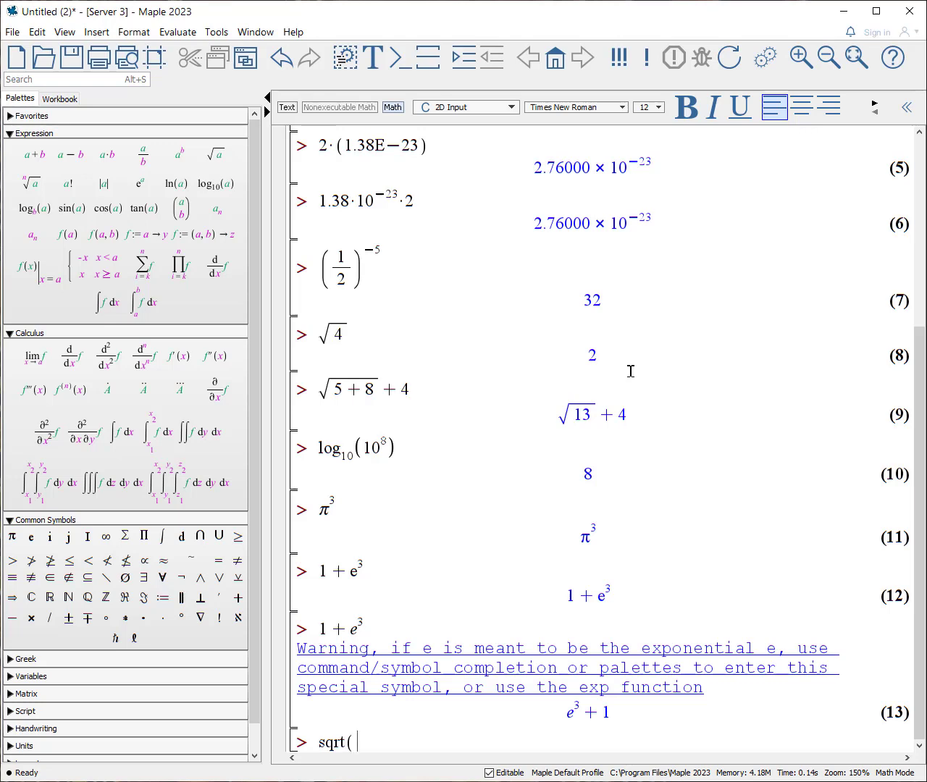
{"action": "type", "text": "64)"}
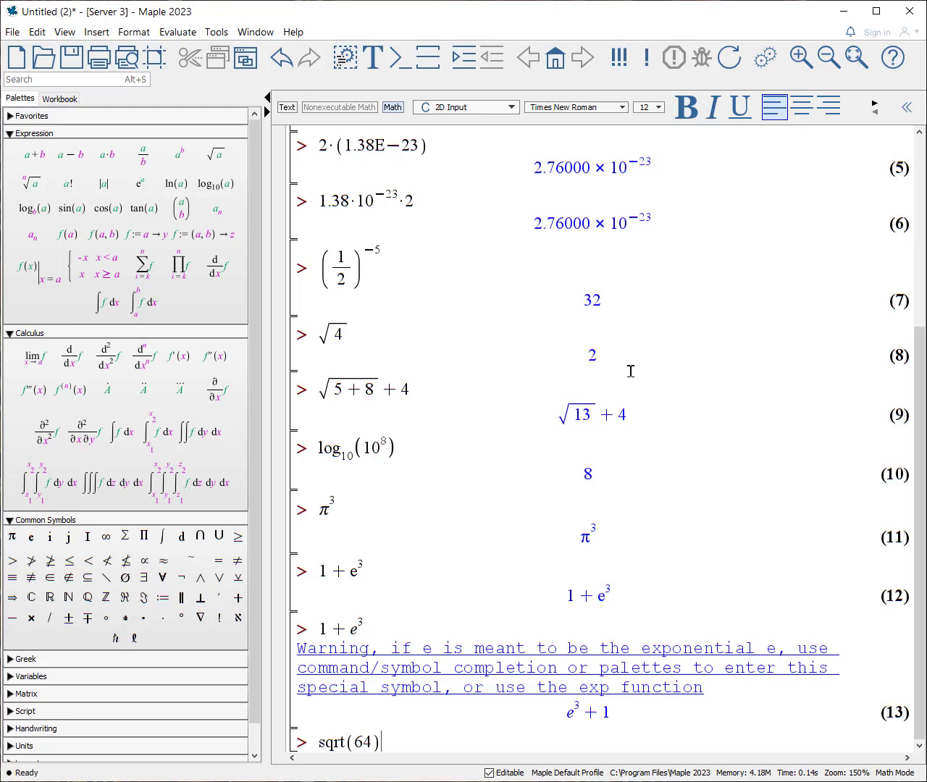
{"action": "key", "text": "Return"}
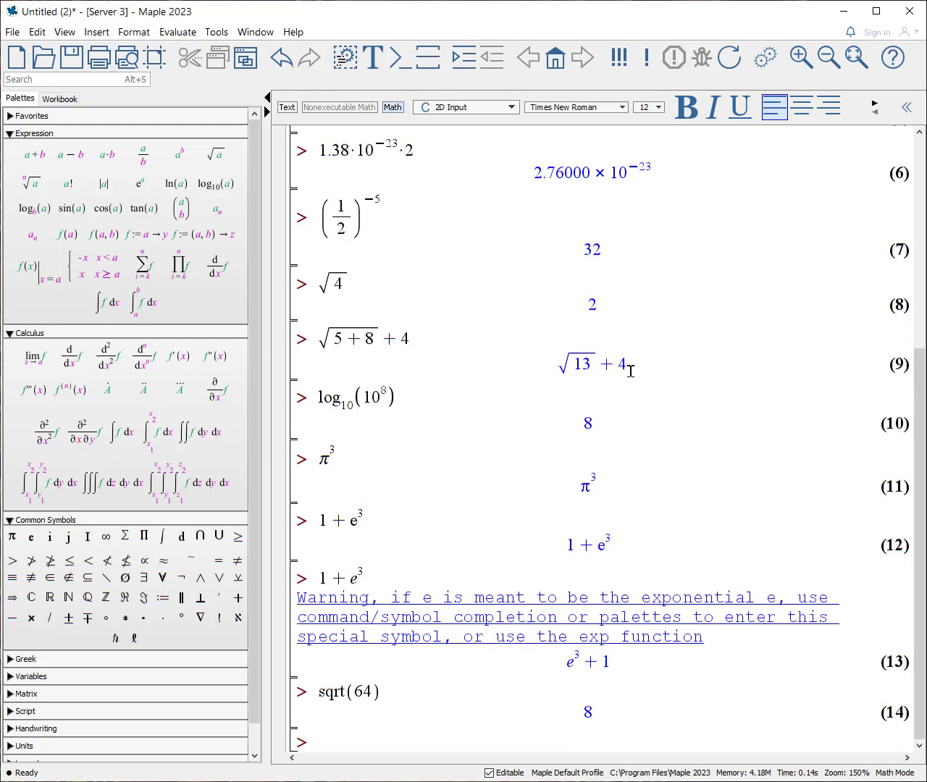
{"action": "type", "text": "exp(2"}
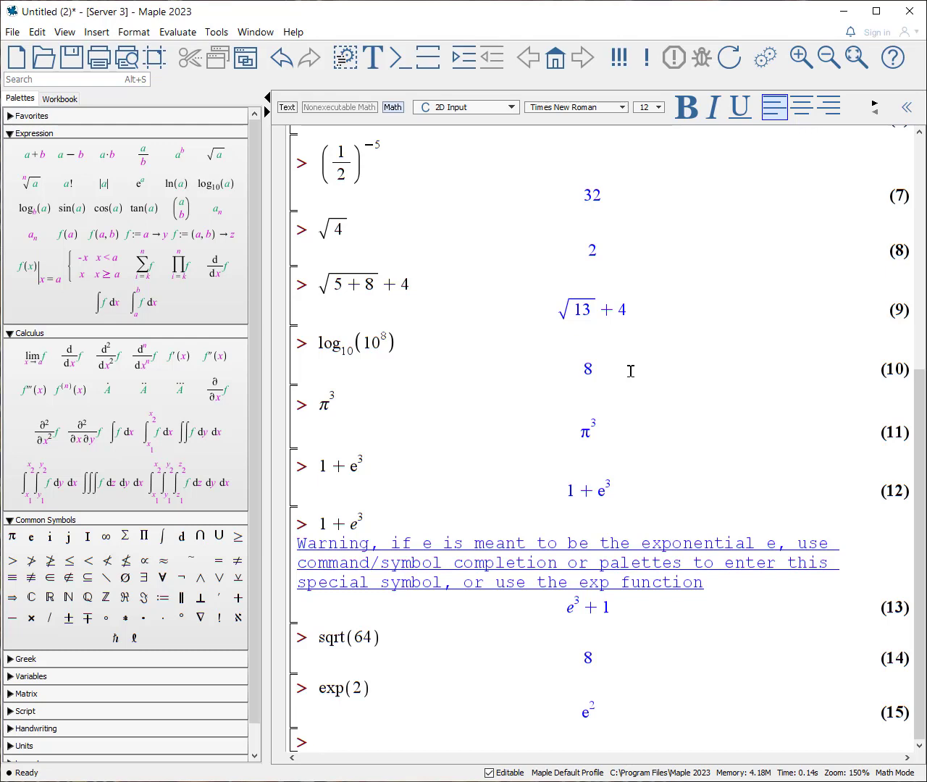
- Evaluate sin(π/4) using the palette π symbol, giving √2/2
{"action": "type", "text": "sin("}
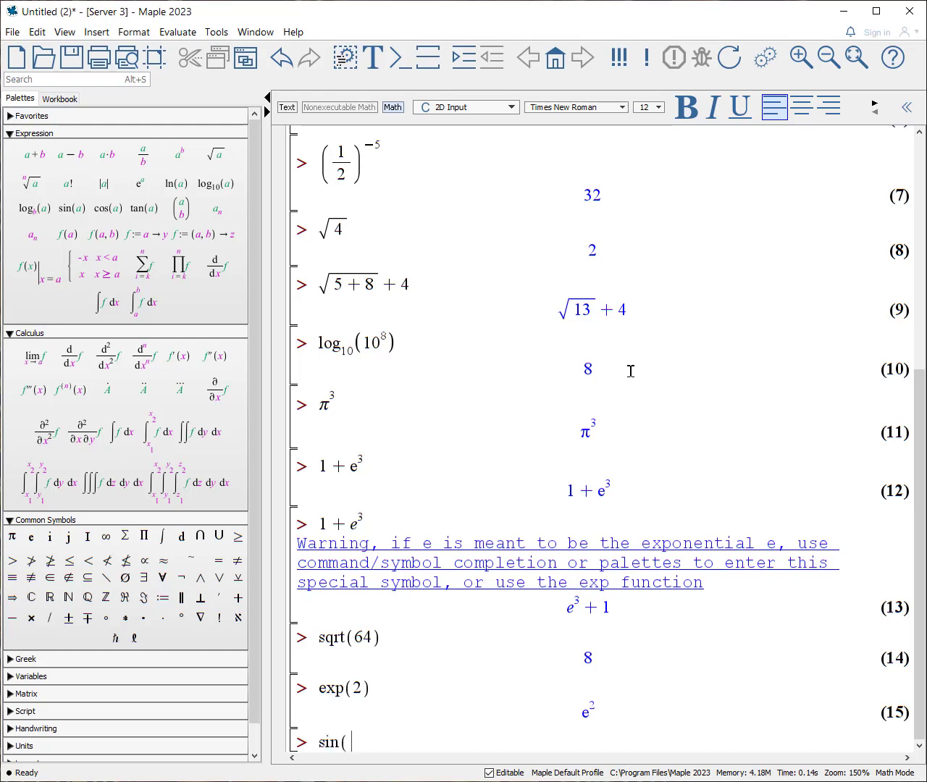
{"action": "mouse_move", "coordinate": [49, 483]}
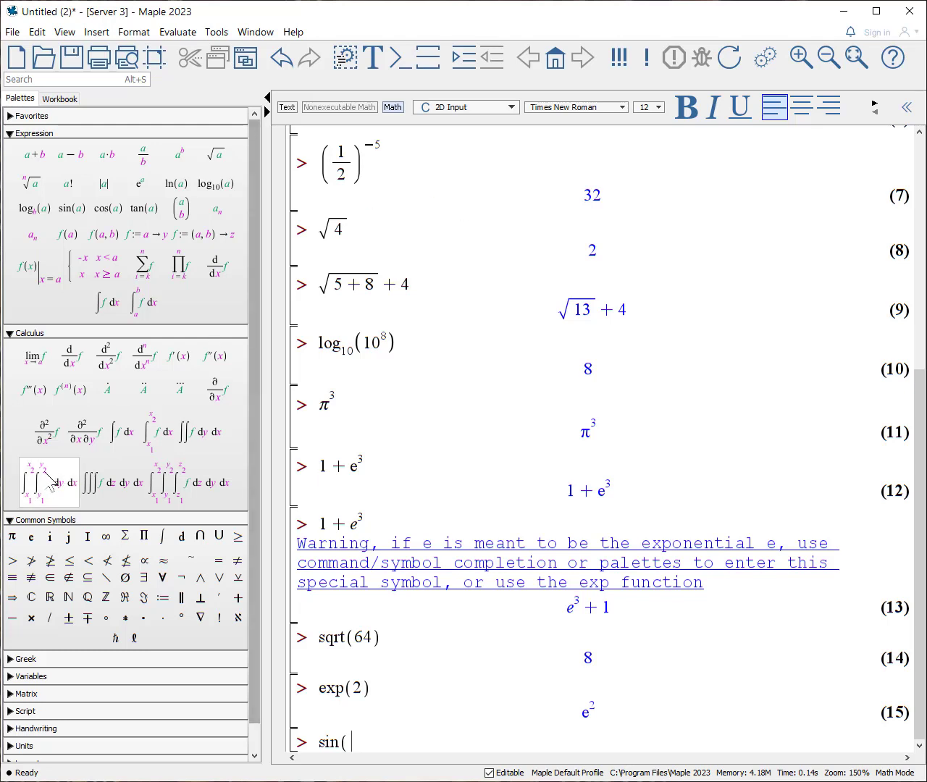
{"action": "left_click", "coordinate": [12, 536]}
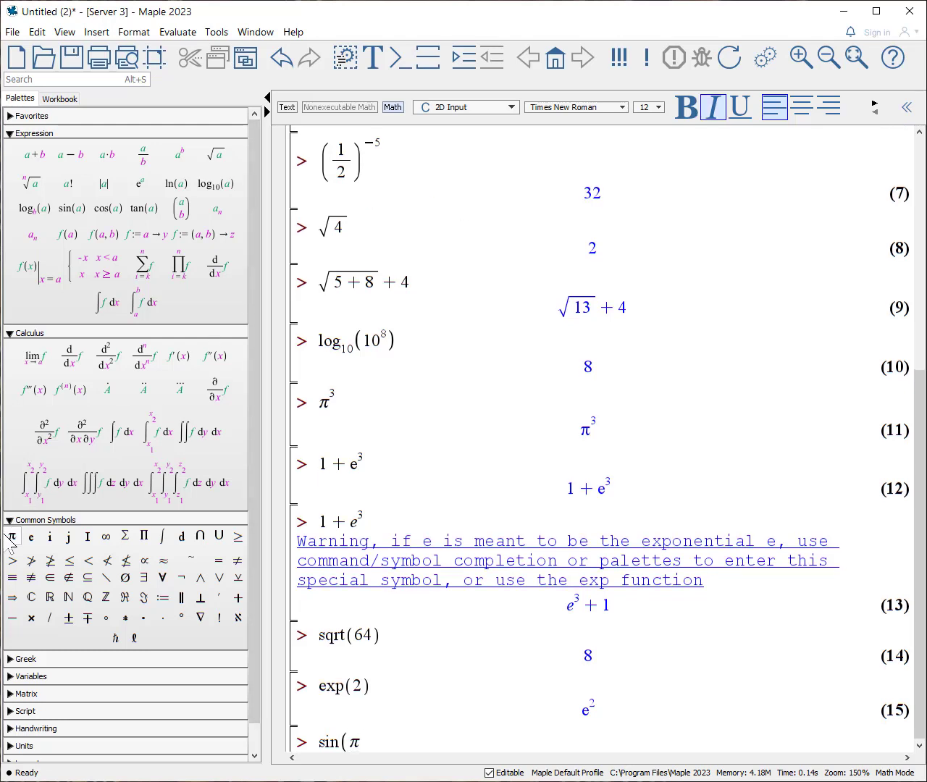
{"action": "type", "text": "/4"}
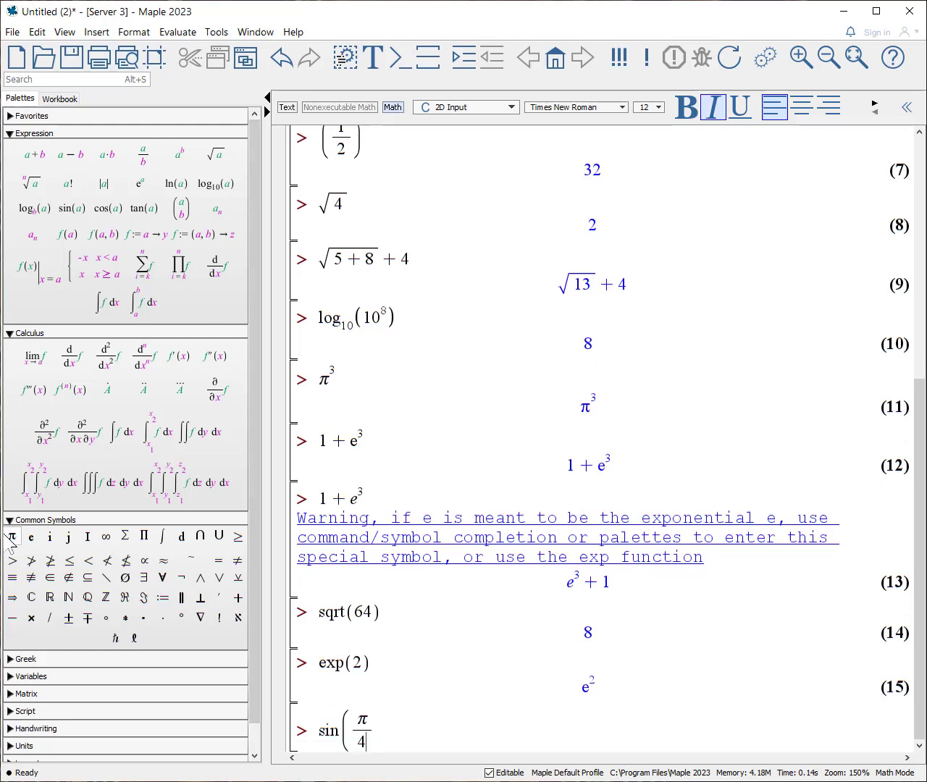
{"action": "scroll", "scroll_direction": "down", "scroll_amount": 3}
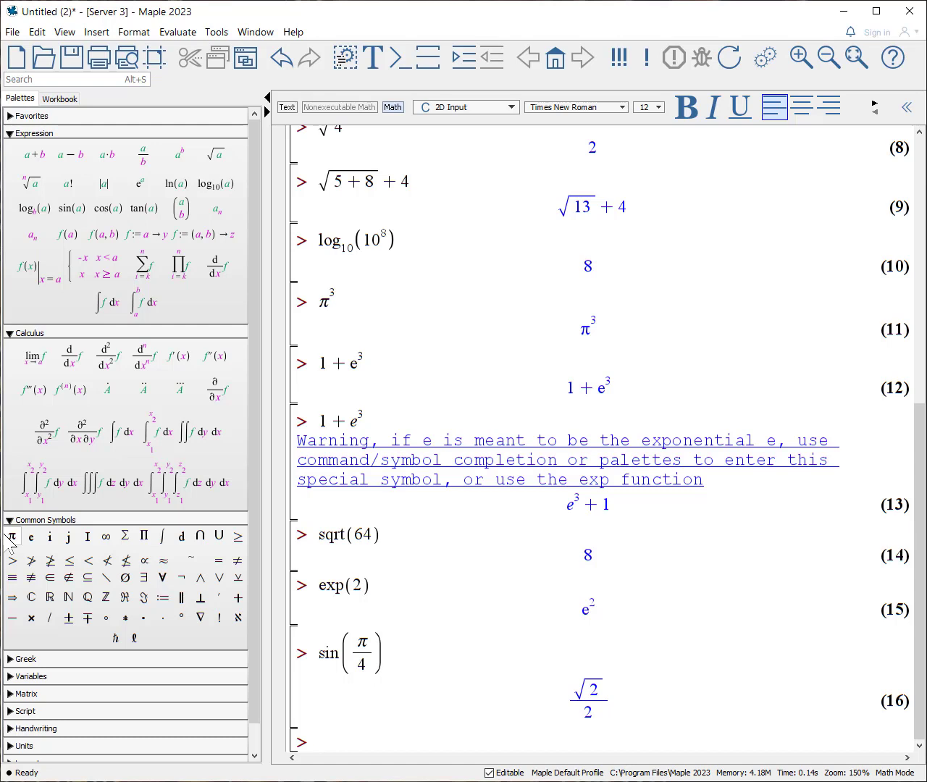
- Evaluate sin(Pi/4) with the typed Pi name, also √2/2, and start arcsin(
{"action": "type", "text": "sin"}
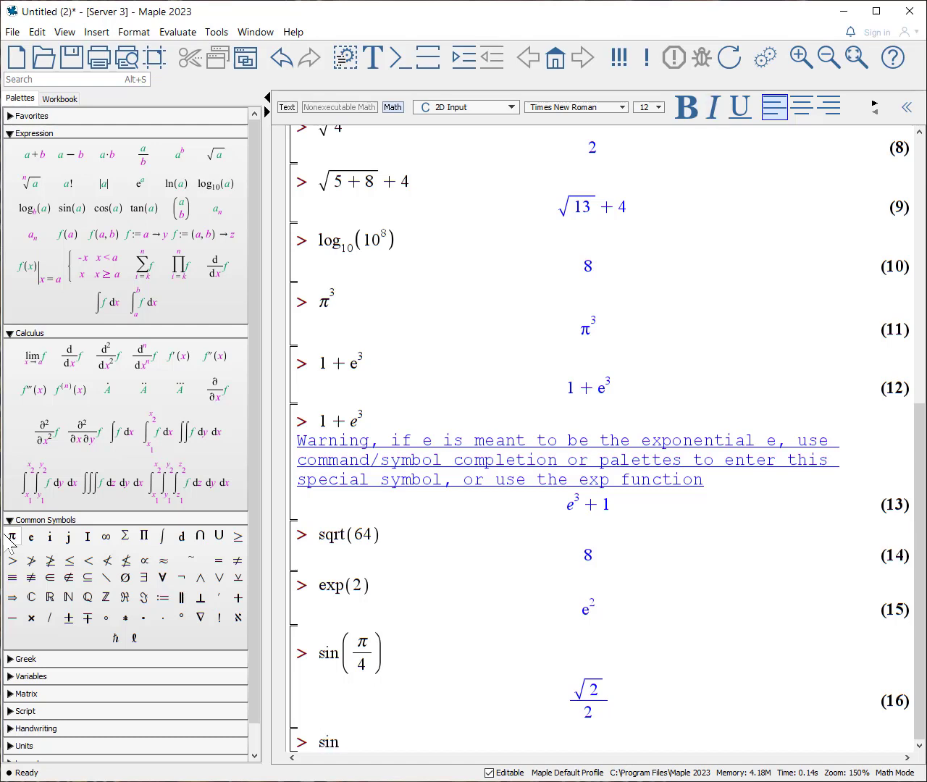
{"action": "type", "text": "(Pi/4"}
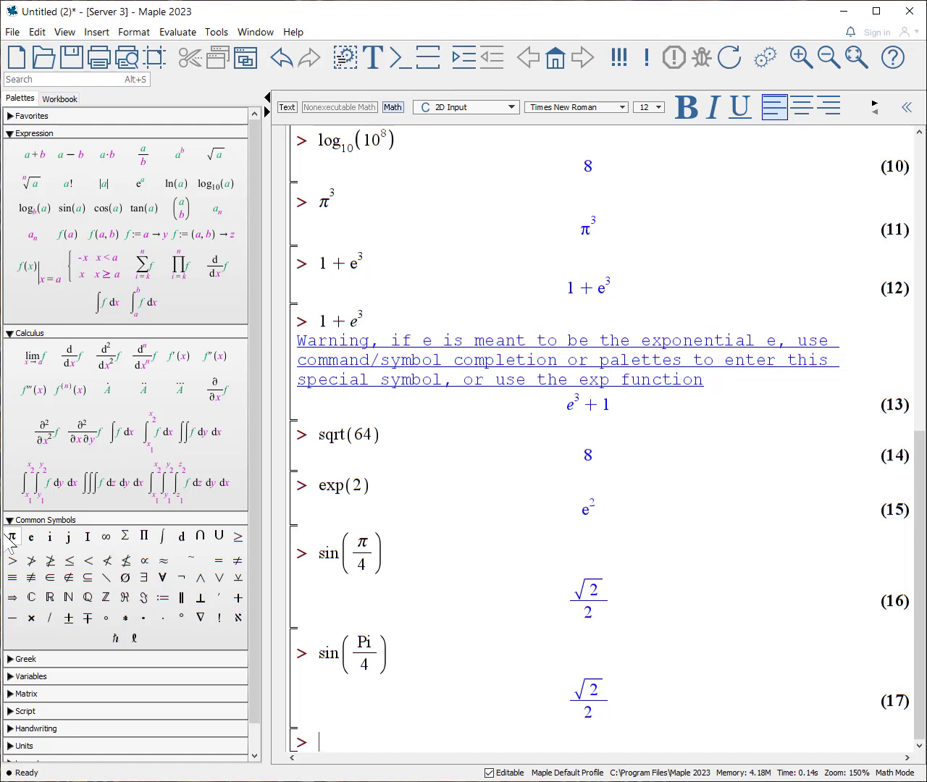
{"action": "type", "text": "arcsin("}
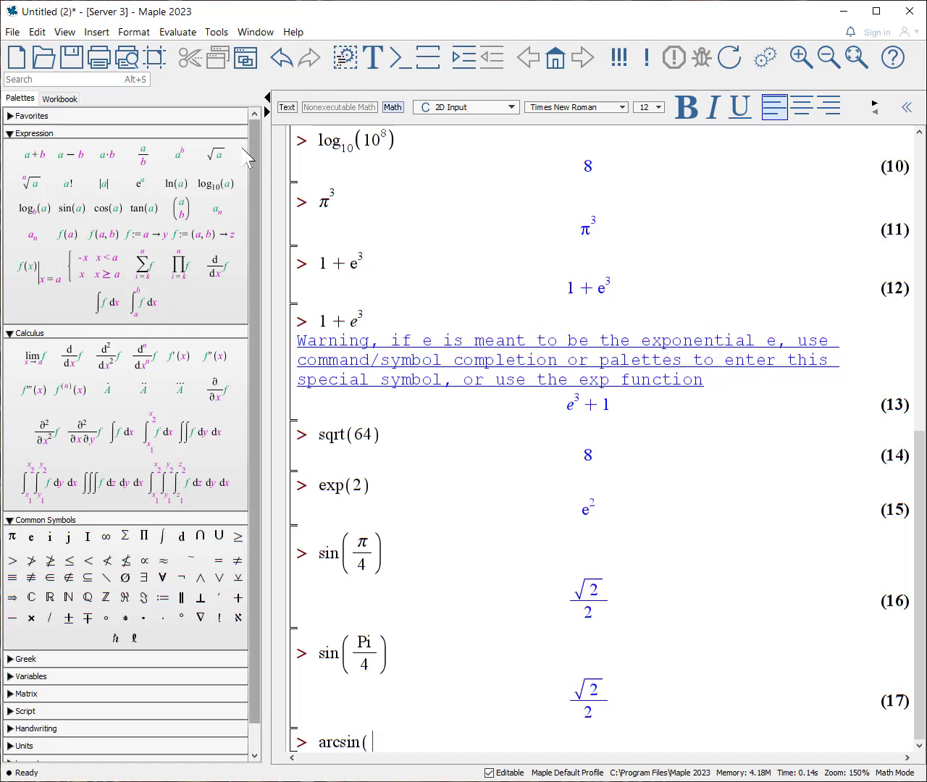
- Insert the square-root template to build arcsin(√2/2), evaluating to π/4 as result (18)
{"action": "left_click", "coordinate": [215, 155]}
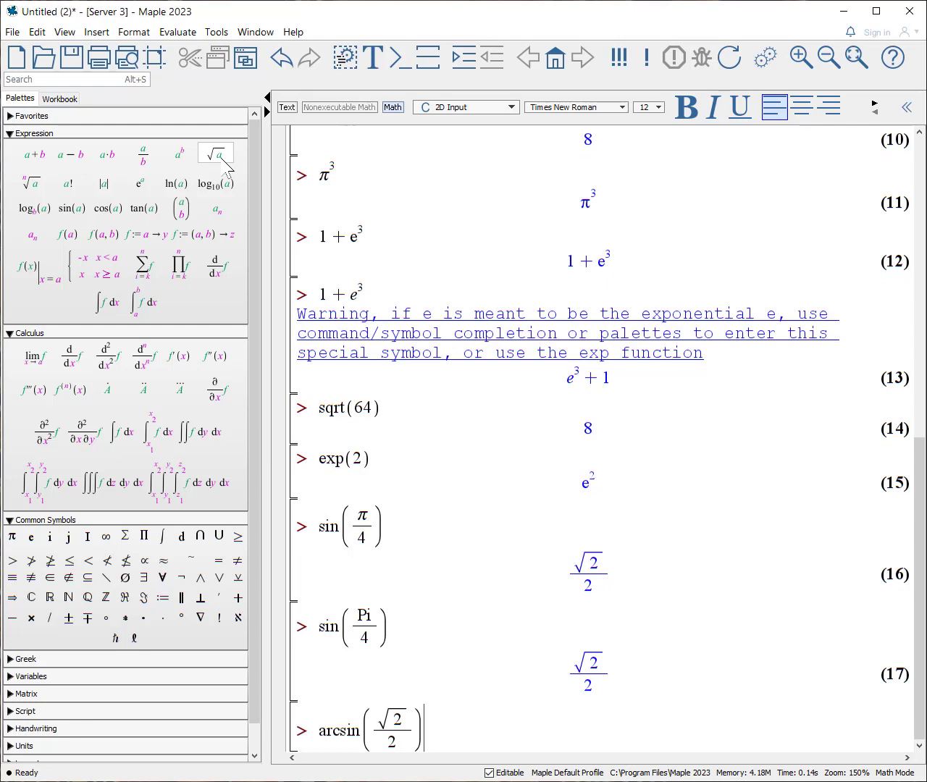
{"action": "scroll", "scroll_direction": "down", "scroll_amount": 3}
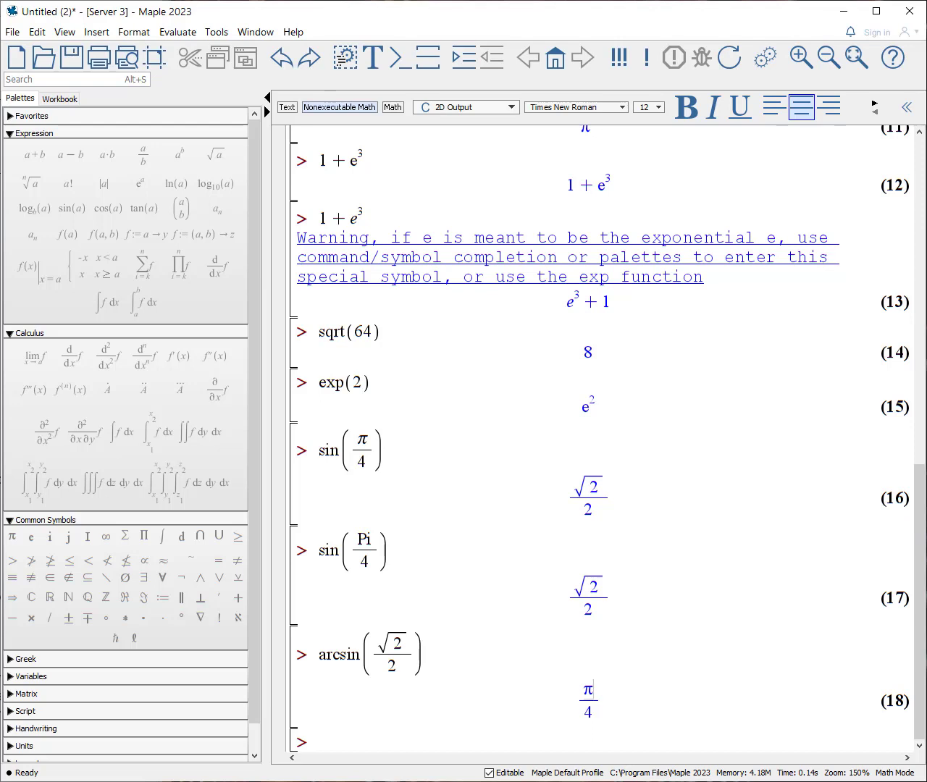
{"action": "mouse_move", "coordinate": [388, 765]}
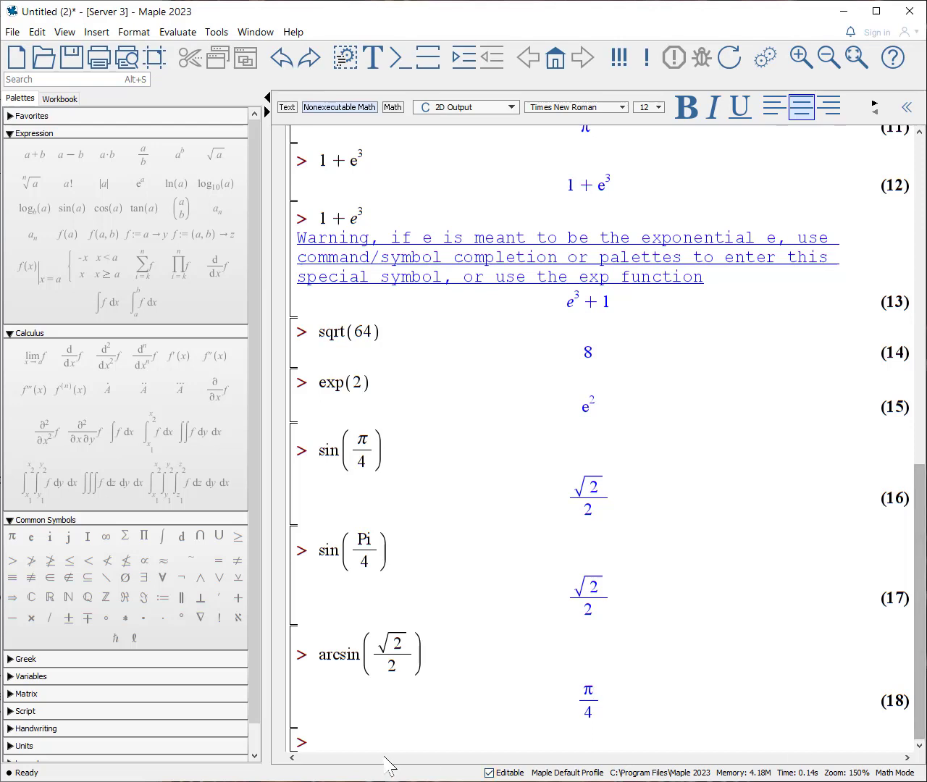
- Evaluate evalf(Pi/4) to 0.7853981635 and begin a second evalf( input
{"action": "left_click", "coordinate": [319, 741]}
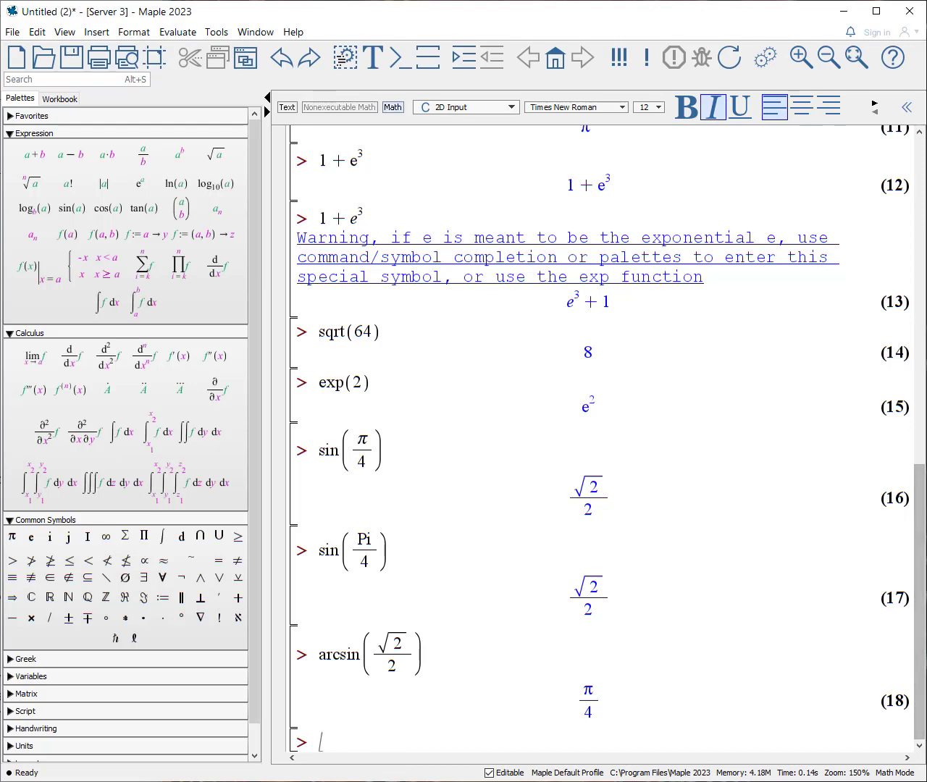
{"action": "type", "text": "evalf"}
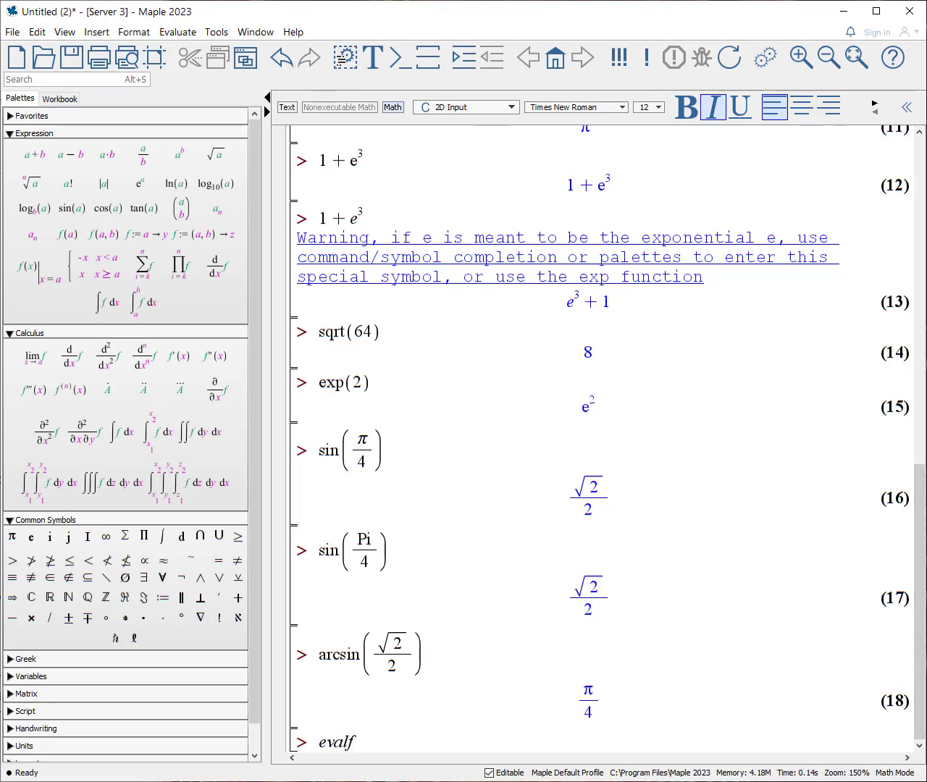
{"action": "type", "text": "("}
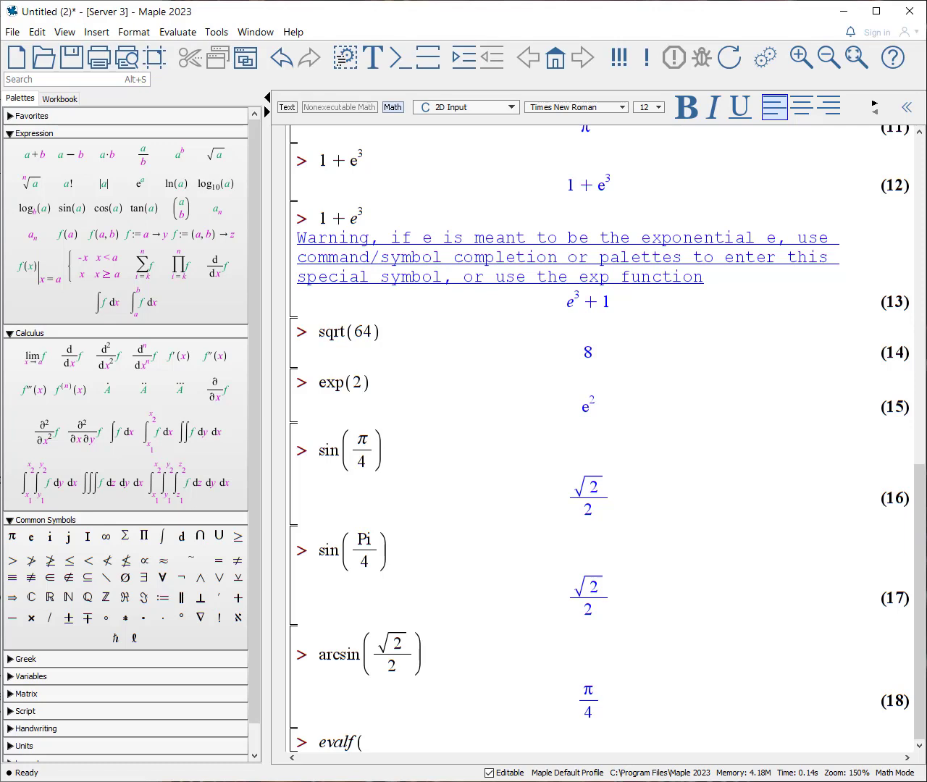
{"action": "type", "text": "Pi"}
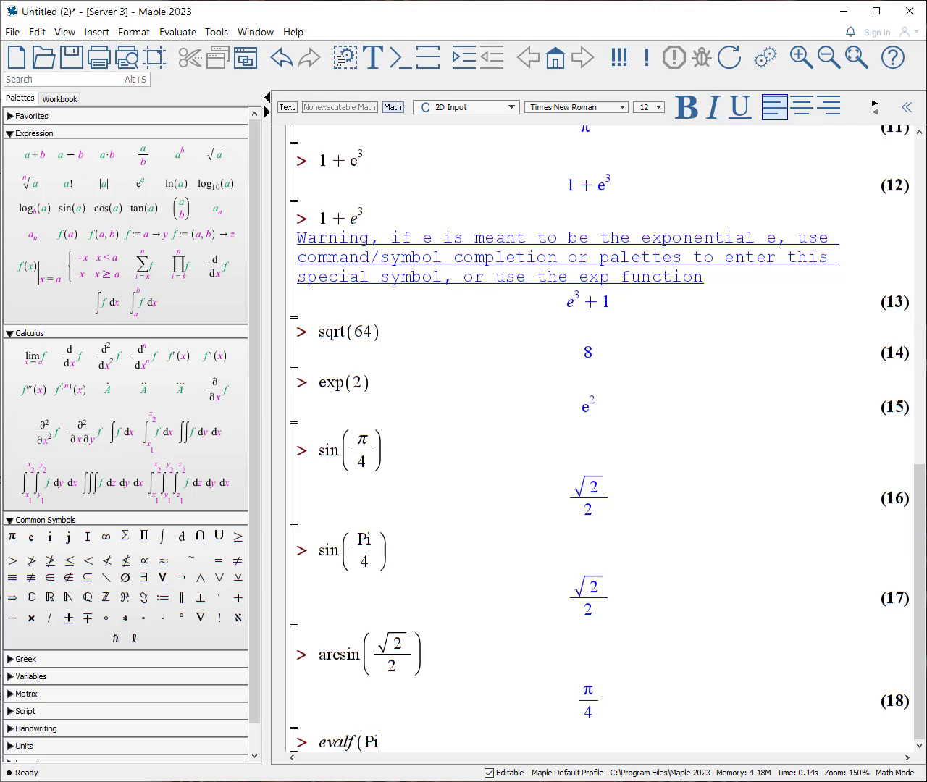
{"action": "type", "text": "Pi"}
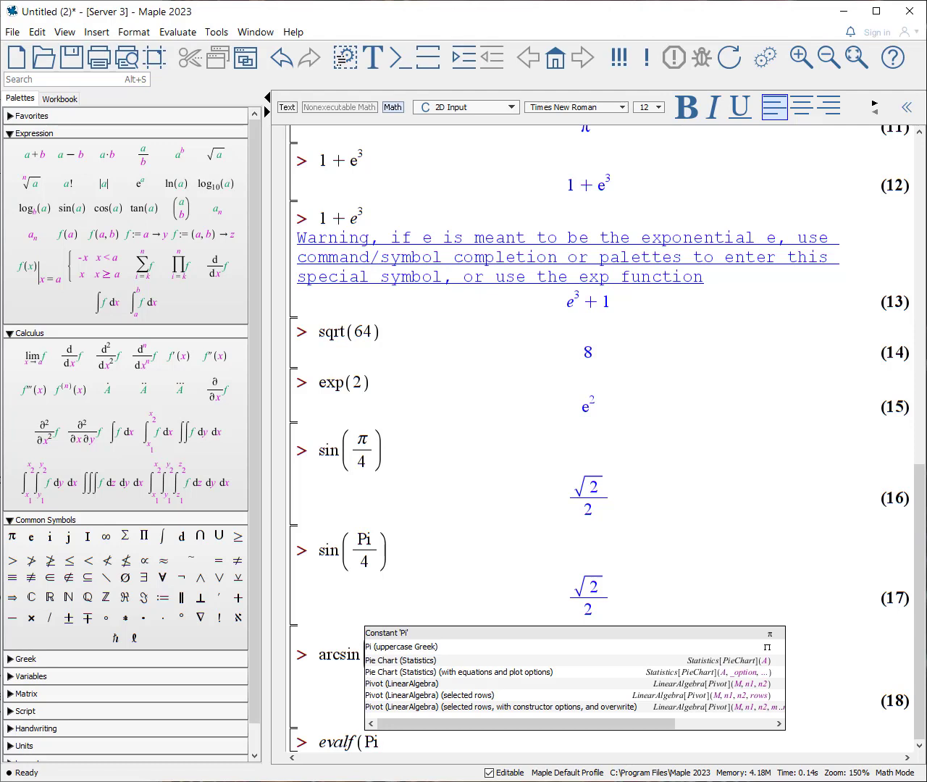
{"action": "mouse_move", "coordinate": [669, 655]}
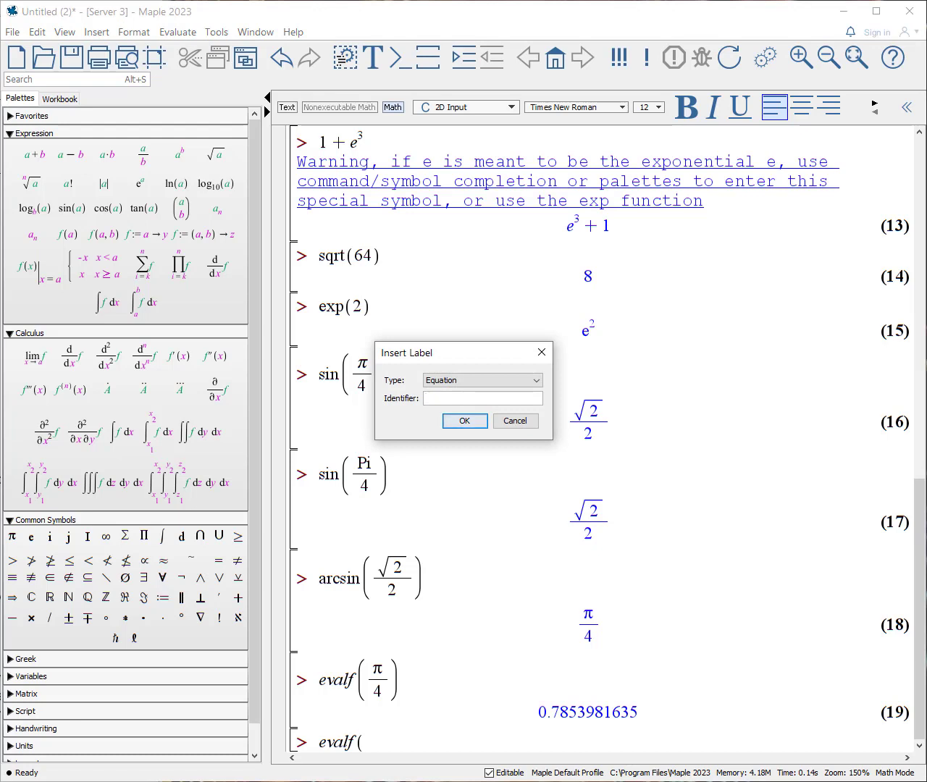
- Reference label 18 in evalf, giving 0.7853981635 as result (20)
{"action": "type", "text": "18"}
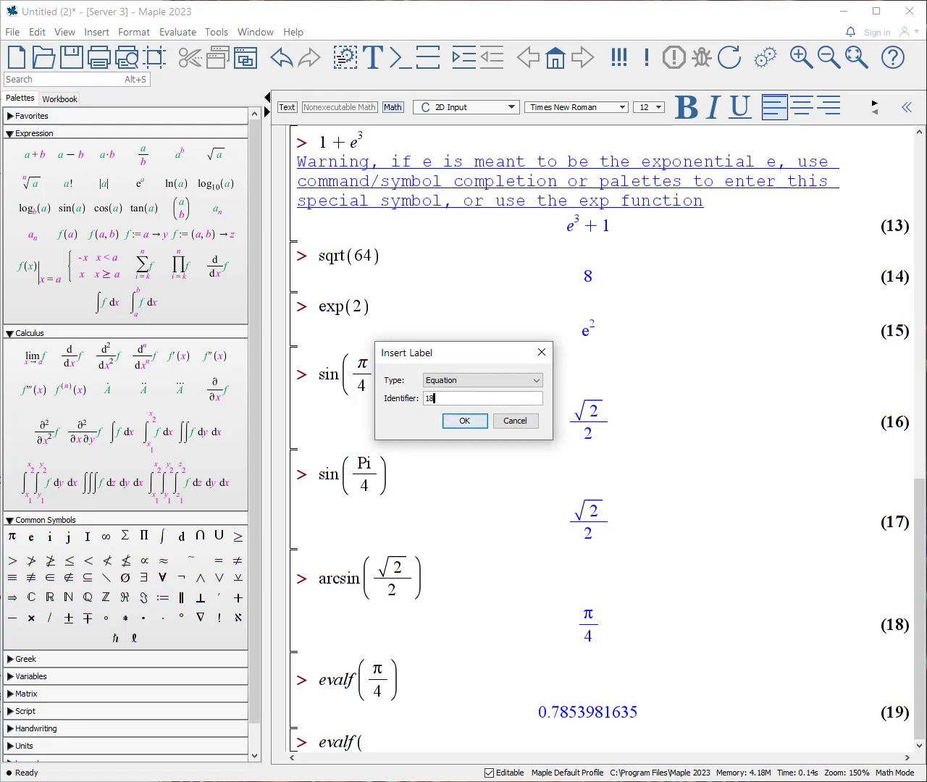
{"action": "left_click", "coordinate": [463, 420]}
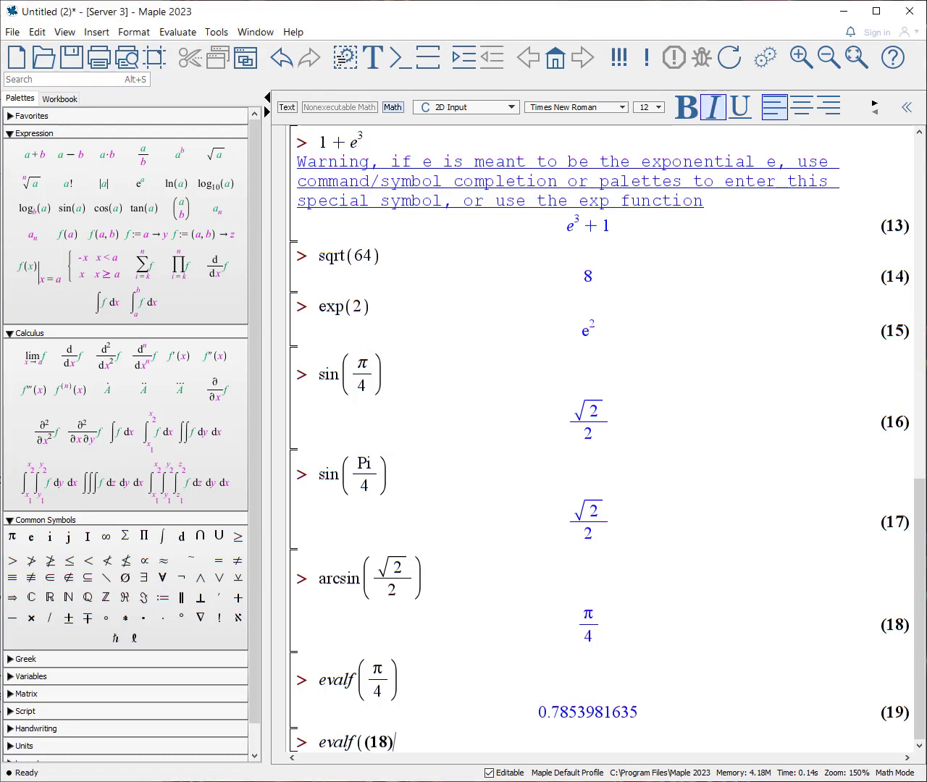
{"action": "key", "text": "Return"}
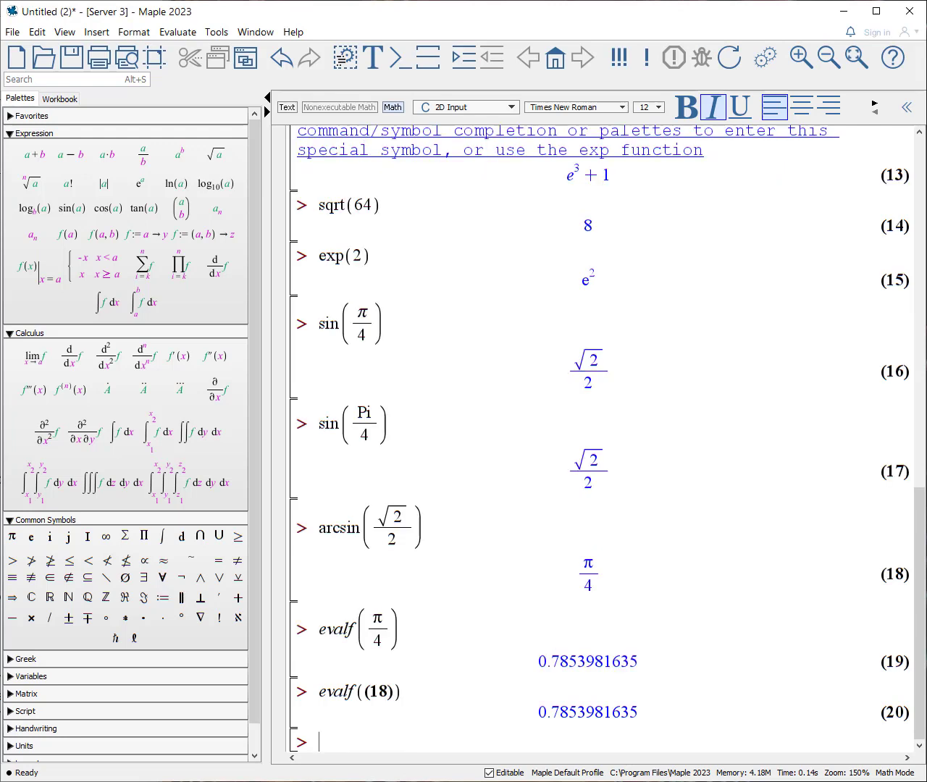